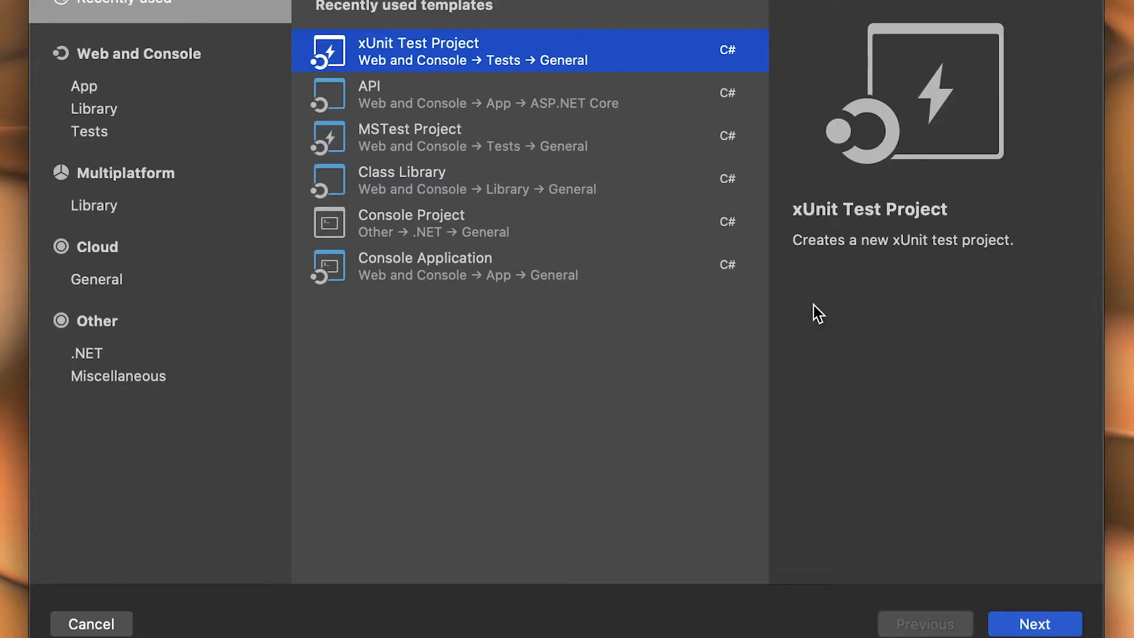
Create the FoodConsumption solution from the ASP.NET Core API template targeting .NET 5.0
left_click(84, 86)
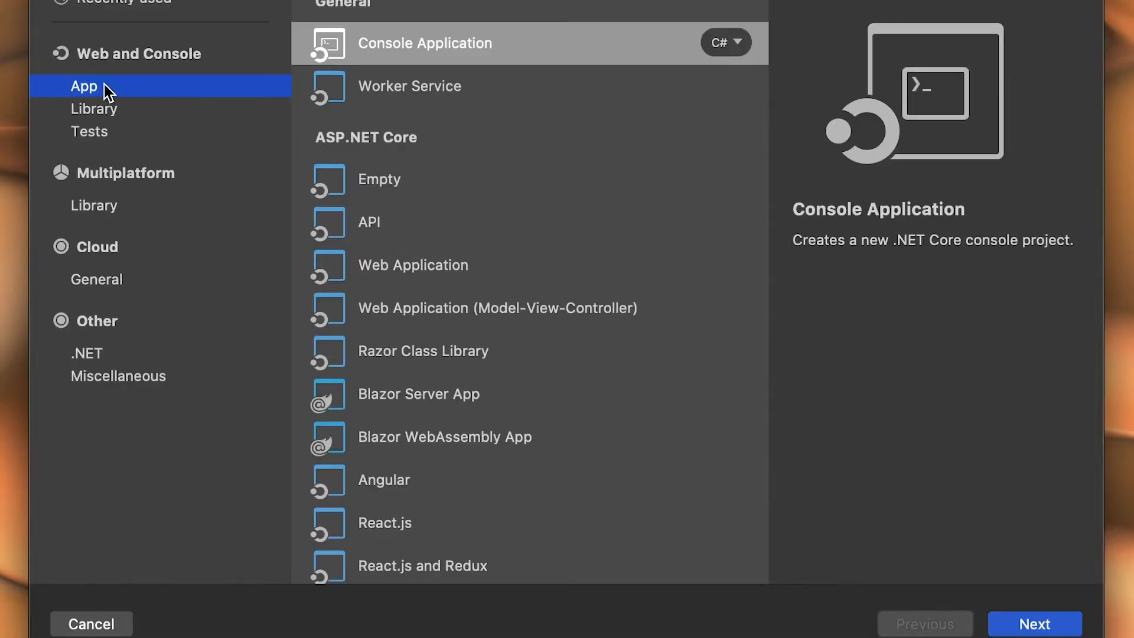
left_click(368, 222)
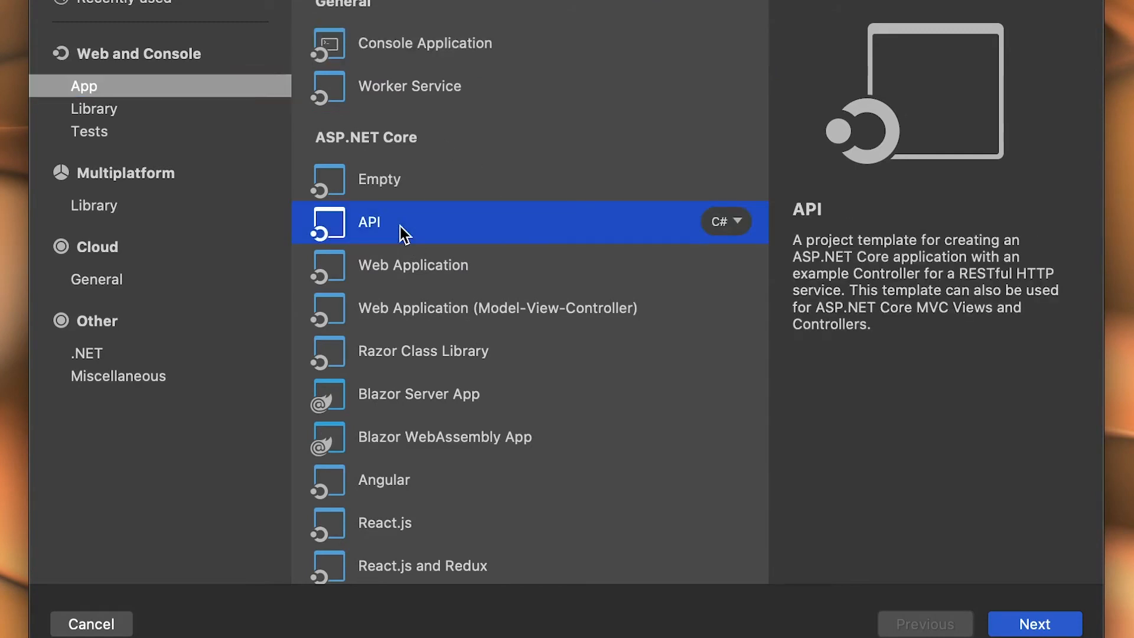
left_click(1035, 624)
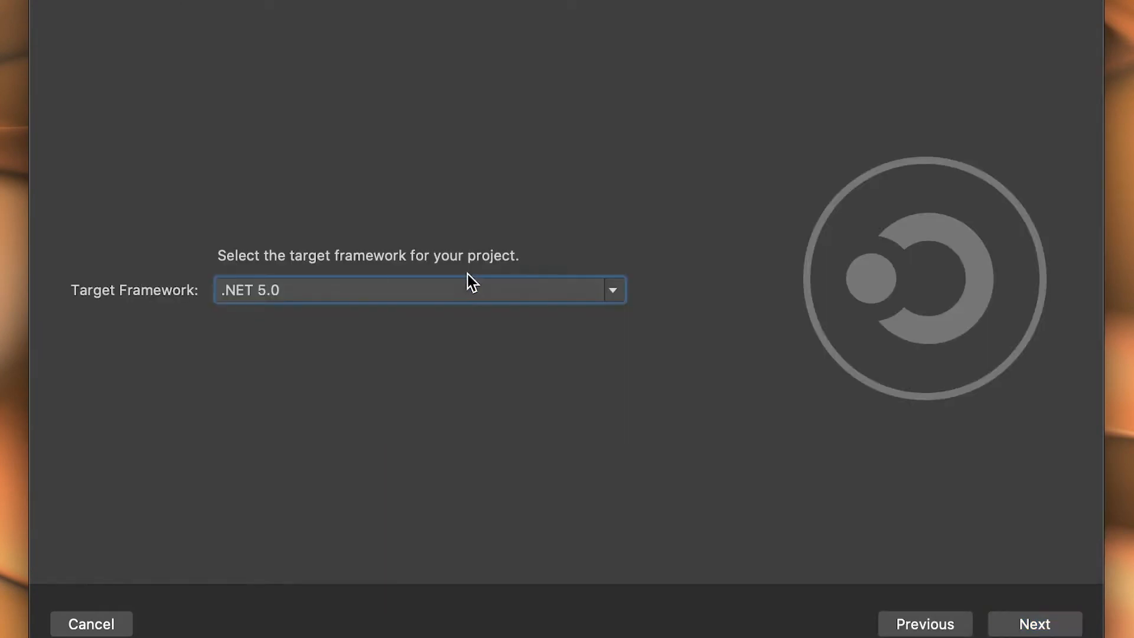
left_click(1034, 623)
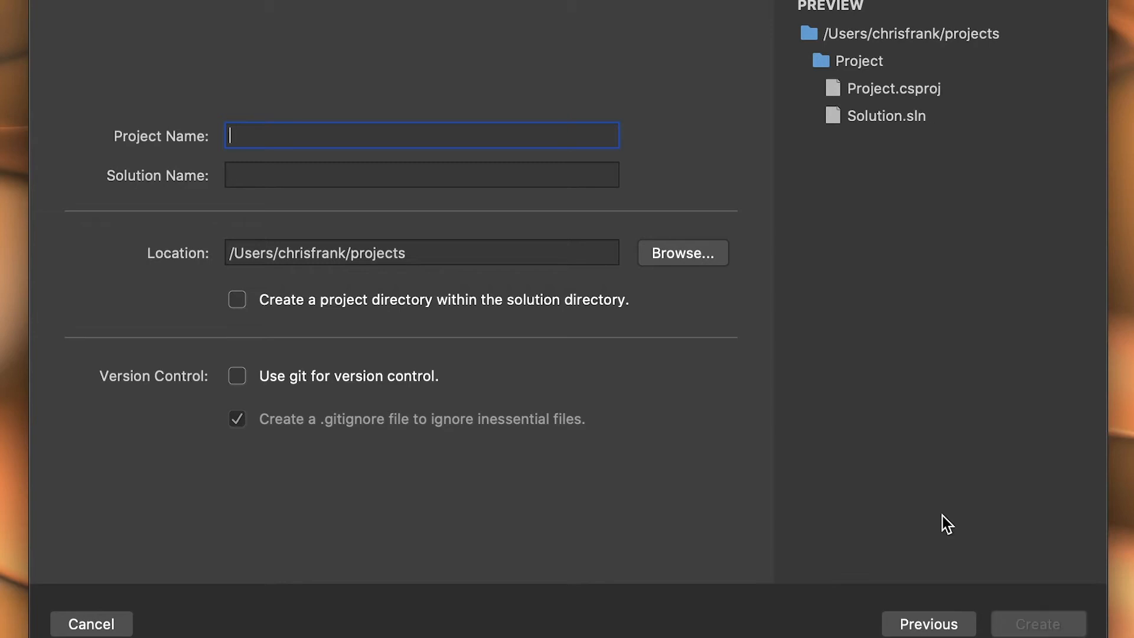
type("FoodConsumption")
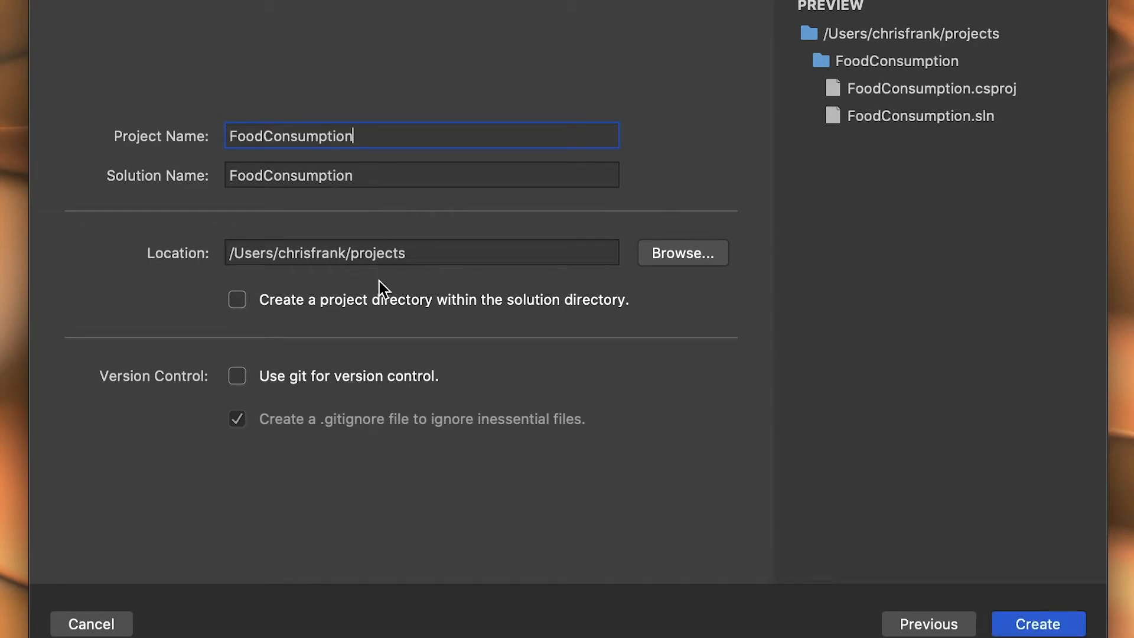
left_click(236, 299)
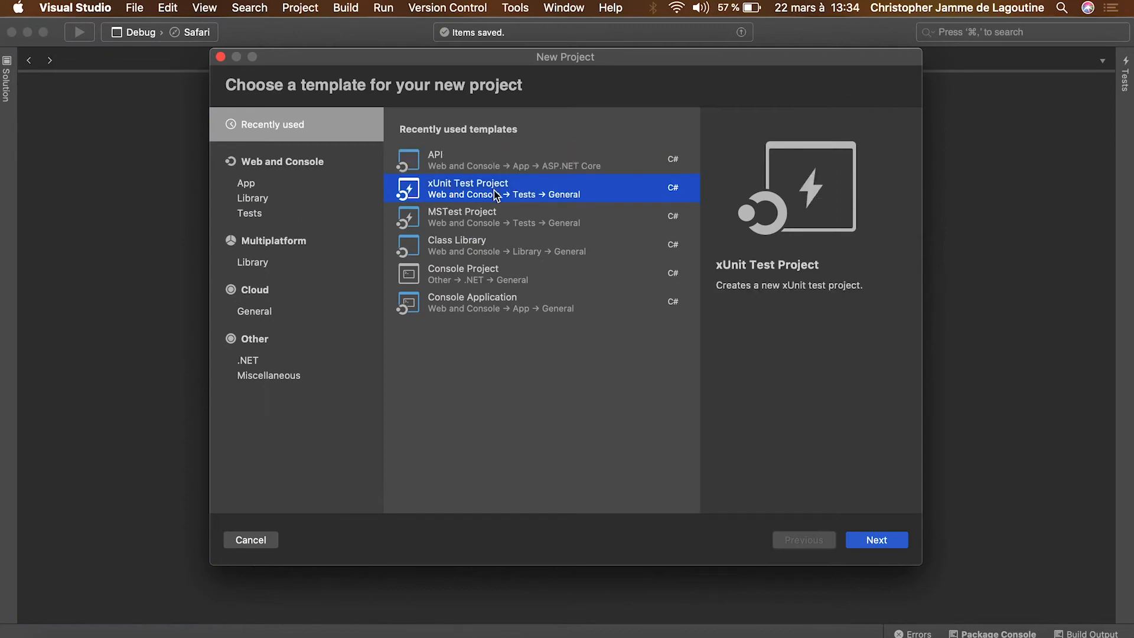
Name the xUnit project FoodConsumptionTests and create it in the solution
left_click(875, 539)
type("FoodConsumptionTes")
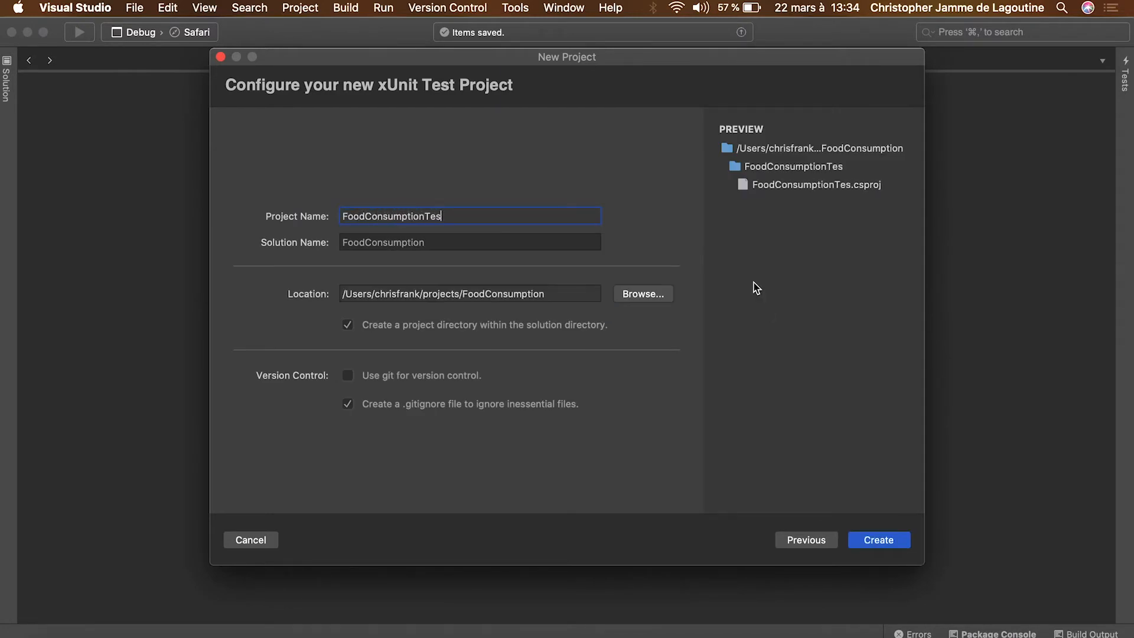
type("ts")
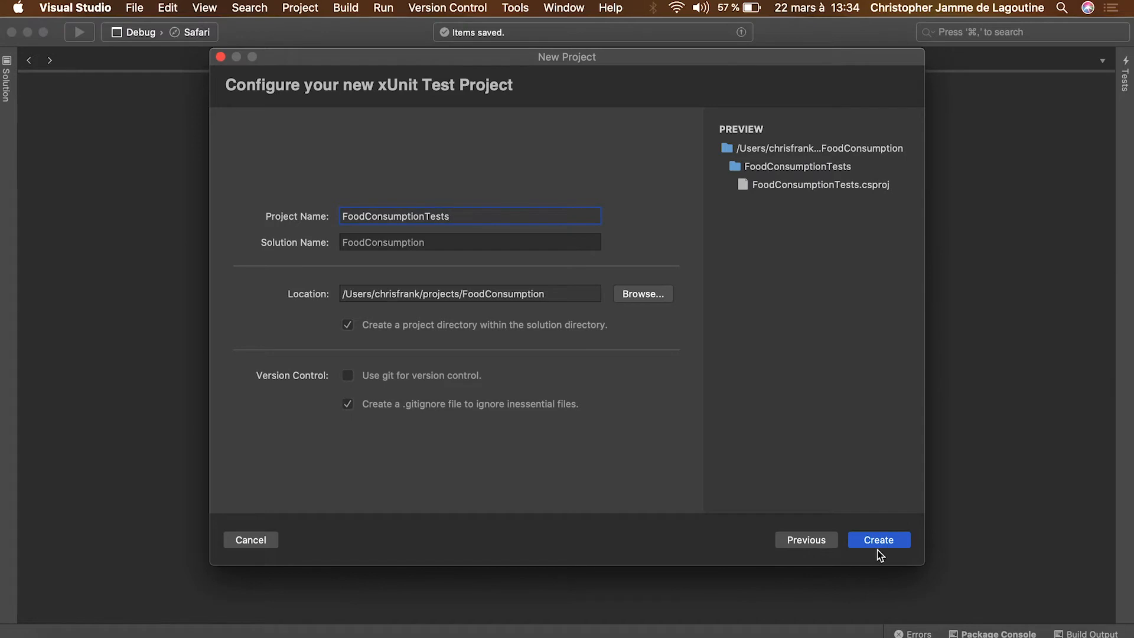
left_click(877, 539)
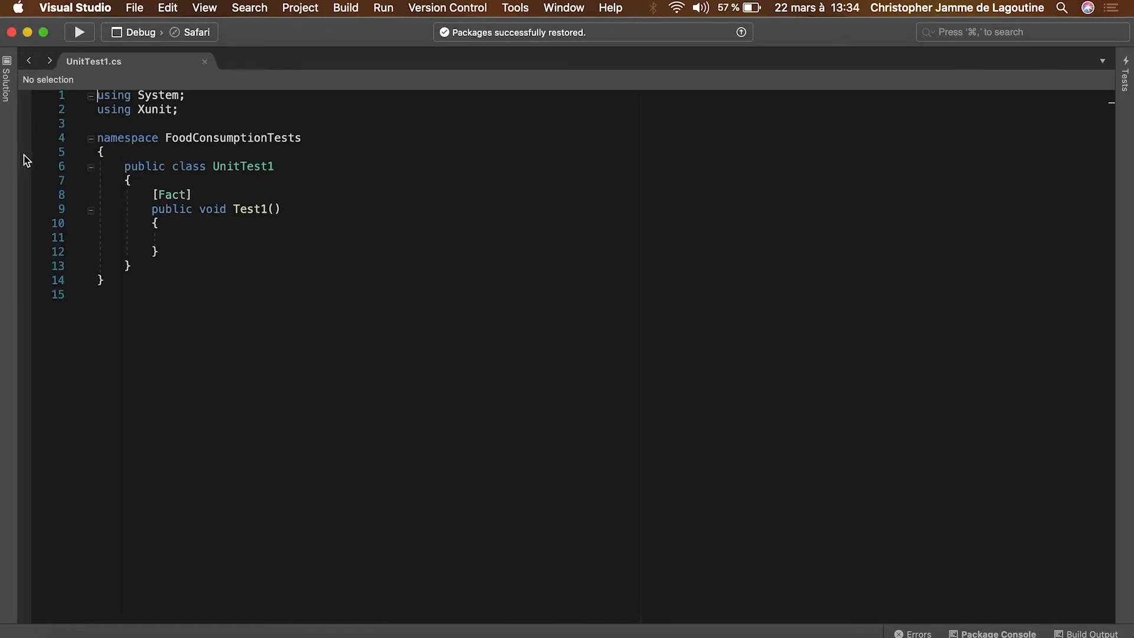
Add the TestStack.BDDfy NuGet package to FoodConsumptionTests, accepting its licence
right_click(79, 270)
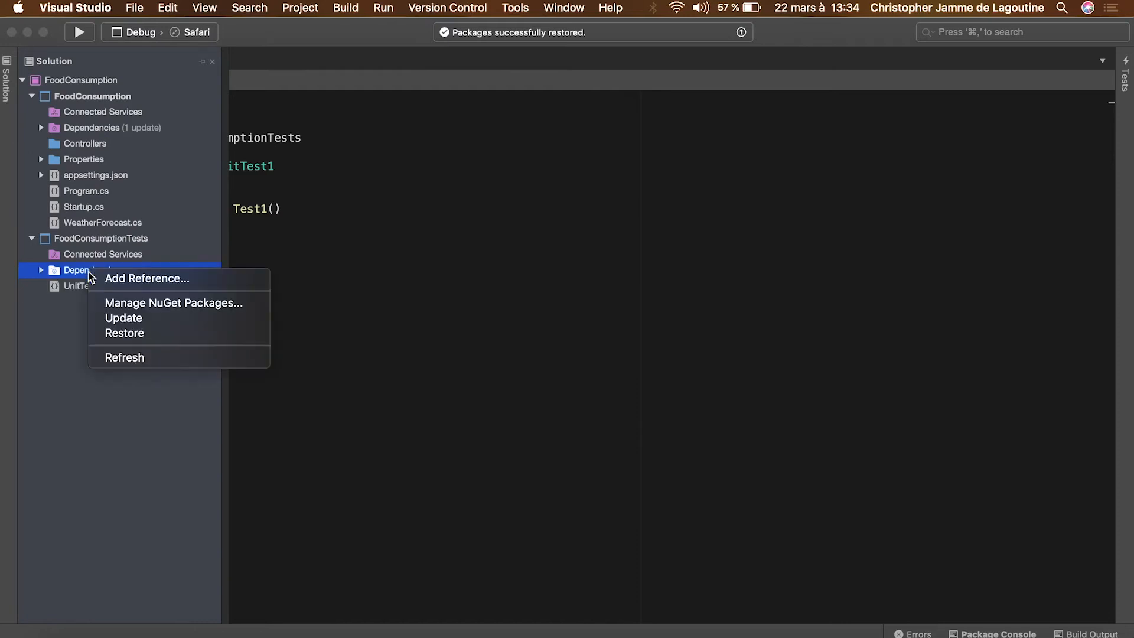
left_click(174, 304)
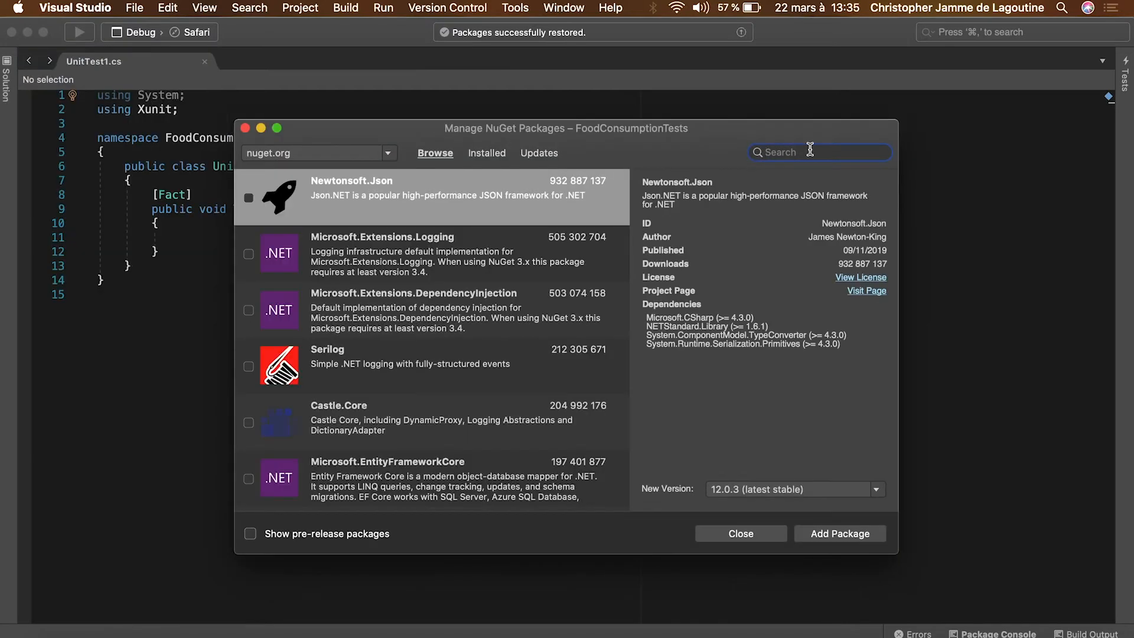
type("BDDfy")
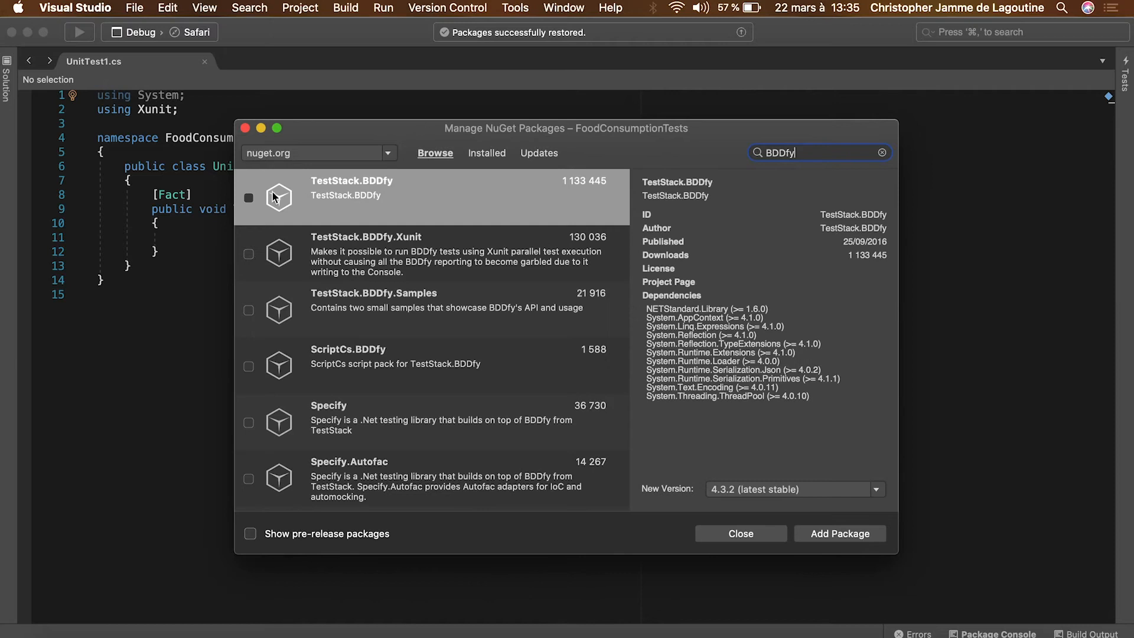
left_click(838, 533)
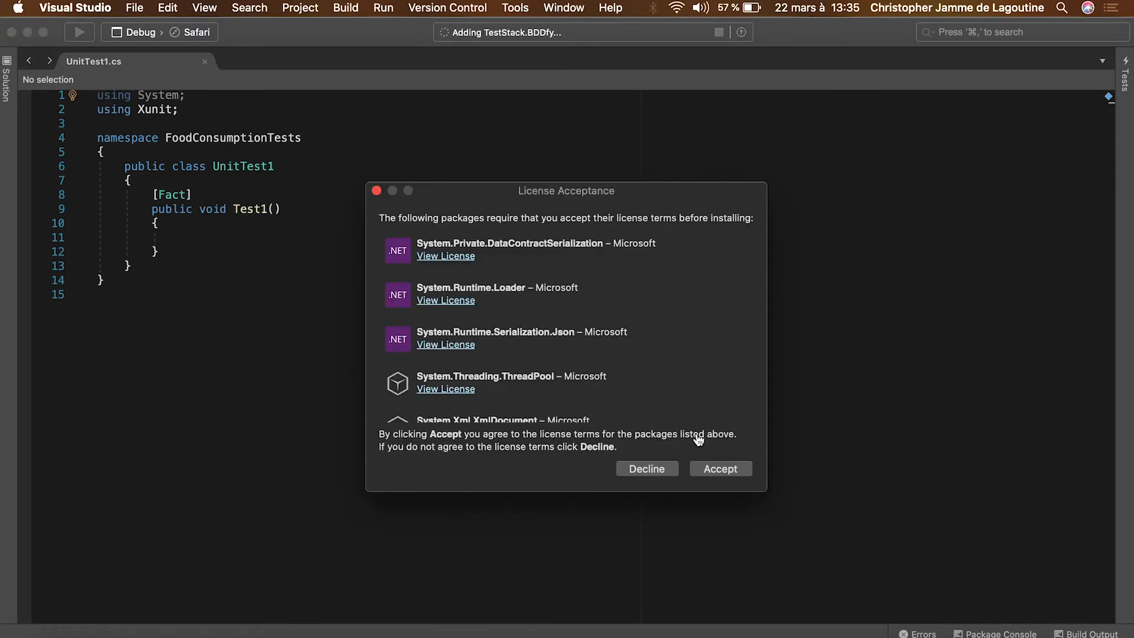
left_click(719, 469)
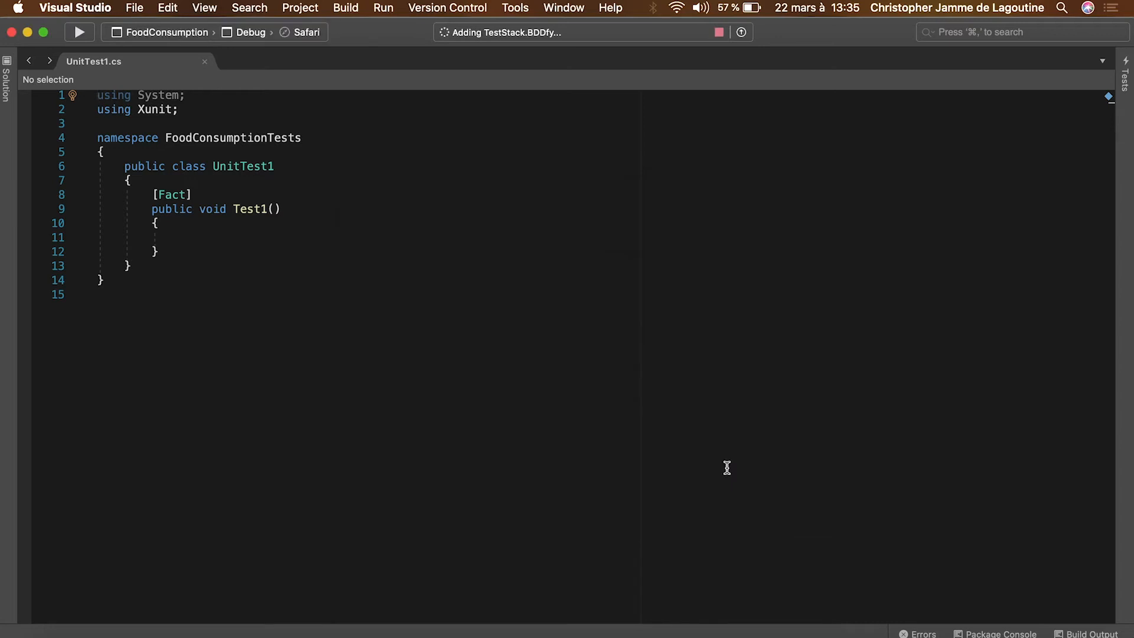
Rename the class to UserDidNotEatAlready and its test to a calories-calculated scenario name
type("UserDidNotEatAlready")
type("UserShouldHaveTheir")
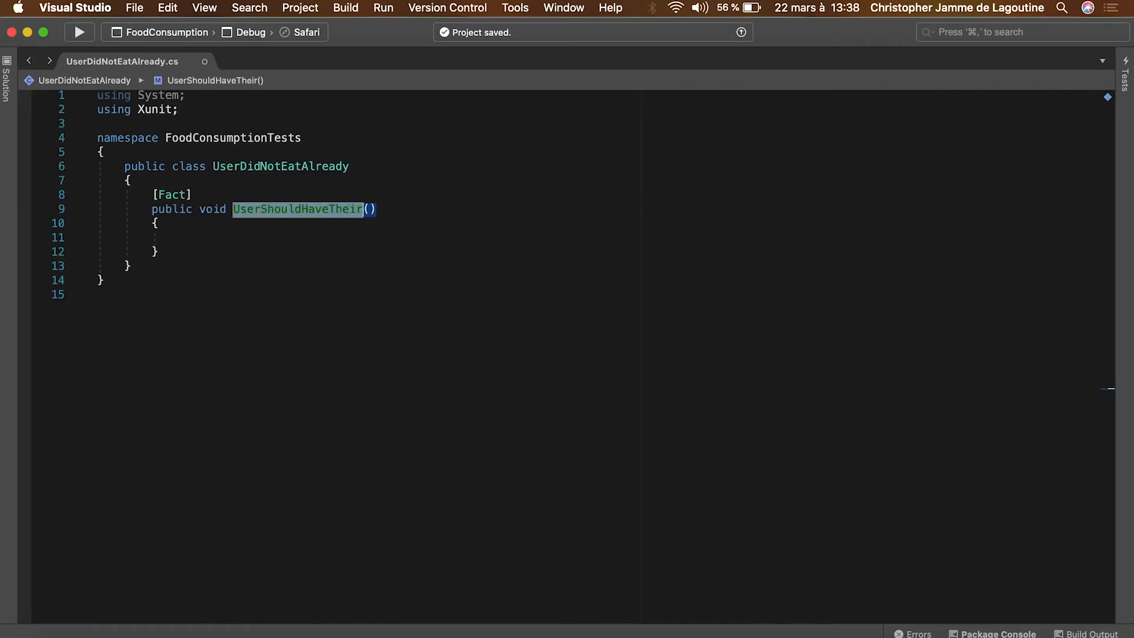
type("CaloriesCalculatedPropertyWhenTheyDidNotEatBeforeEatingAgain")
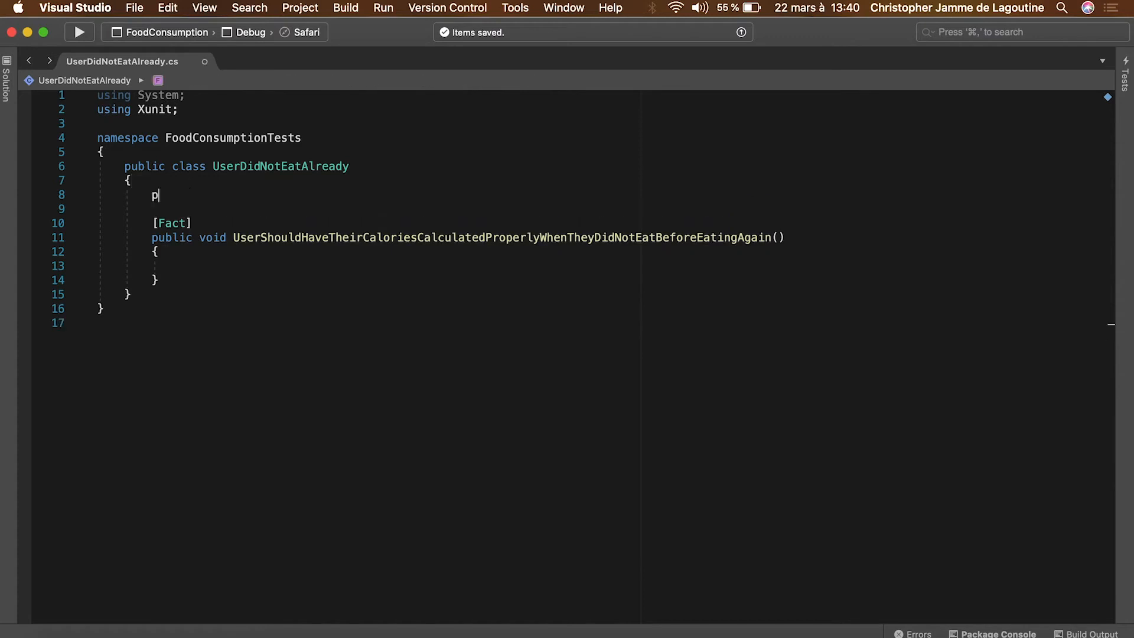
Add empty GivenTheFactIDidNotEatToday, WhenIEatPancakes and ThenIShouldHaveEaten520Calories methods
type("ublic void GivenTheFactI")
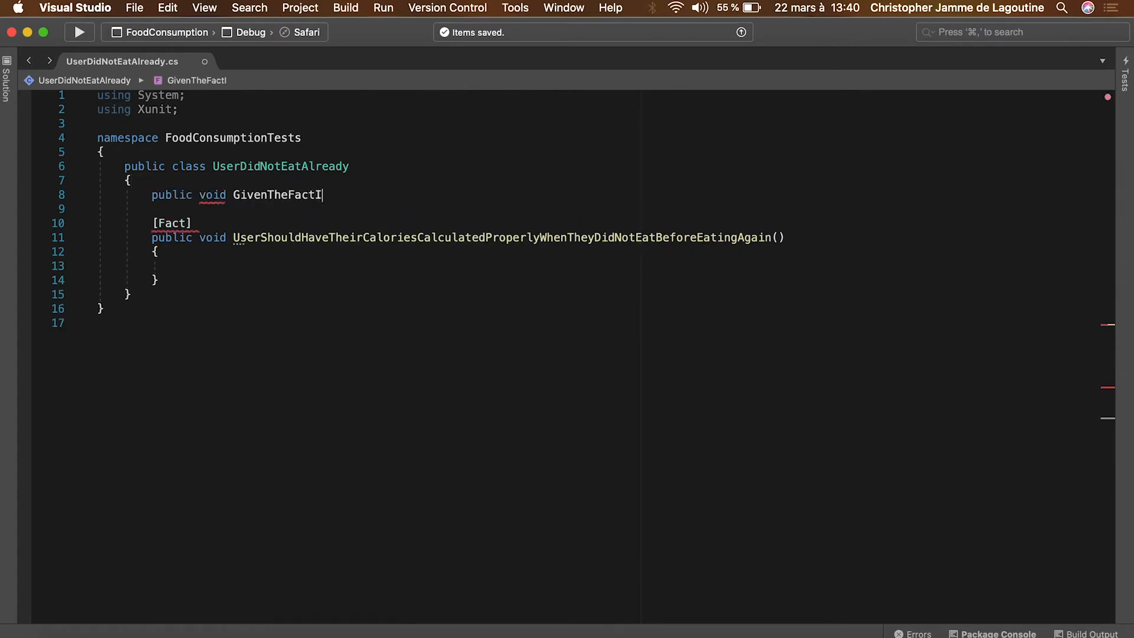
type("DidNotEatToday()")
type("public void When")
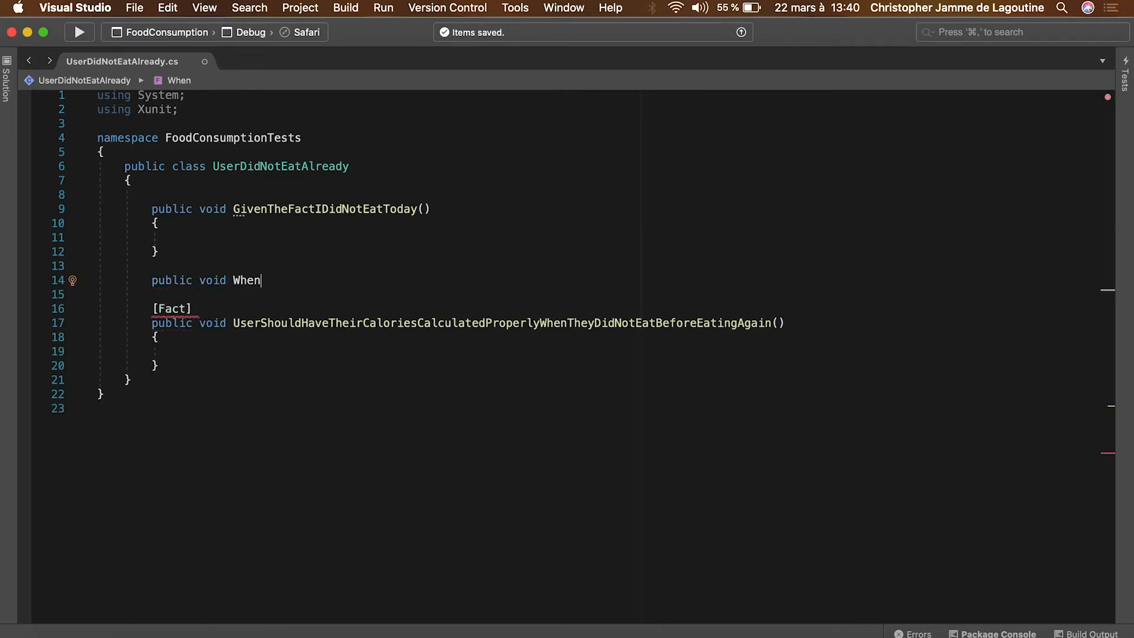
type("IEatPancakes(")
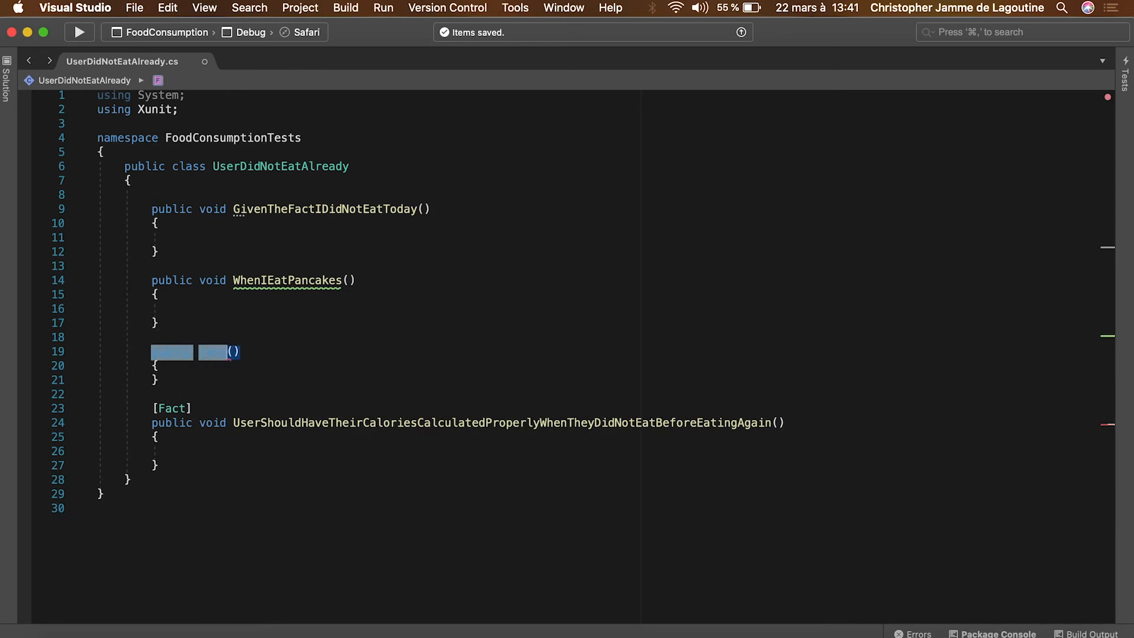
type("Then")
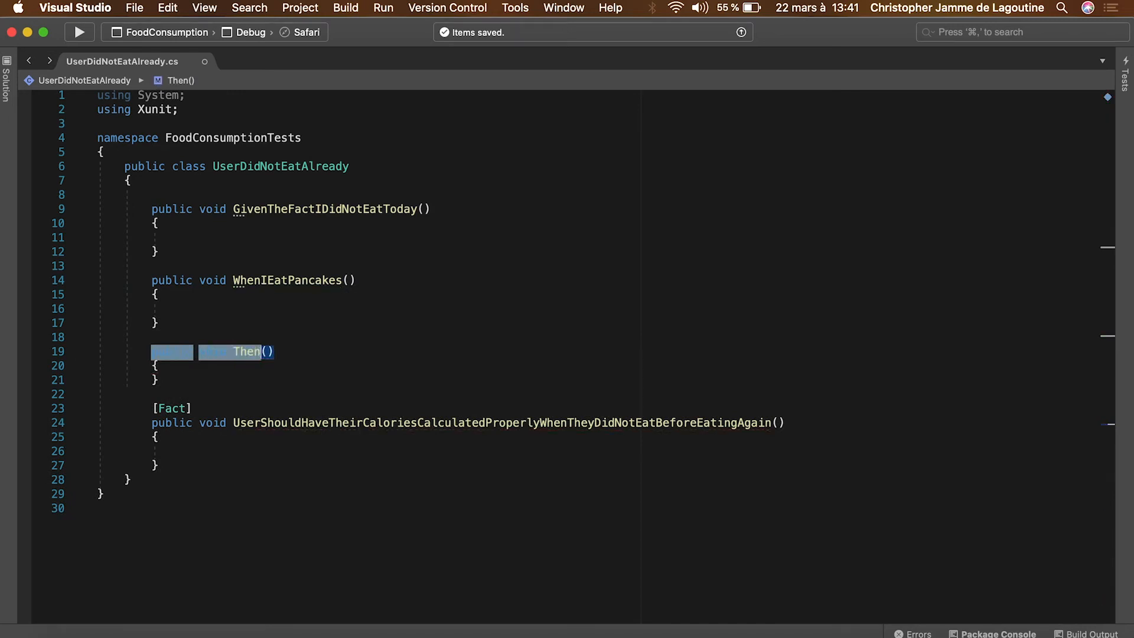
type("IShouldHaveEe")
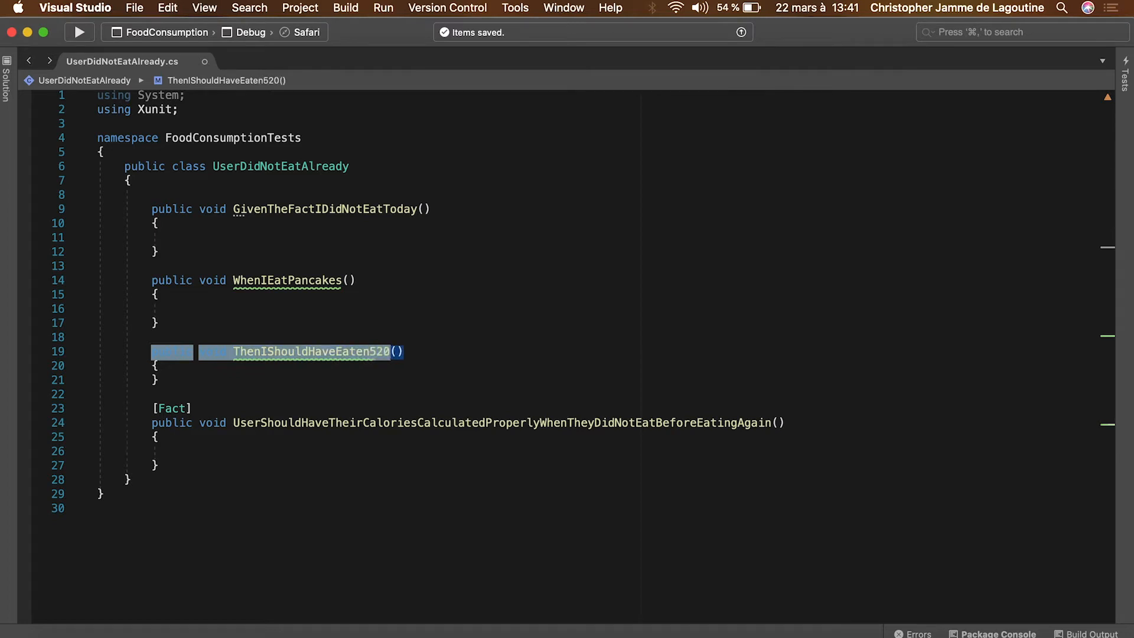
type("Calories")
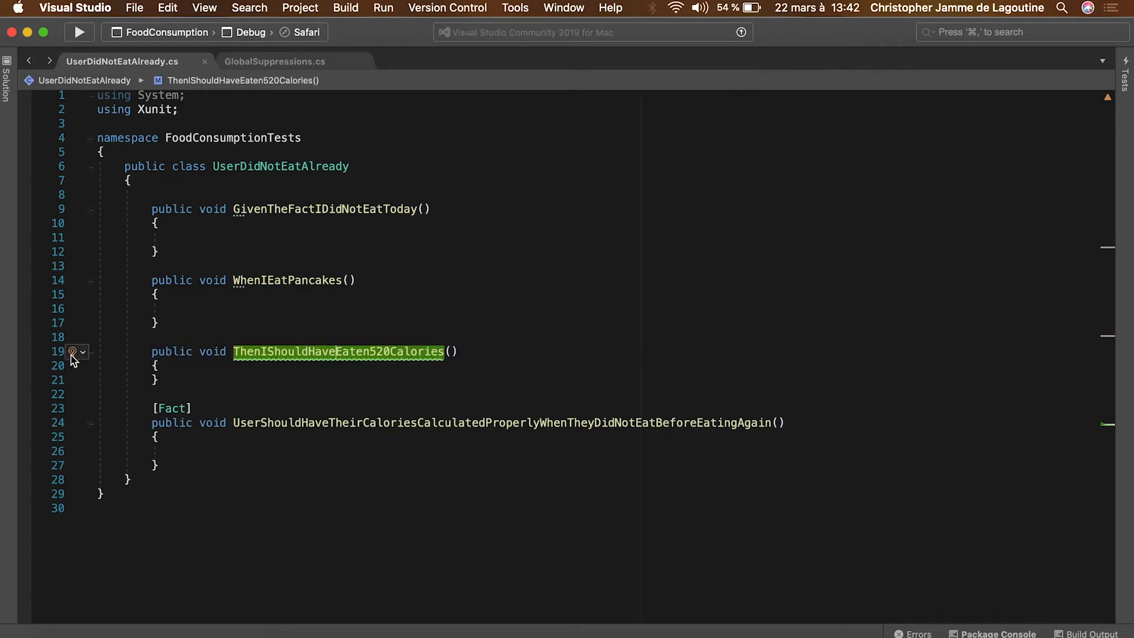
left_click(78, 352)
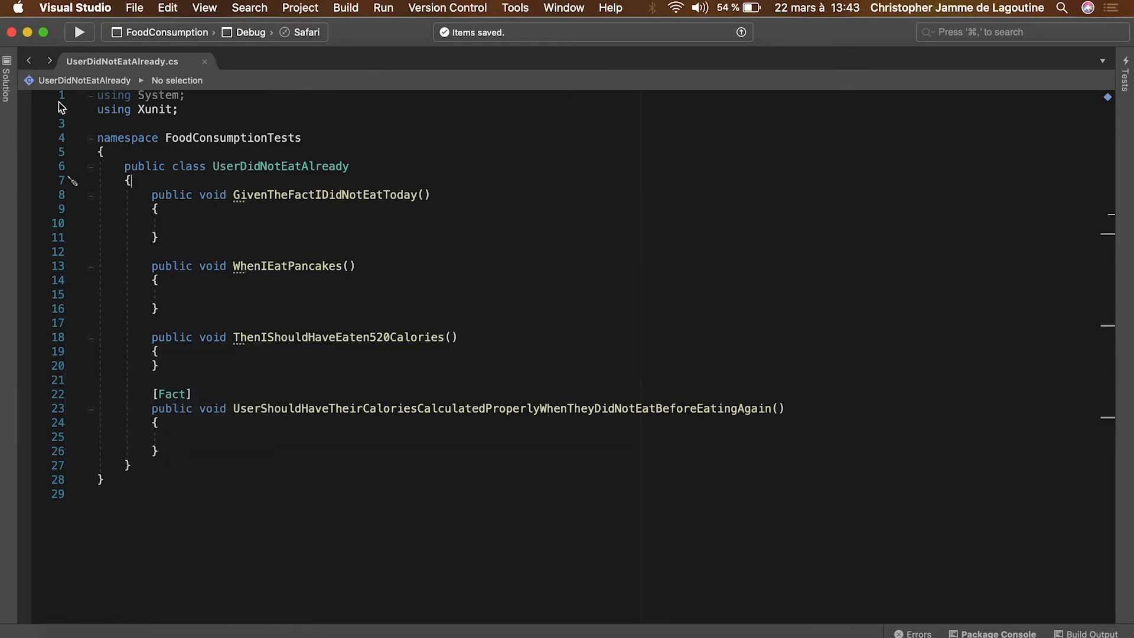
Add a new empty class UserAteAlready to the FoodConsumptionTests project
right_click(72, 270)
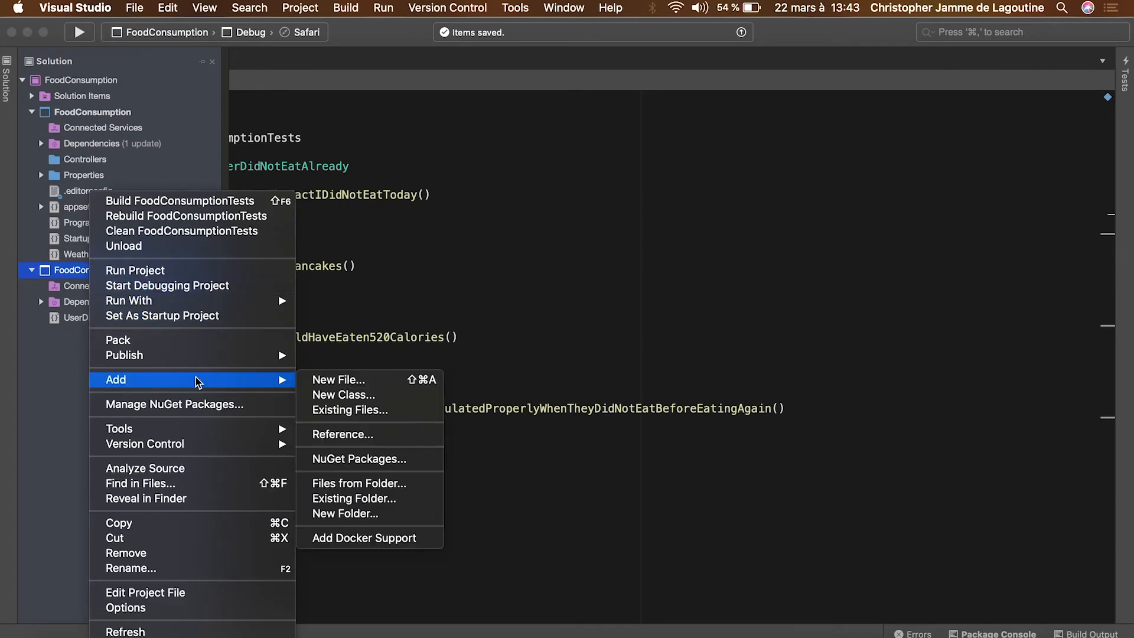
left_click(337, 379)
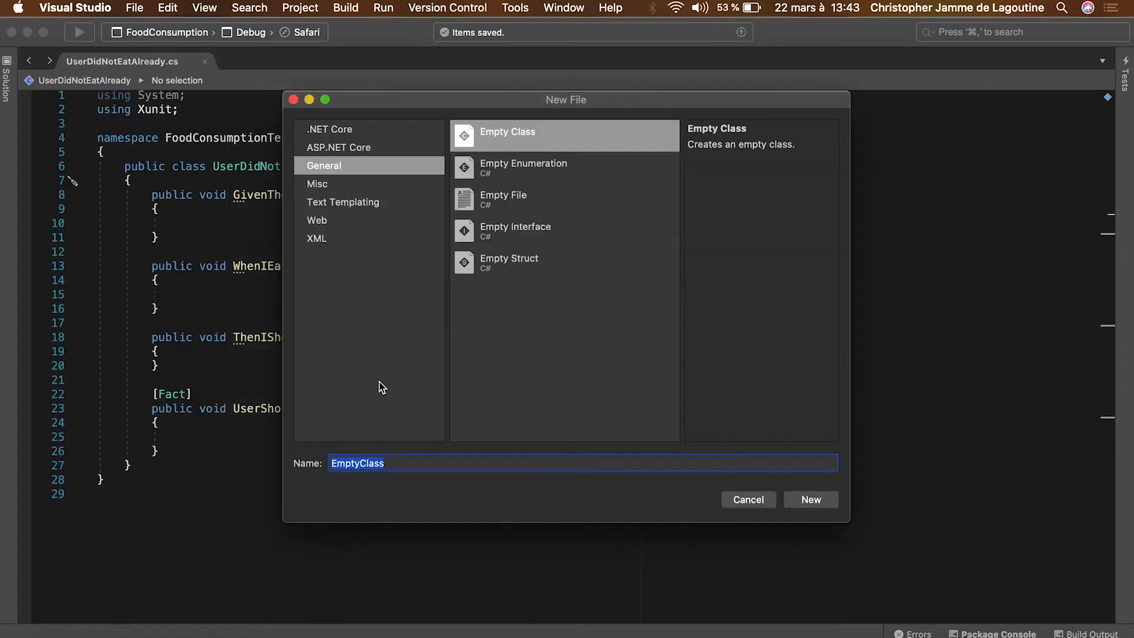
type("UserAteA")
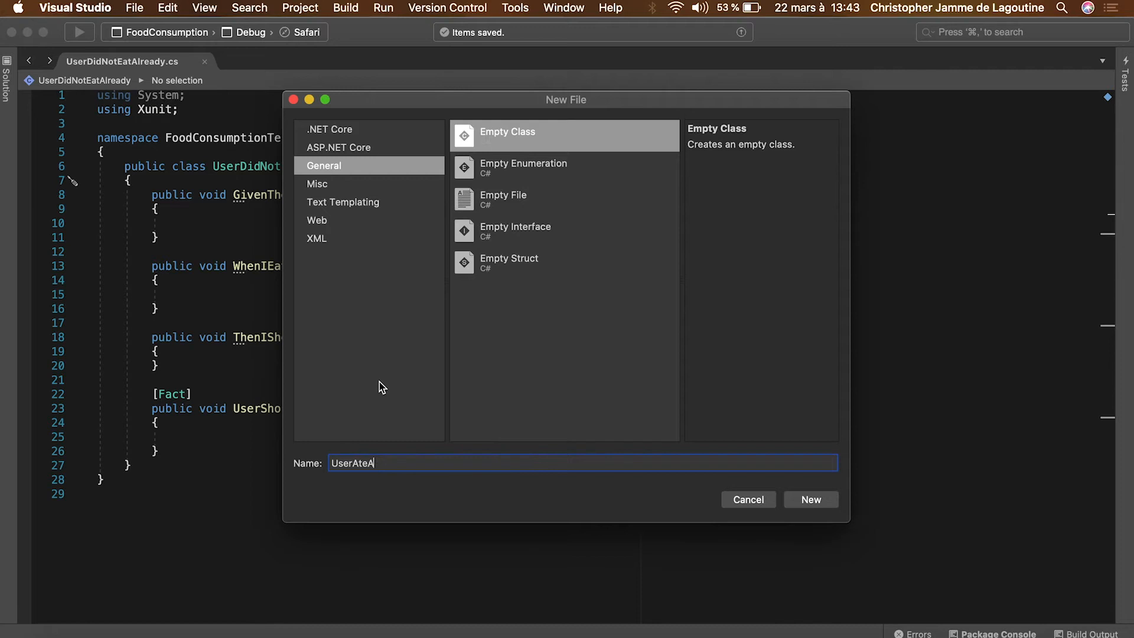
left_click(810, 499)
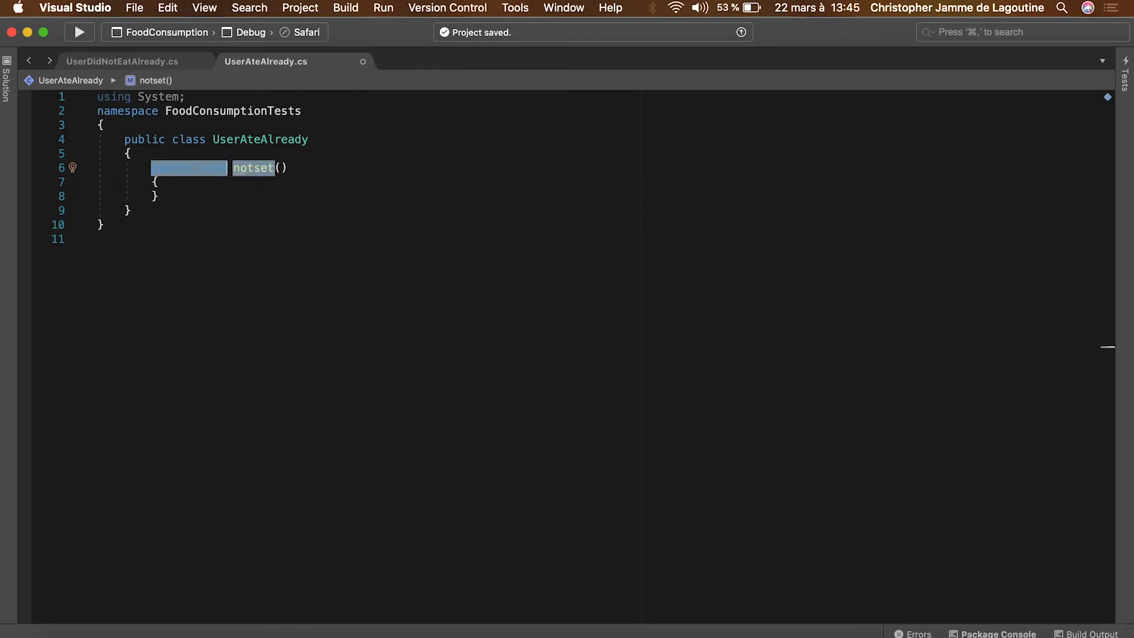
Rename the test to UserShouldHaveTheirCaloriesCalculatedProperlyWhenTheyAteAlreadyBeforeEating
type("UserShouldHave")
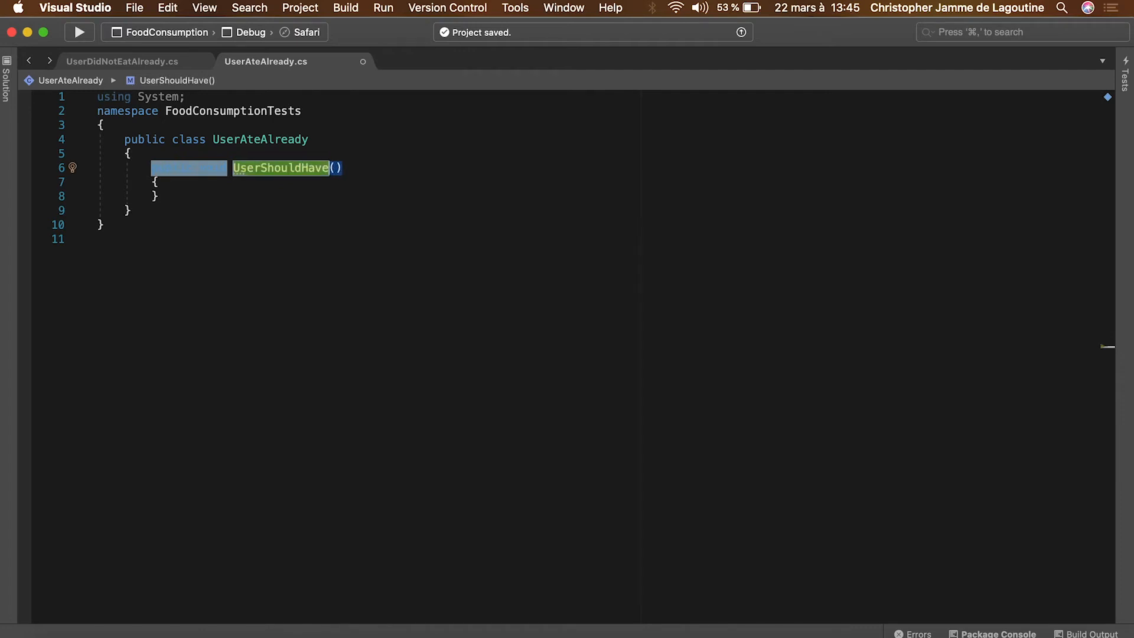
type("TheirCaloriesCalculated")
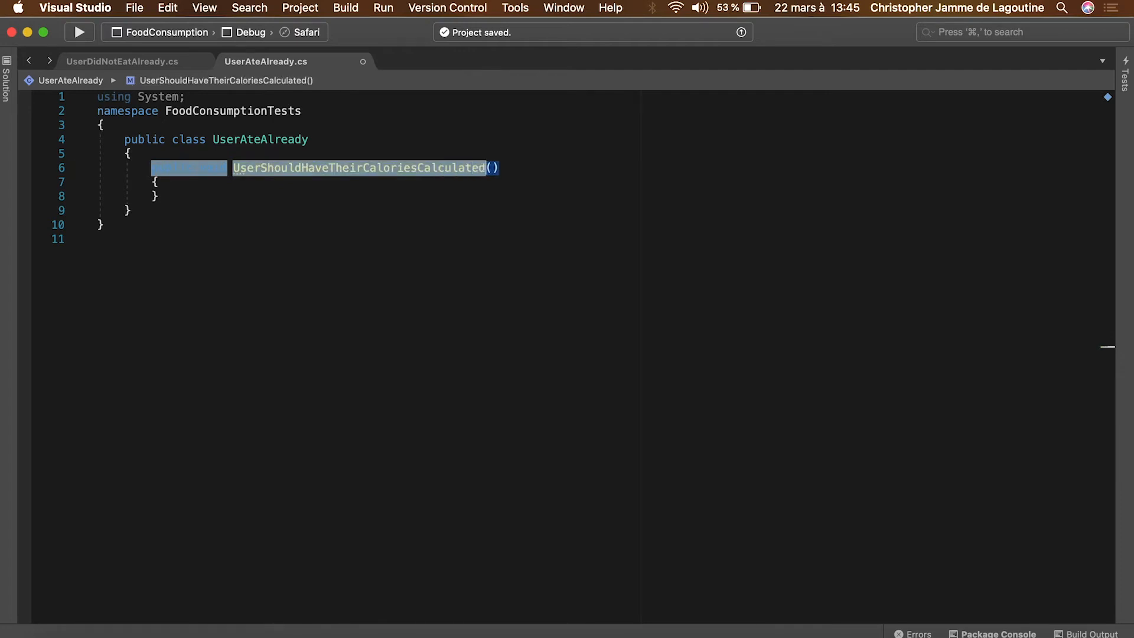
type("ProperlyWhenTheyAteA")
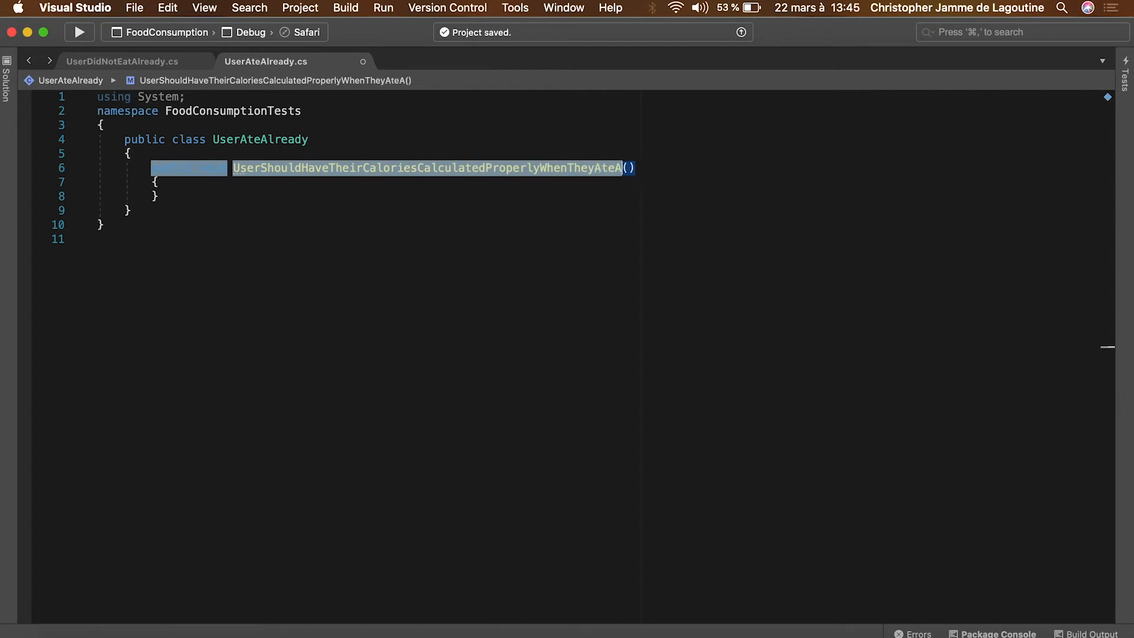
type("lreadyBeforeEatingAgain")
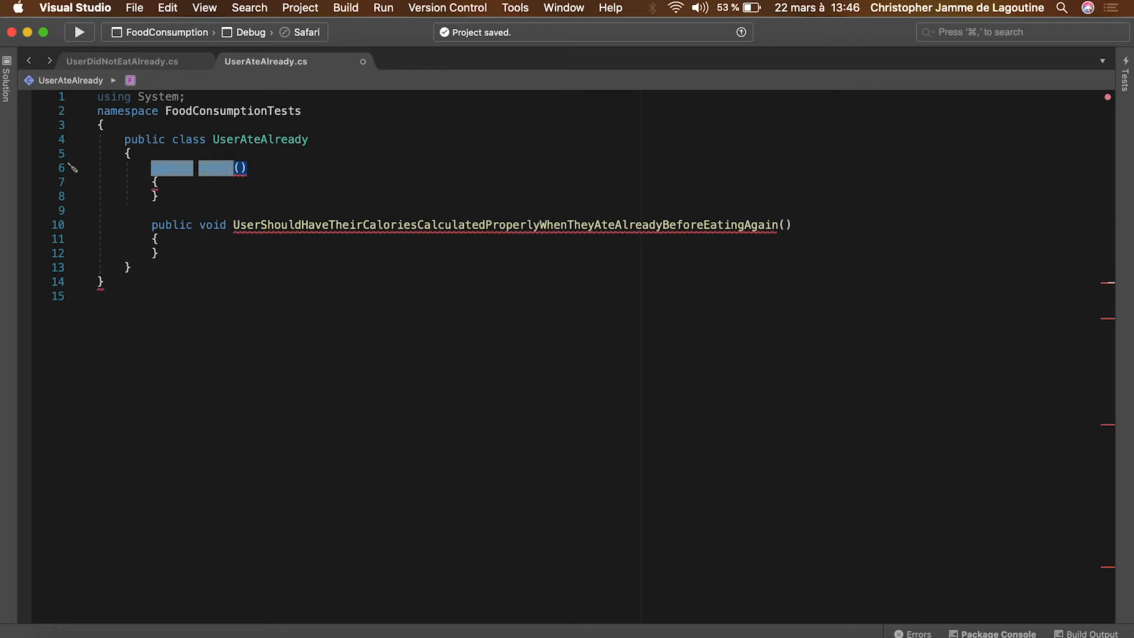
Add GivenTheFactThatIAlreadyAteABurger, WhenIEatACaesarSalad and ThenIShouldHaveEaten730Calories methods and mark the test [Fact]
type("GivenTheFactI")
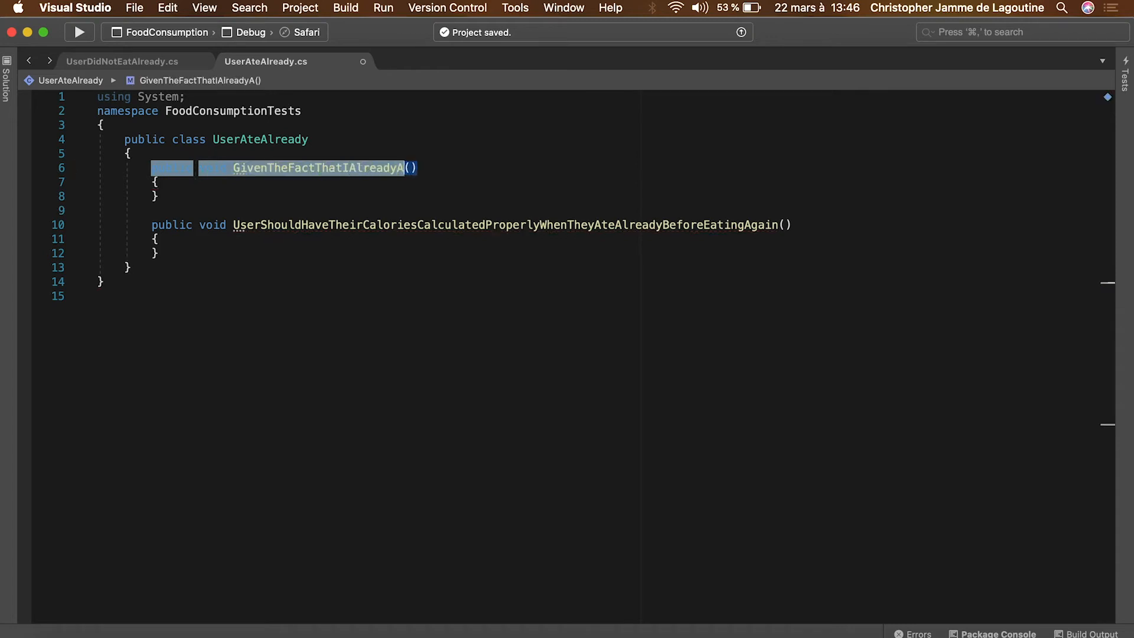
type("teABurger")
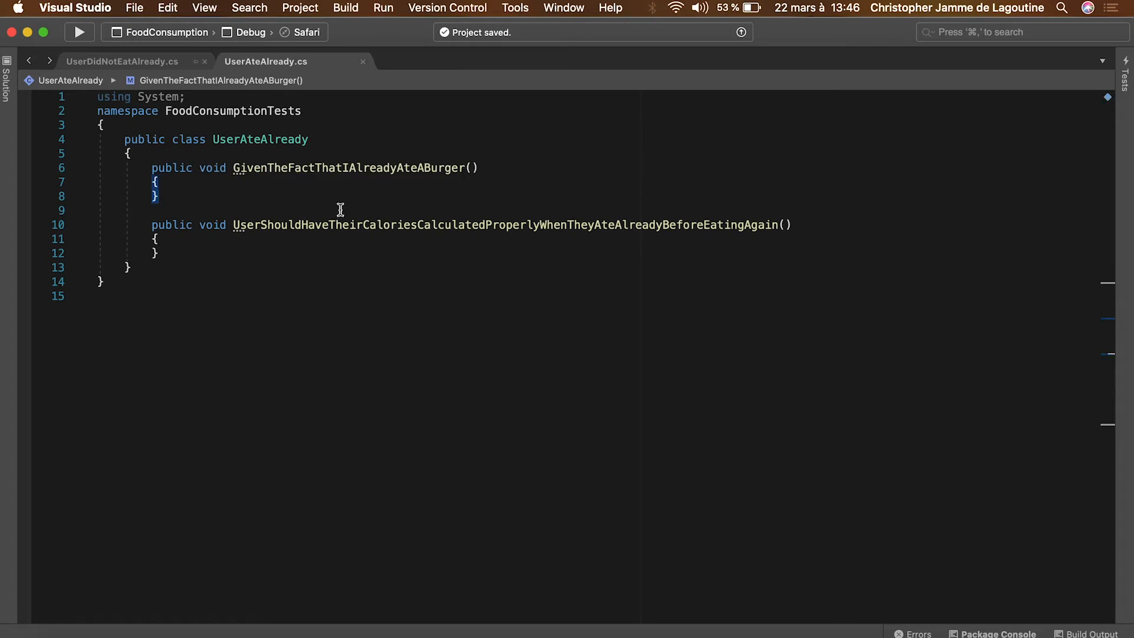
key("enter")
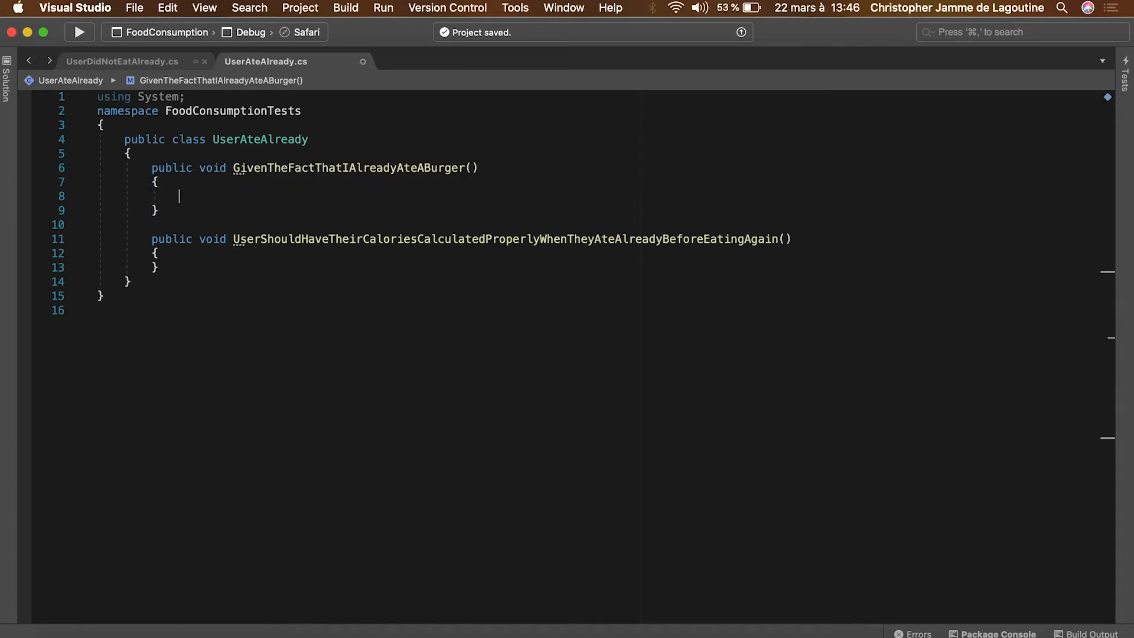
type("mth")
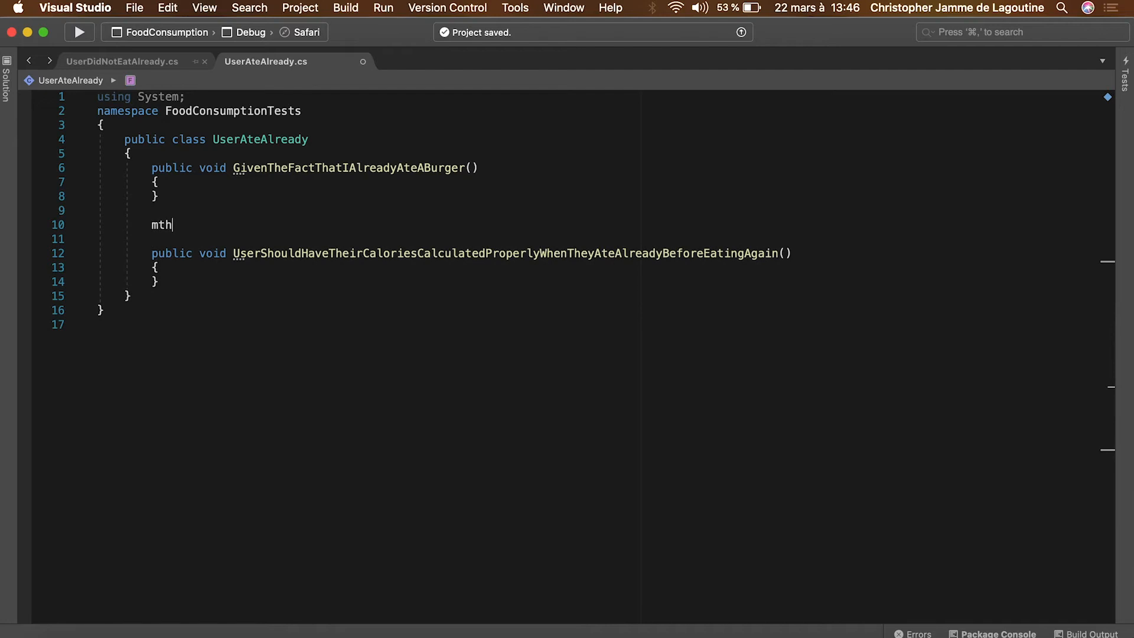
key("Tab")
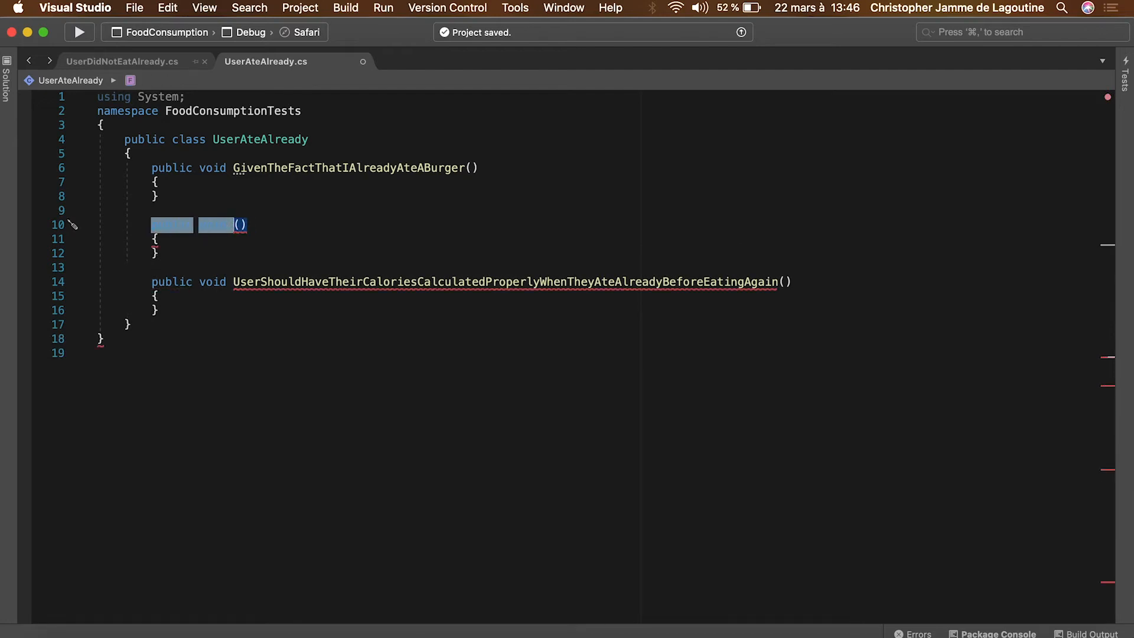
type("WhenIEatAC")
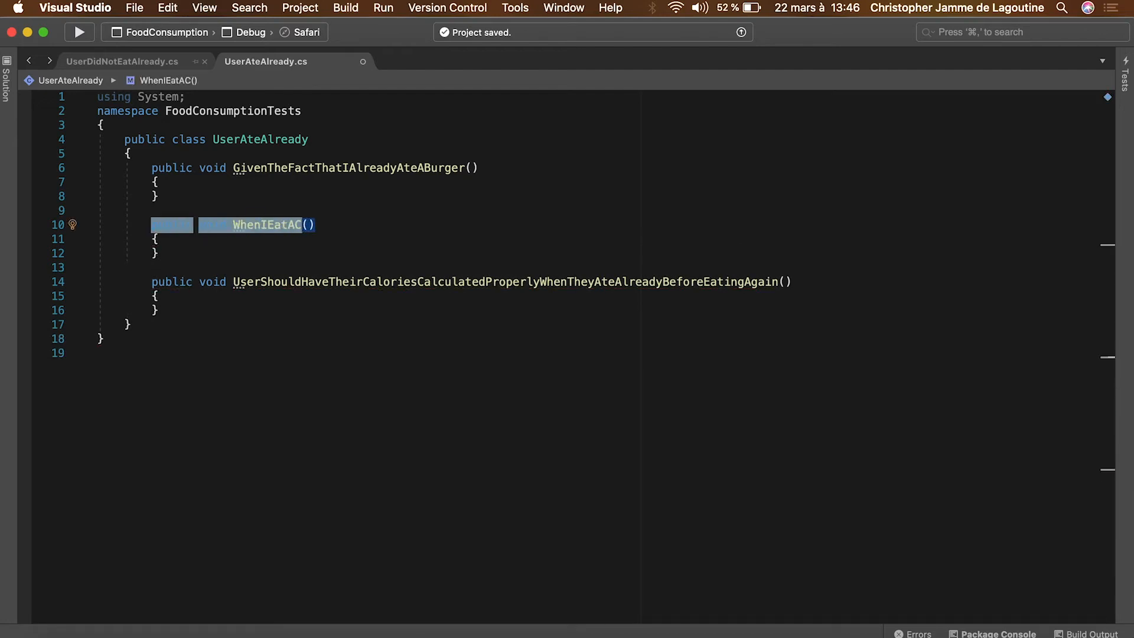
type("aesar Sa")
type("public void ThenISh")
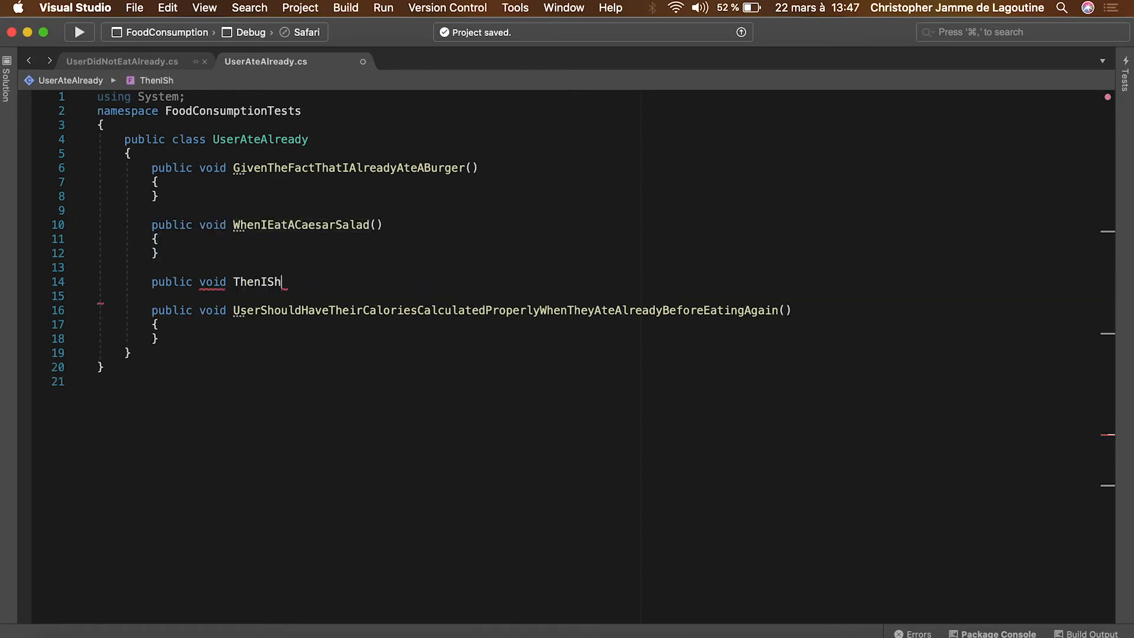
type("ouldHaveEaten730Calor")
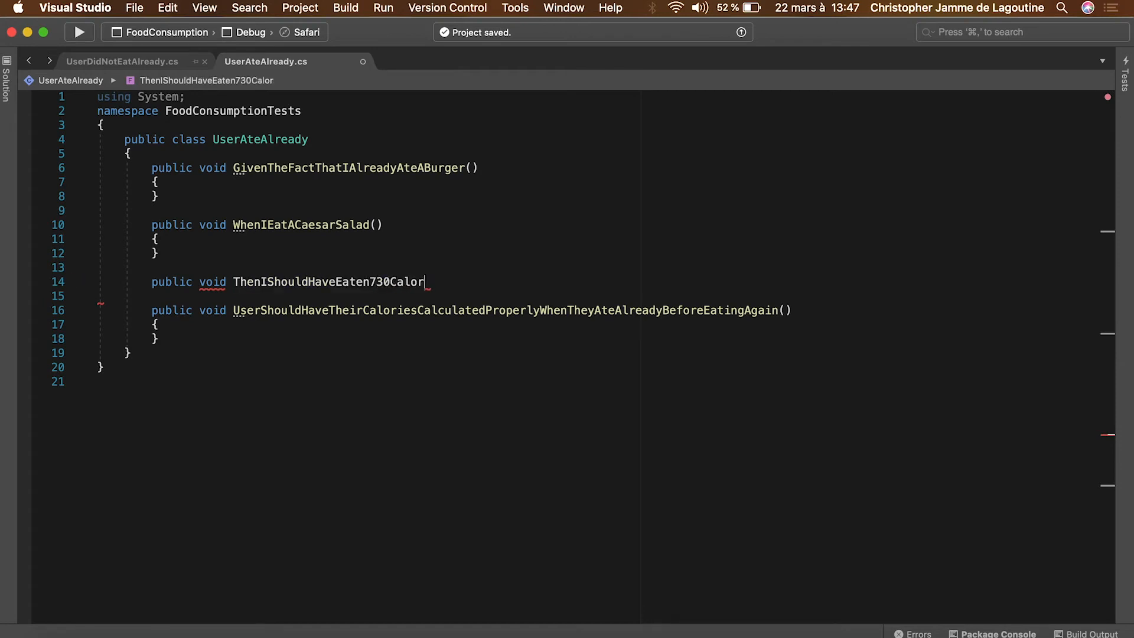
type("ies()")
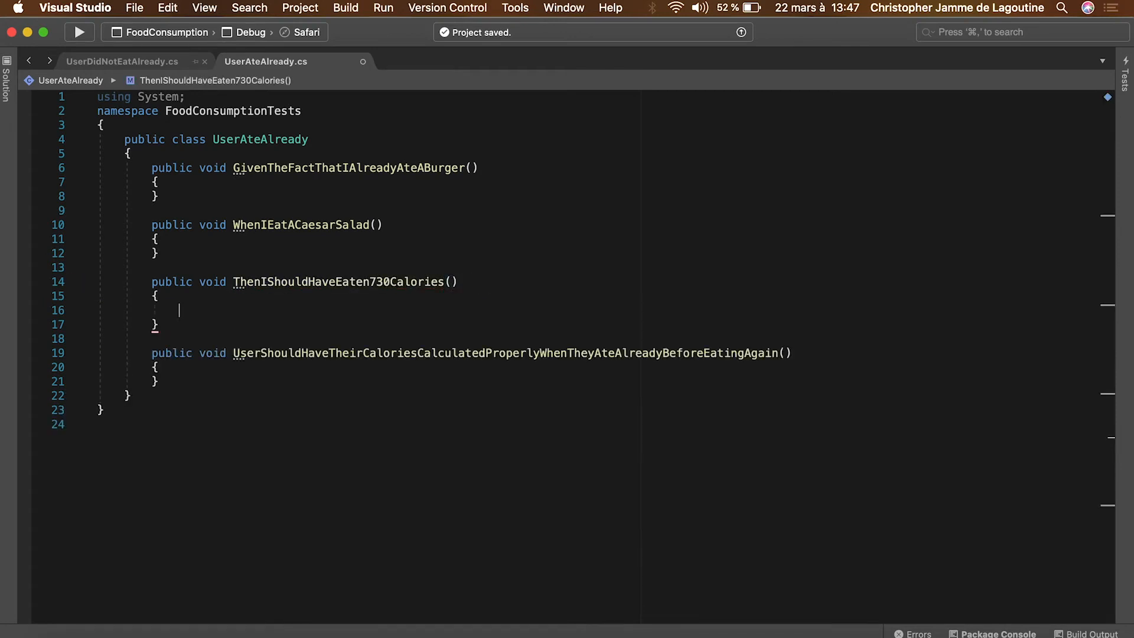
mouse_move(177, 224)
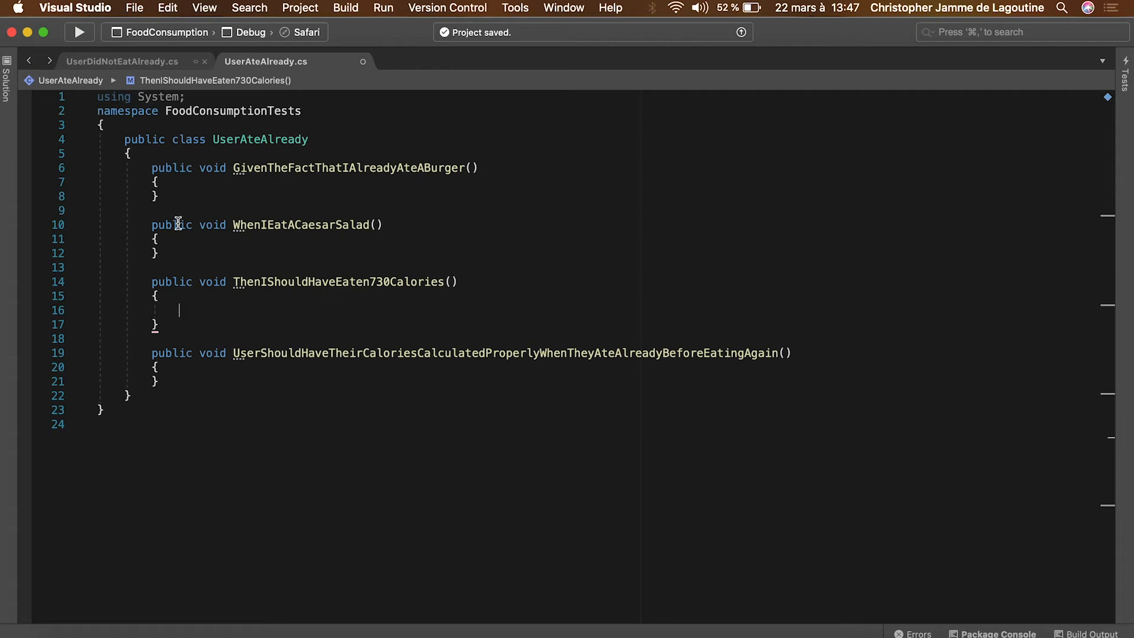
type("[Fact]")
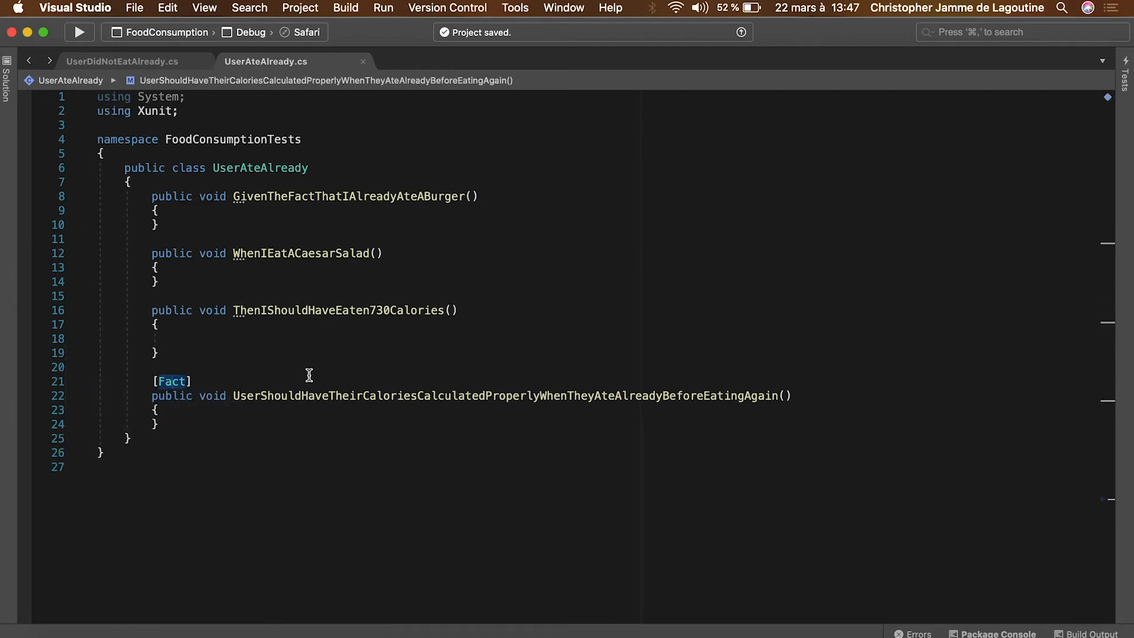
Call this.BDDfy() in the test and resolve the BDDfy import in UserDidNotEatAlready
type("this.BDDfy();")
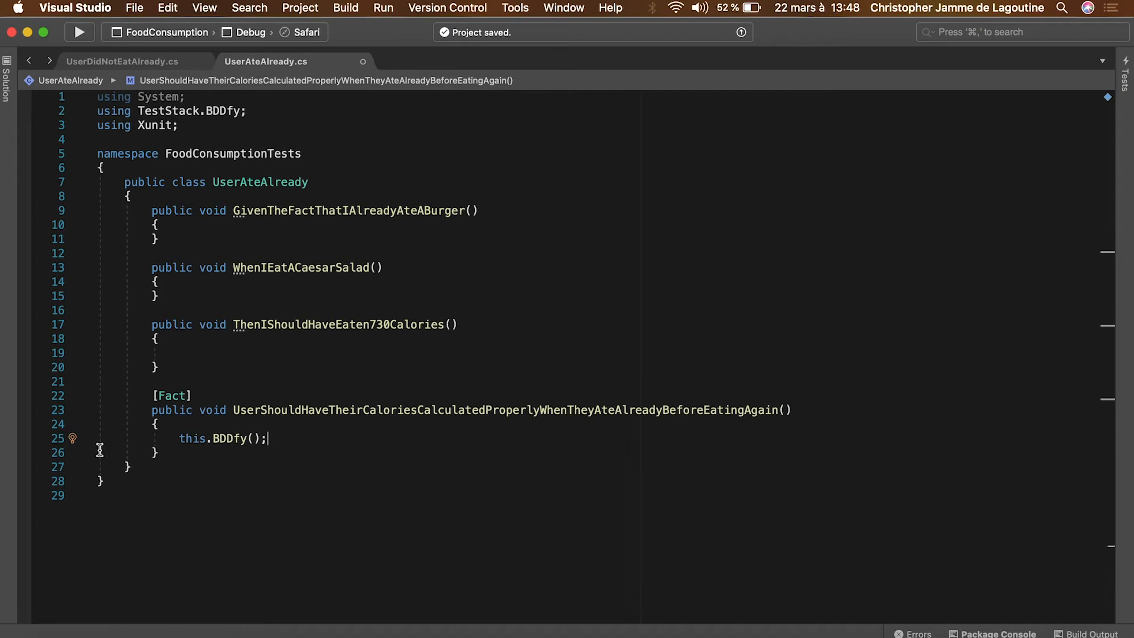
left_click(123, 60)
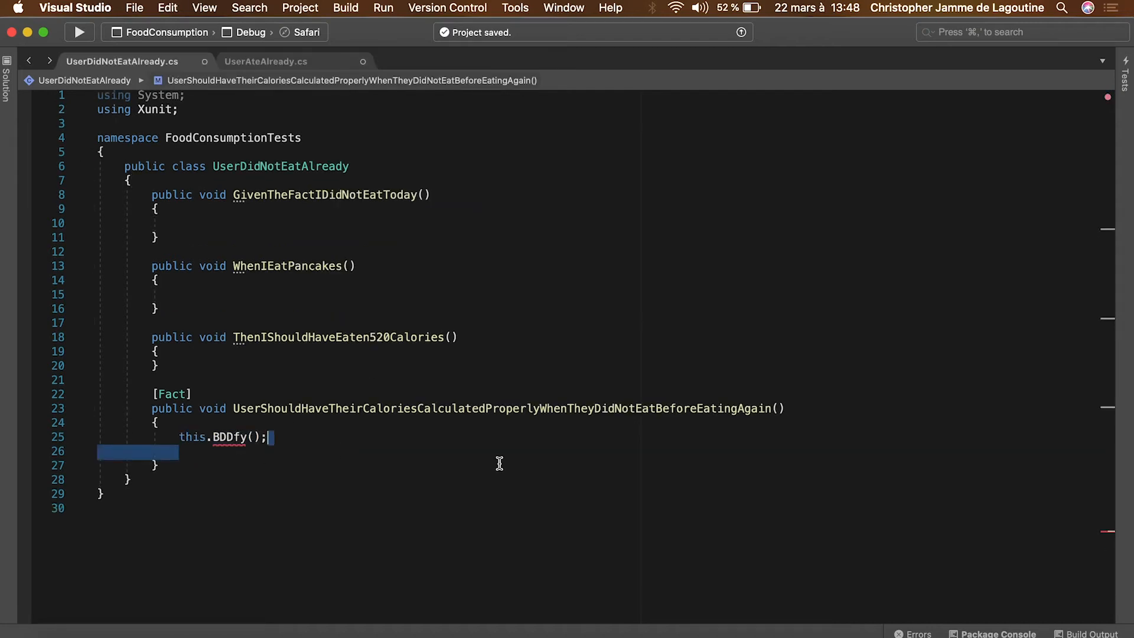
right_click(72, 159)
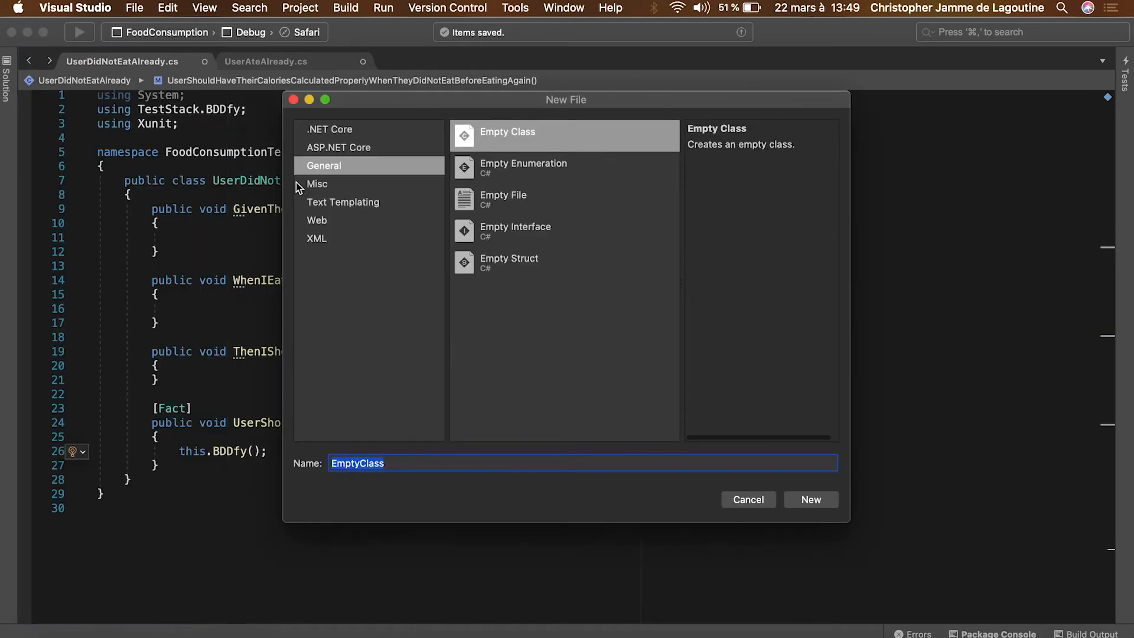
Create FoodConsumptionController from the Controller Class template with [Route("[controller]")]
left_click(339, 148)
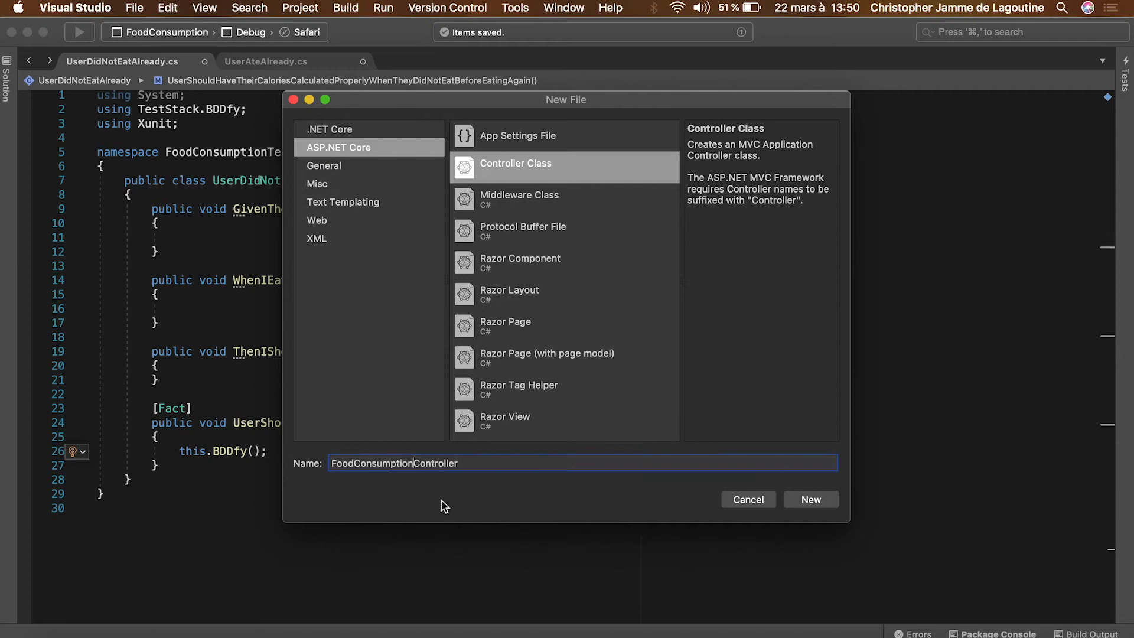
left_click(811, 498)
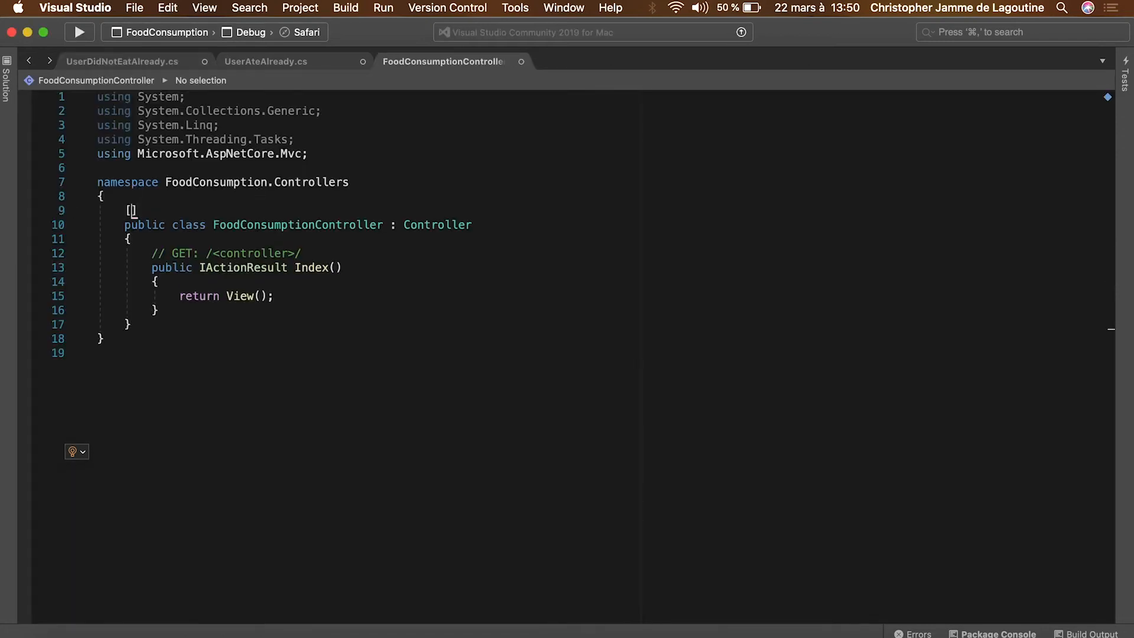
type("Route()")
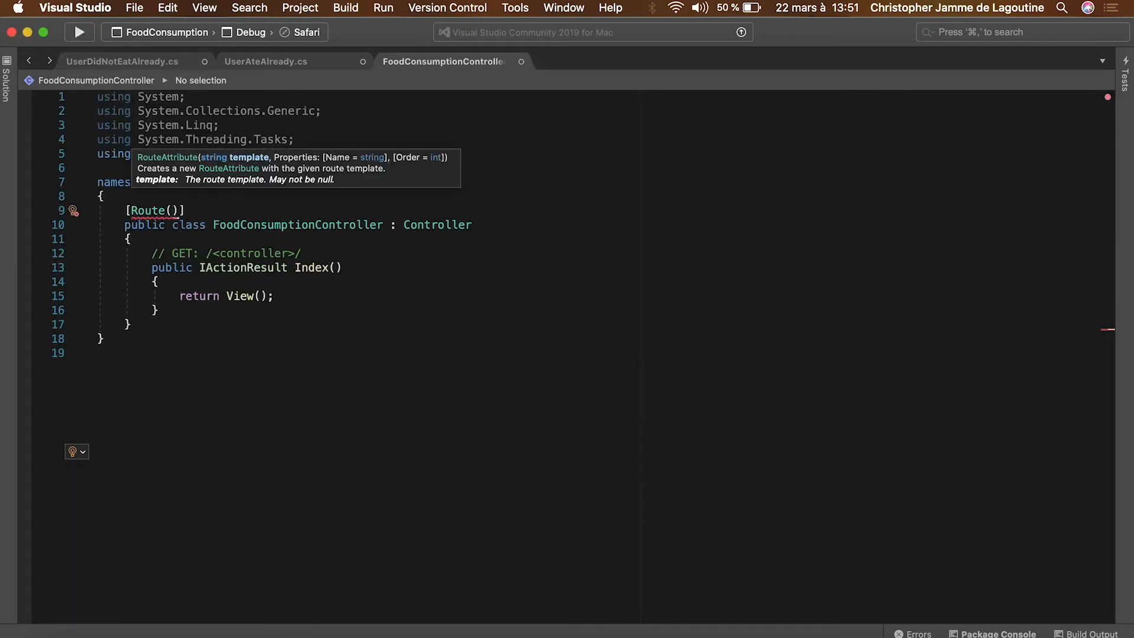
type("\"[controller]\"")
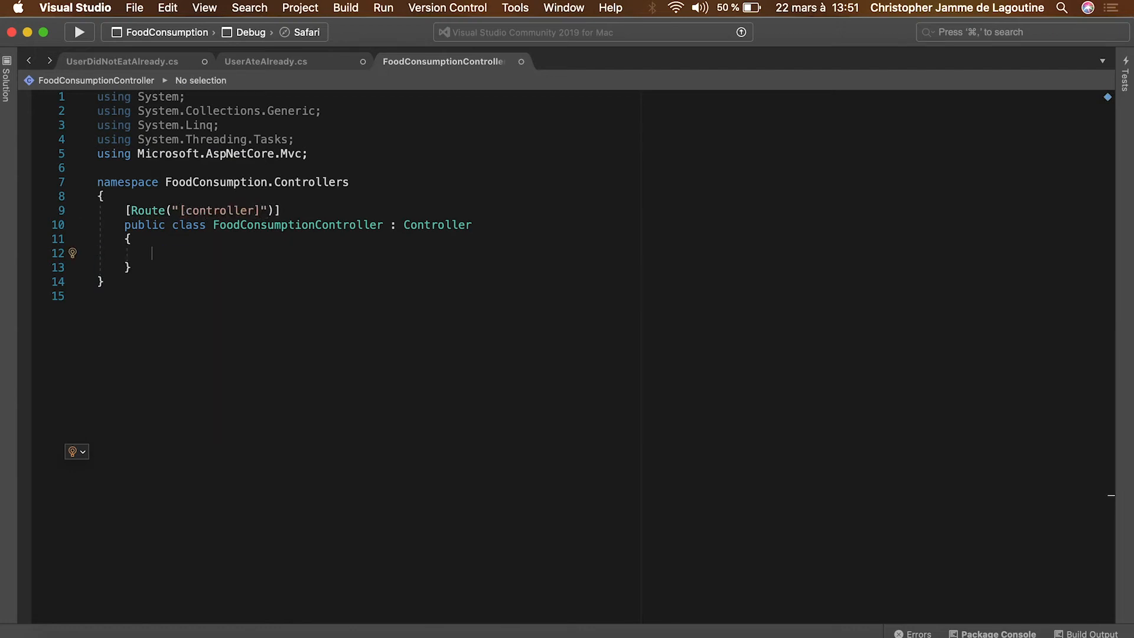
Replace Index with a public void Eat() action marked [HttpPost]
type("public void Eat(")
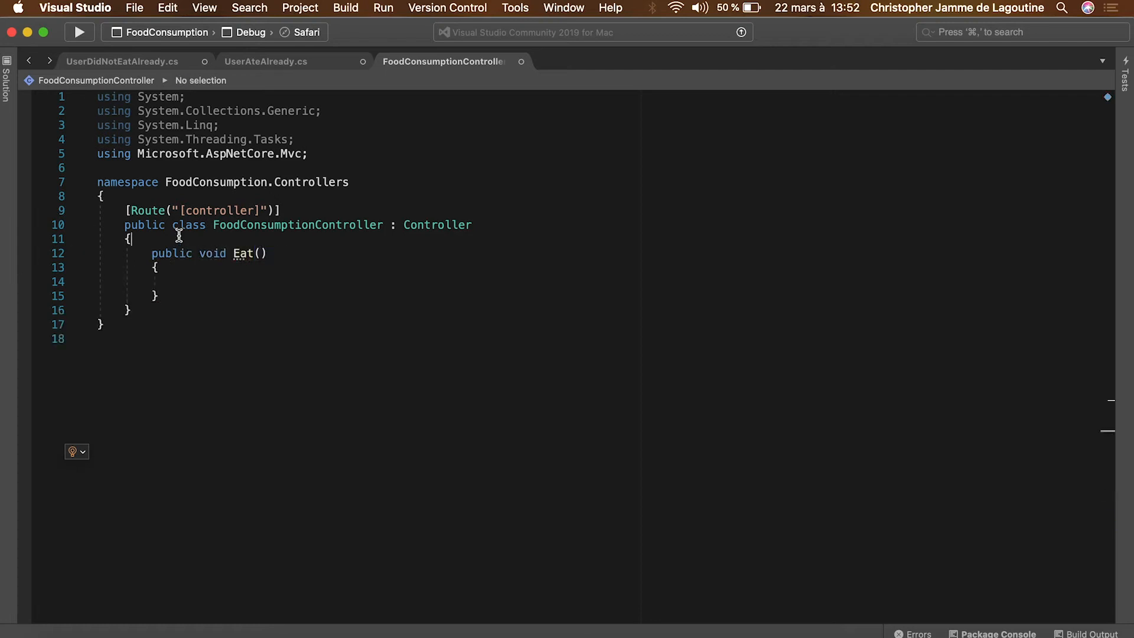
type("[HTTPPost]")
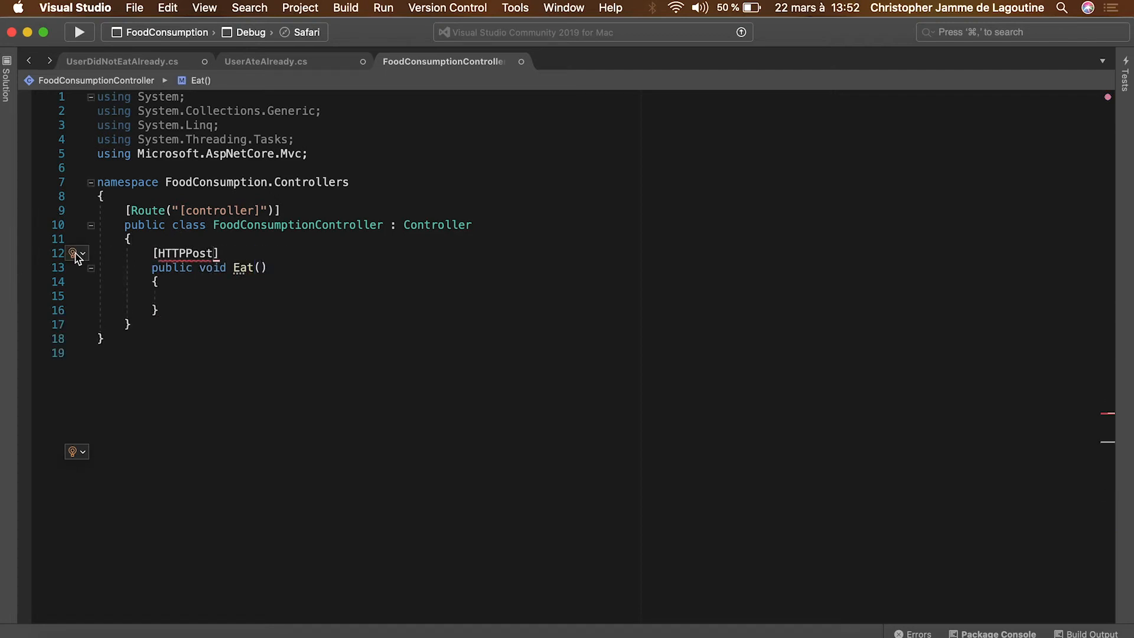
left_click(7, 65)
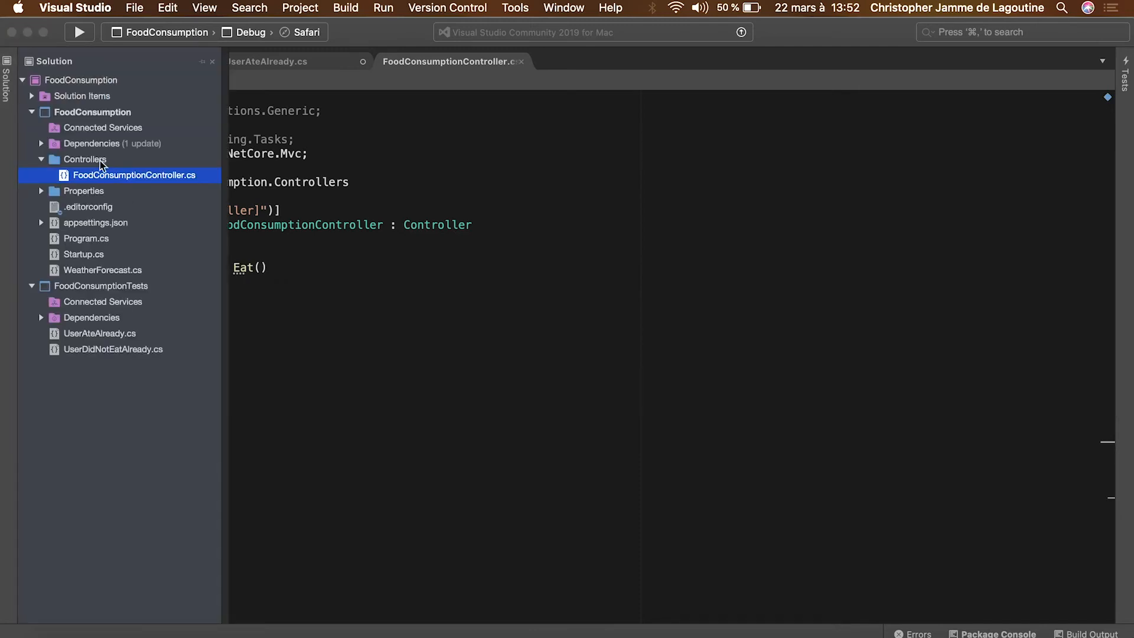
Add a Models folder and create an empty EatingAction class in it
right_click(91, 111)
type("Mode")
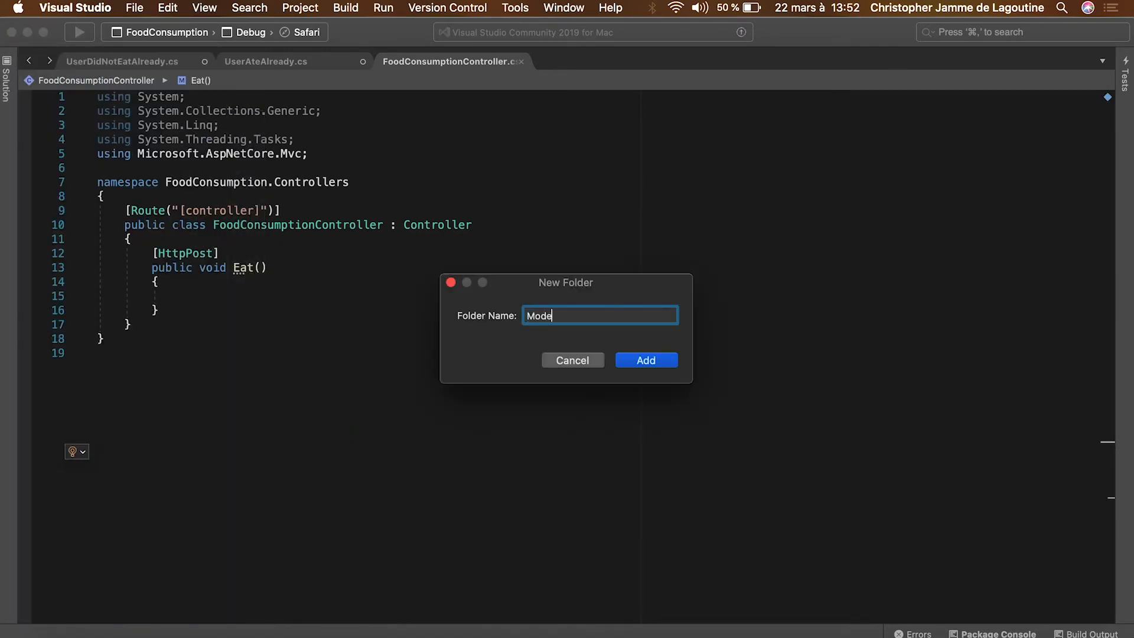
left_click(645, 360)
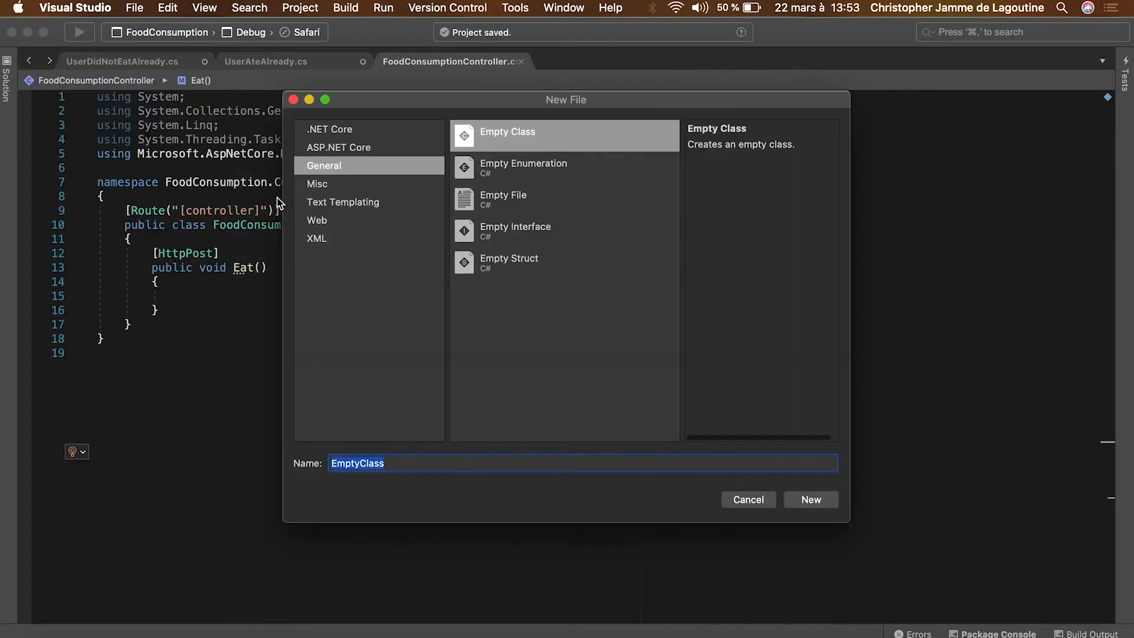
type("EatingAction")
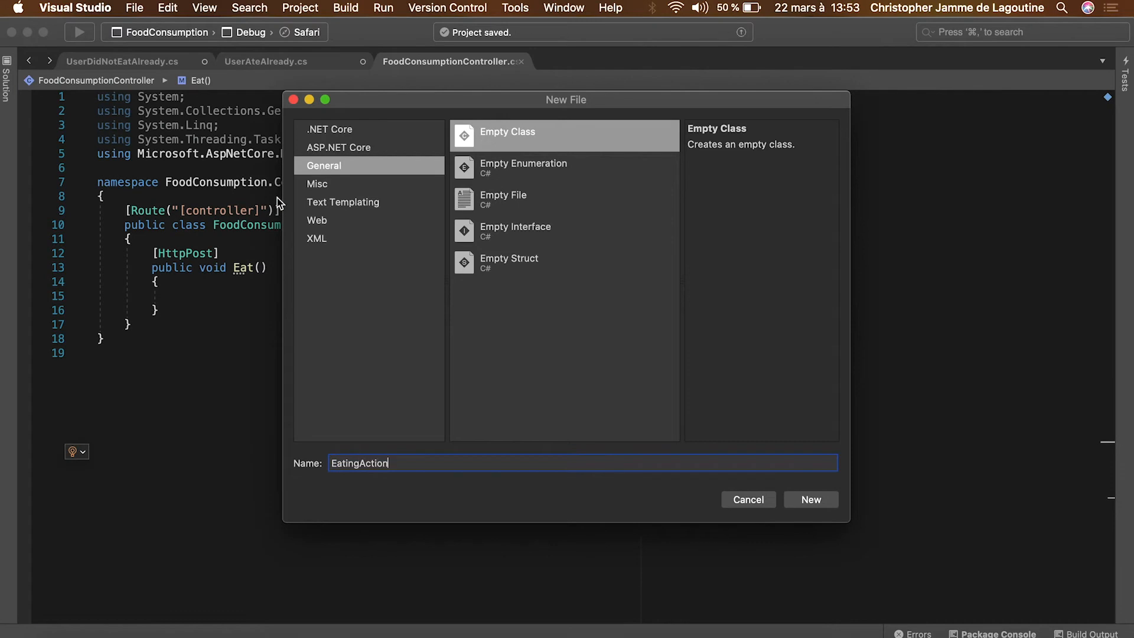
left_click(810, 499)
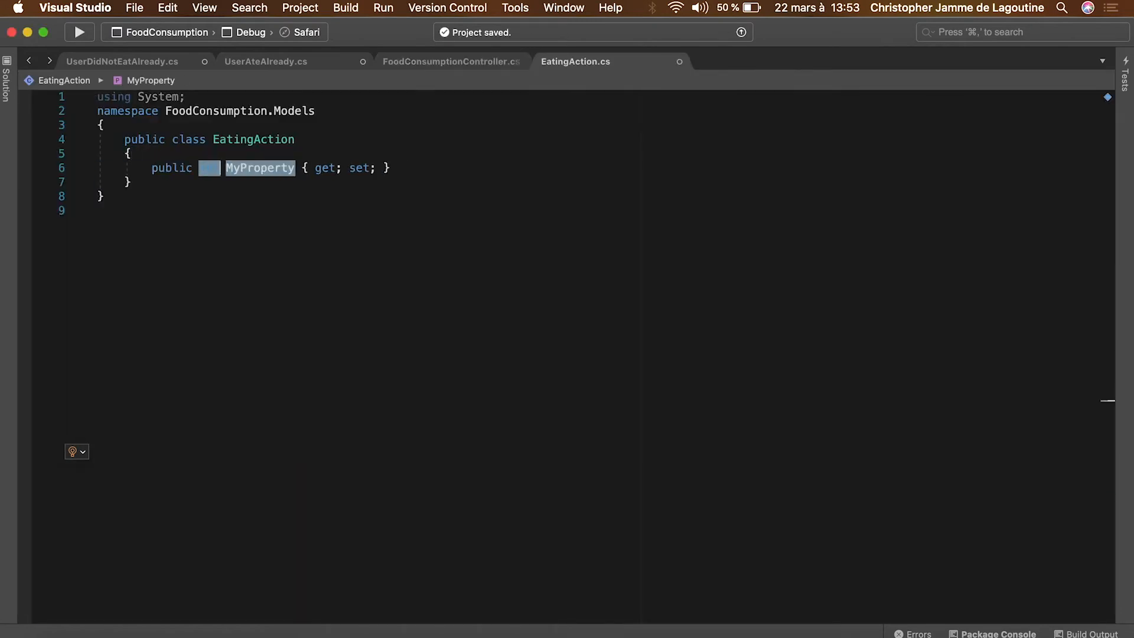
Give EatingAction UserId and Food properties plus an AvailableFood enum with Pancakes and CaesarSalad
type("public int UserId { get; set; }")
type("public enum")
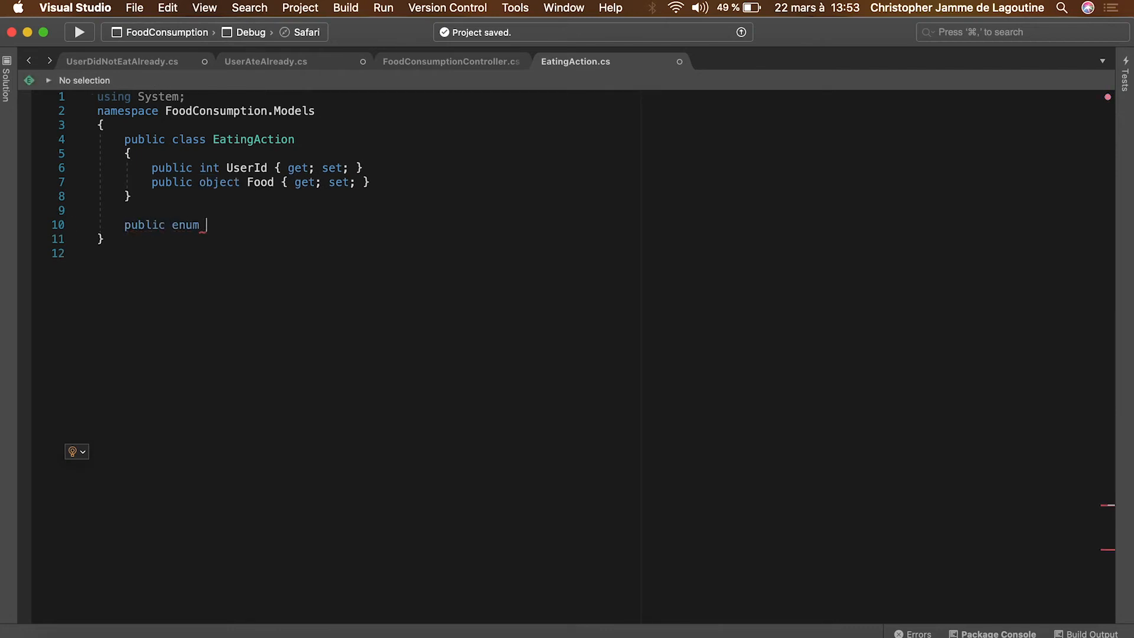
type("AvailableFood { }")
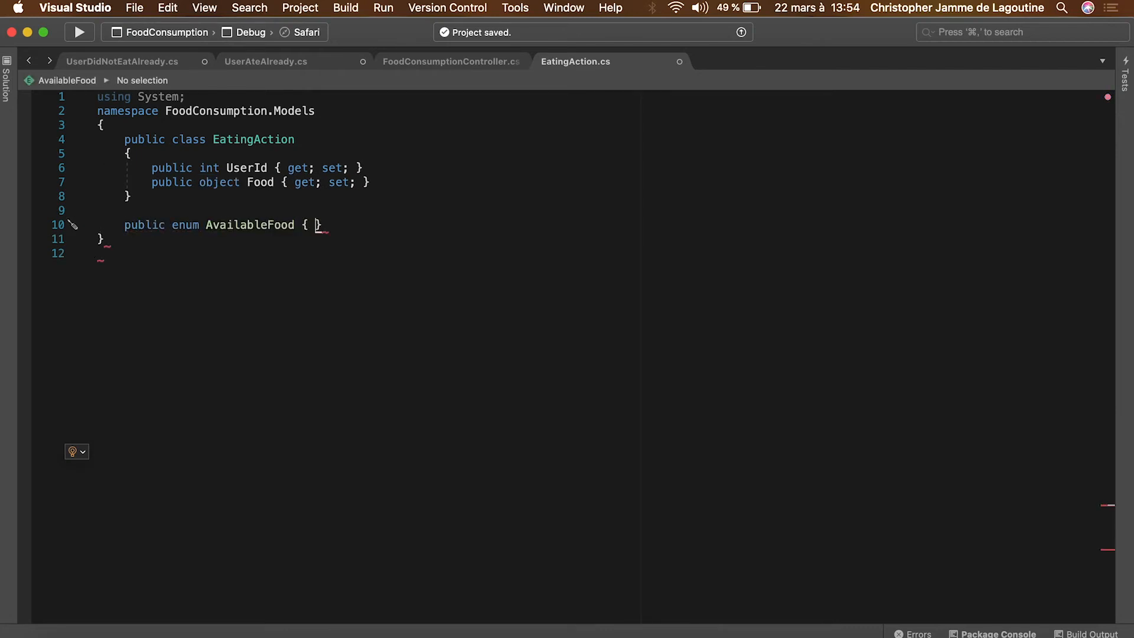
type("Pancakes,")
type("CaesarSalad,")
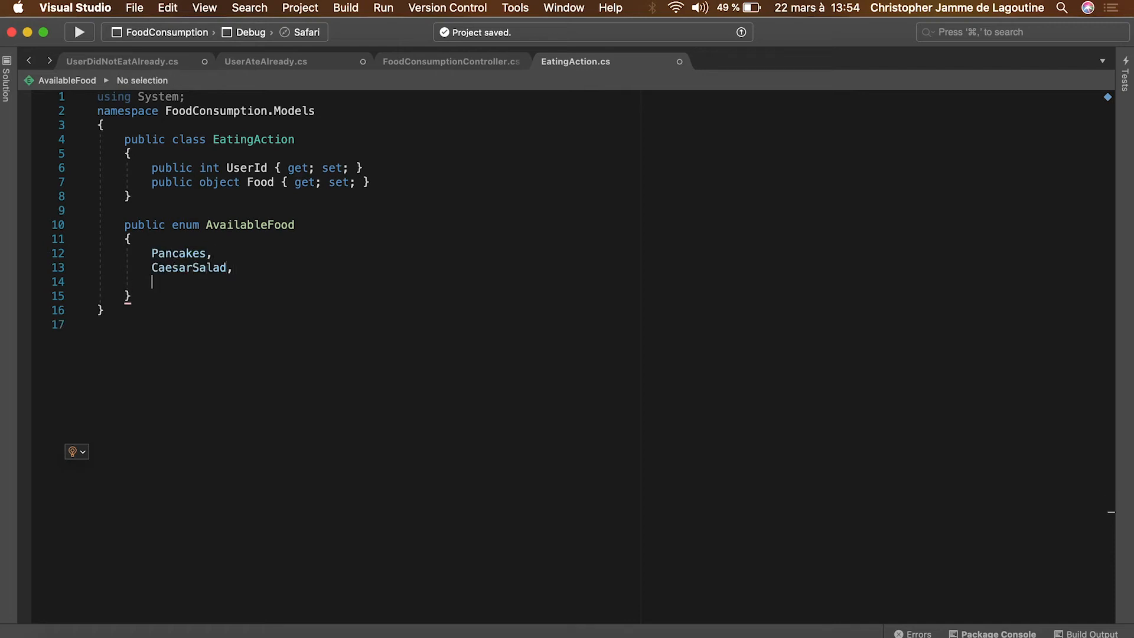
left_click(449, 60)
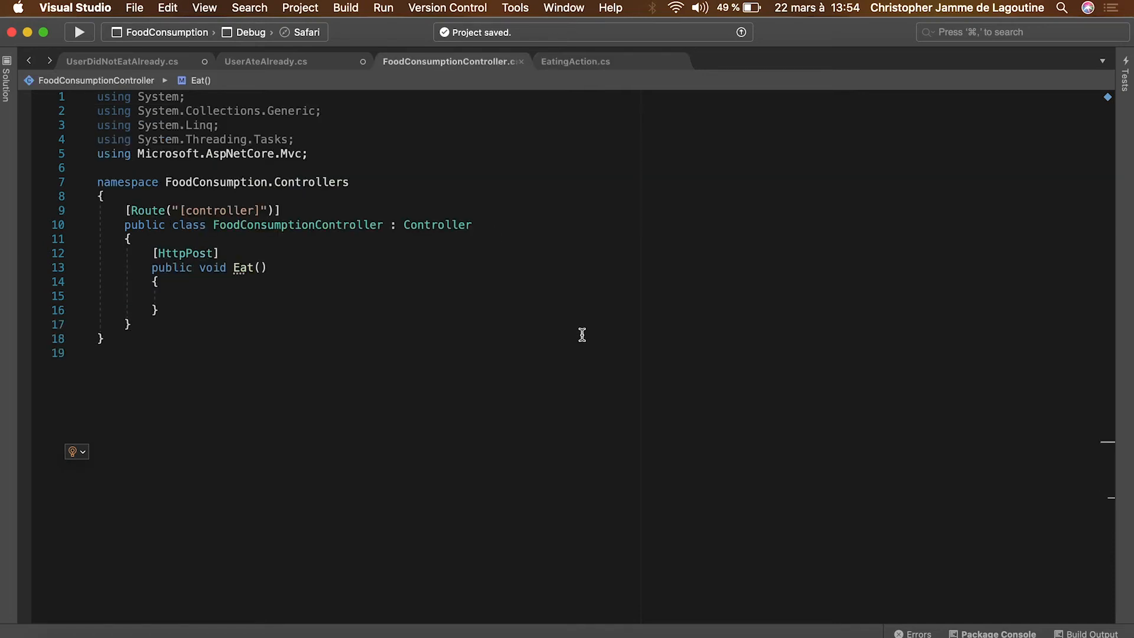
Make Eat accept an EatingAction action parameter and add a repository folder
type("EatingAction acti")
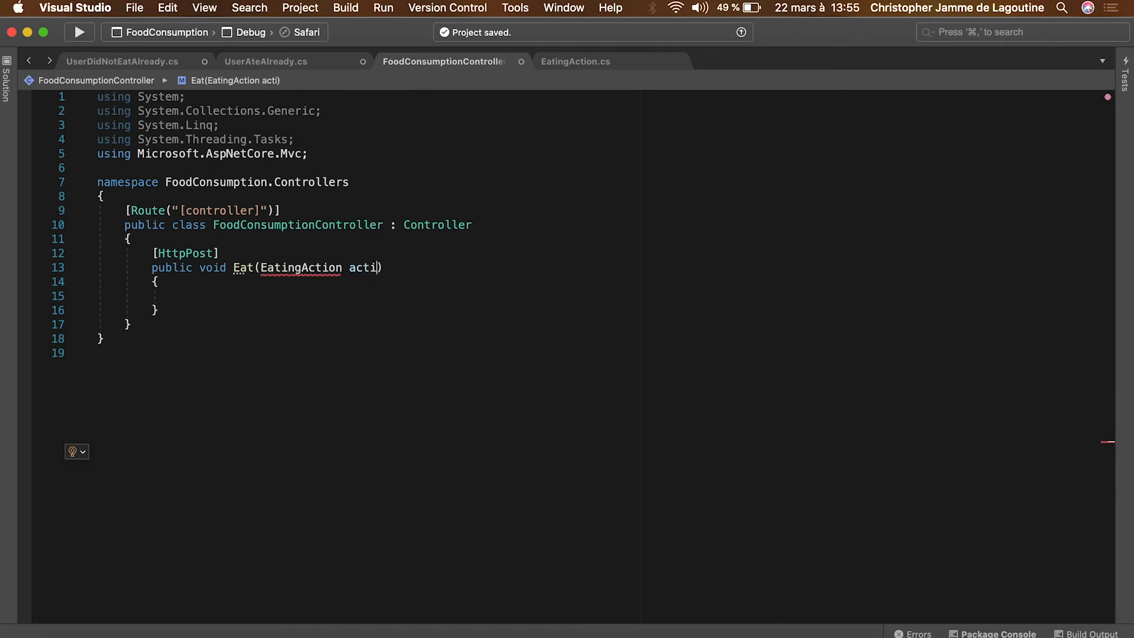
type("on")
type("Repo")
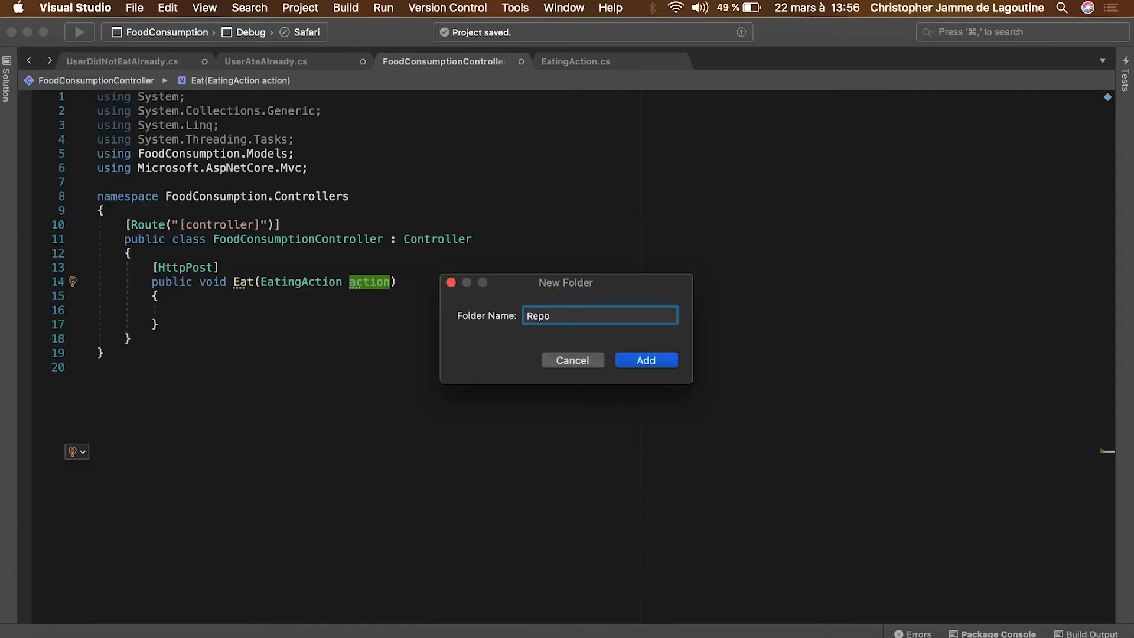
left_click(645, 360)
type("ICaloriesRepository")
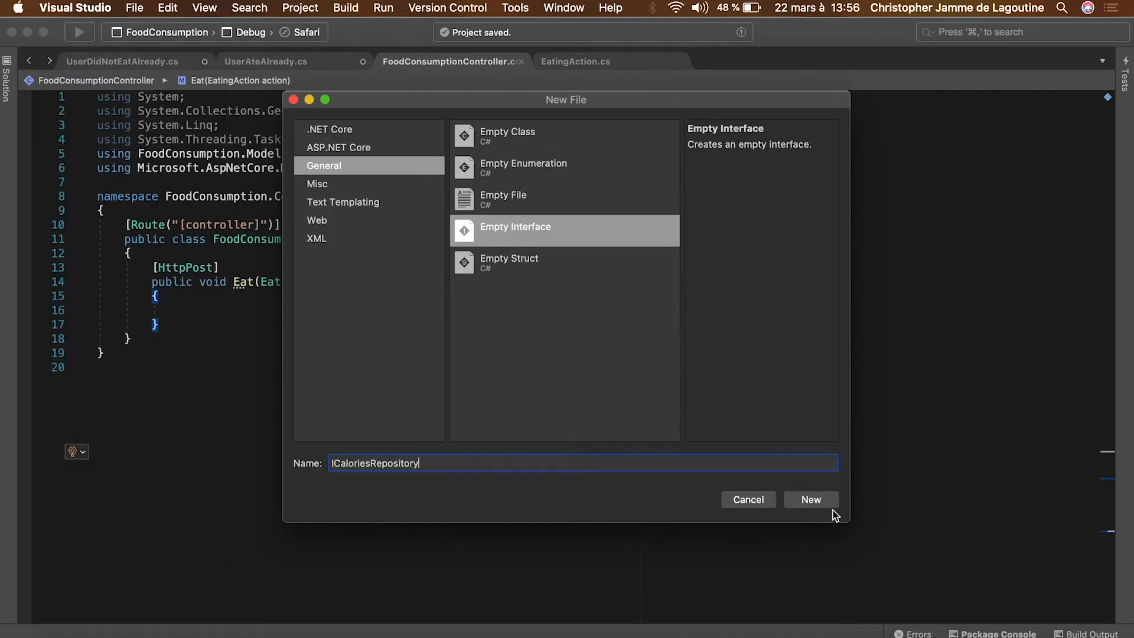
Declare GetCalories(int userId) and Eat(EatingAction action) in the new ICaloriesRepository interface
left_click(810, 498)
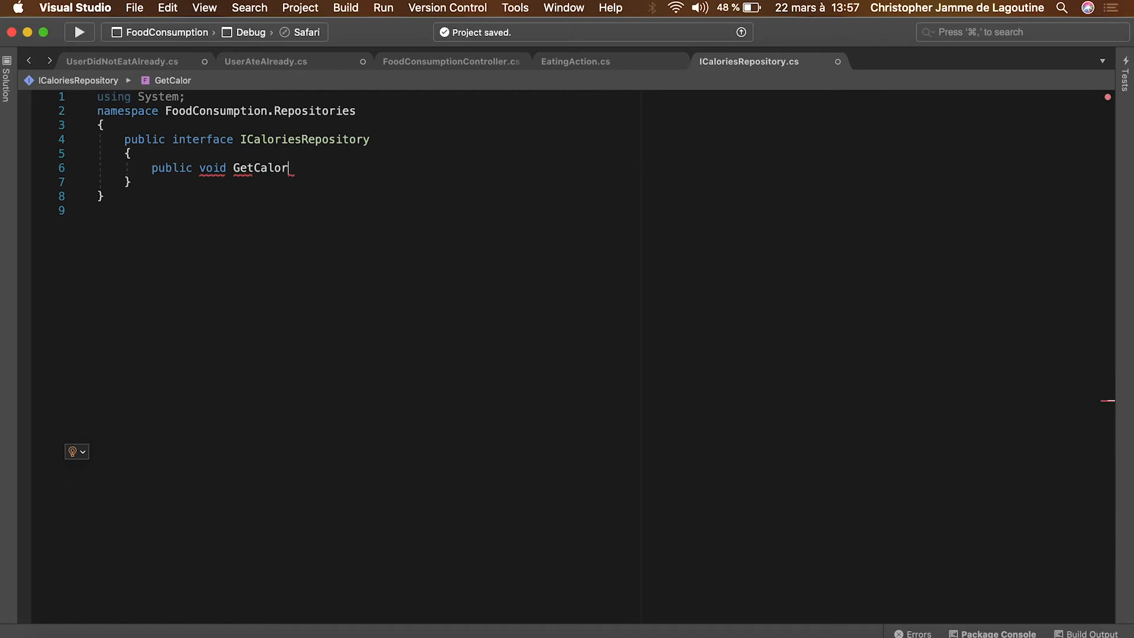
type("ies();")
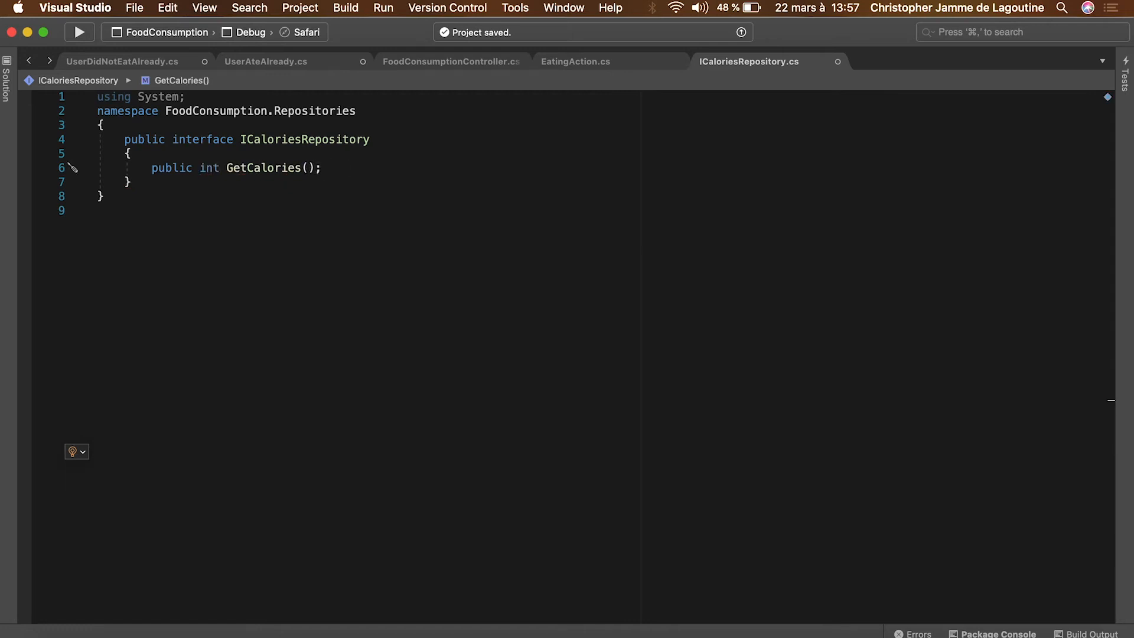
type("int userId")
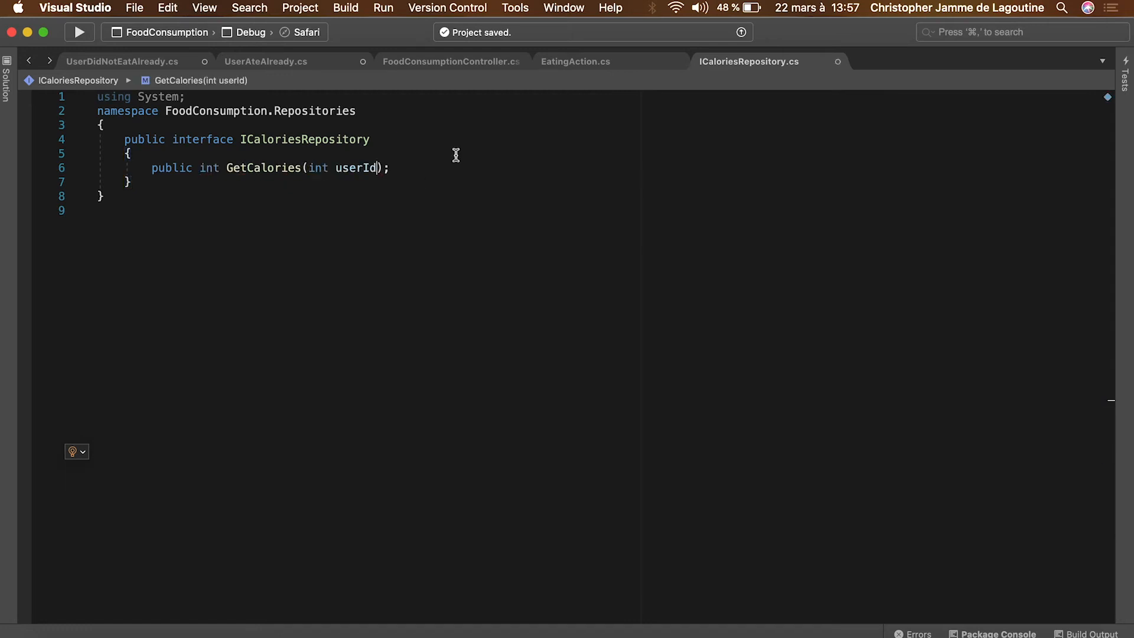
type("public void Eat(")
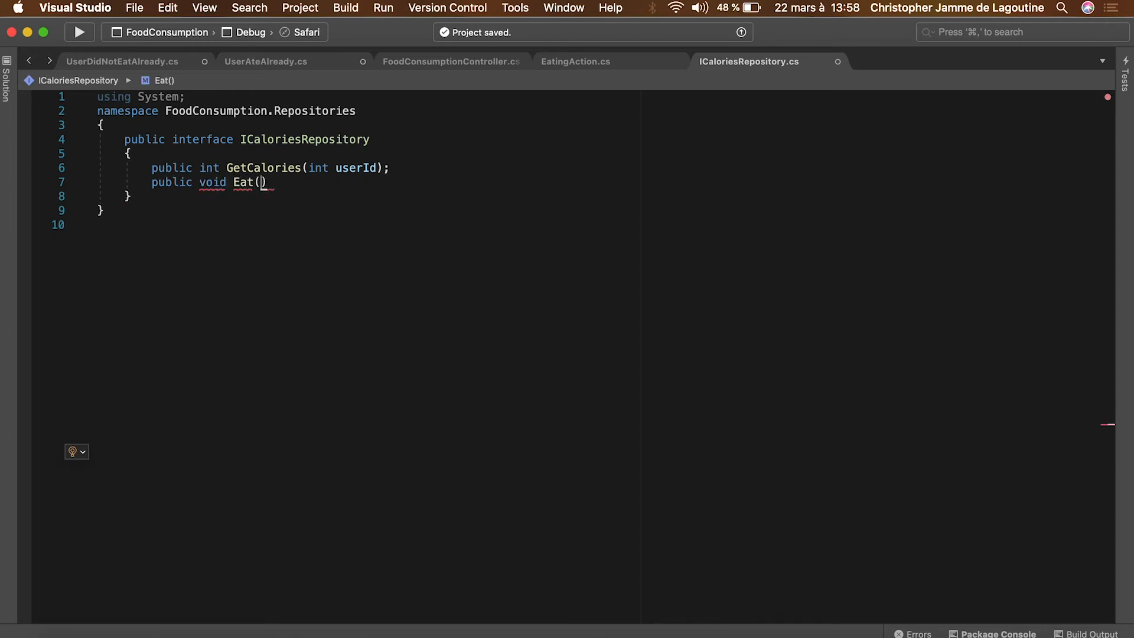
type("EatingAction acti")
type("Calor")
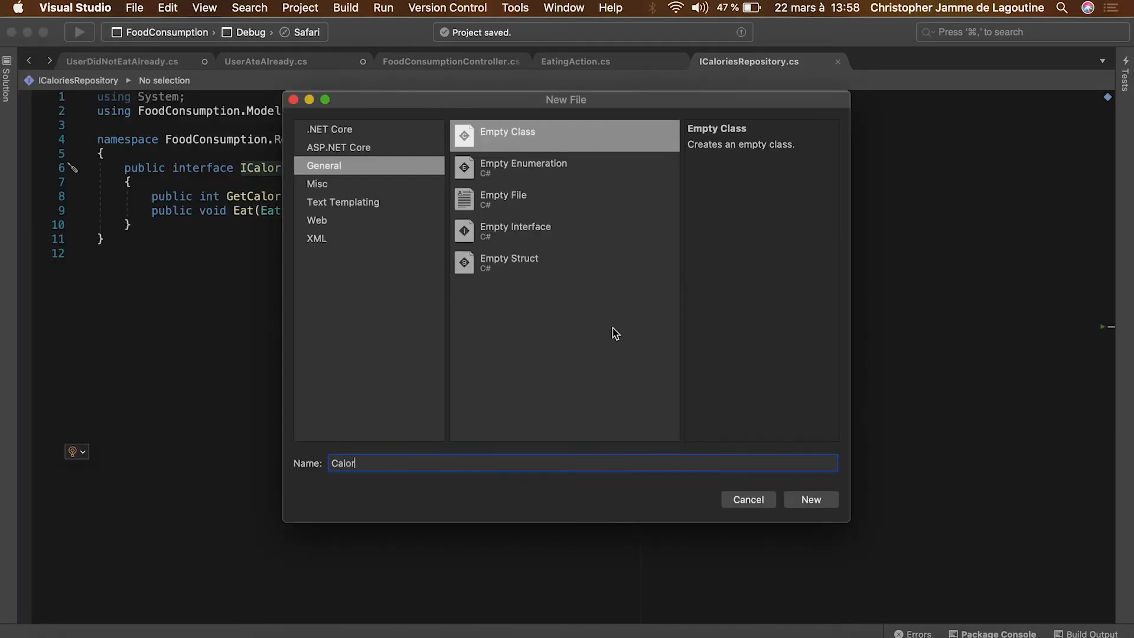
Create CaloriesRepository with a private ConcurrentBag<EatingAction> foodBag and Eat calling foodBag.Add
left_click(810, 499)
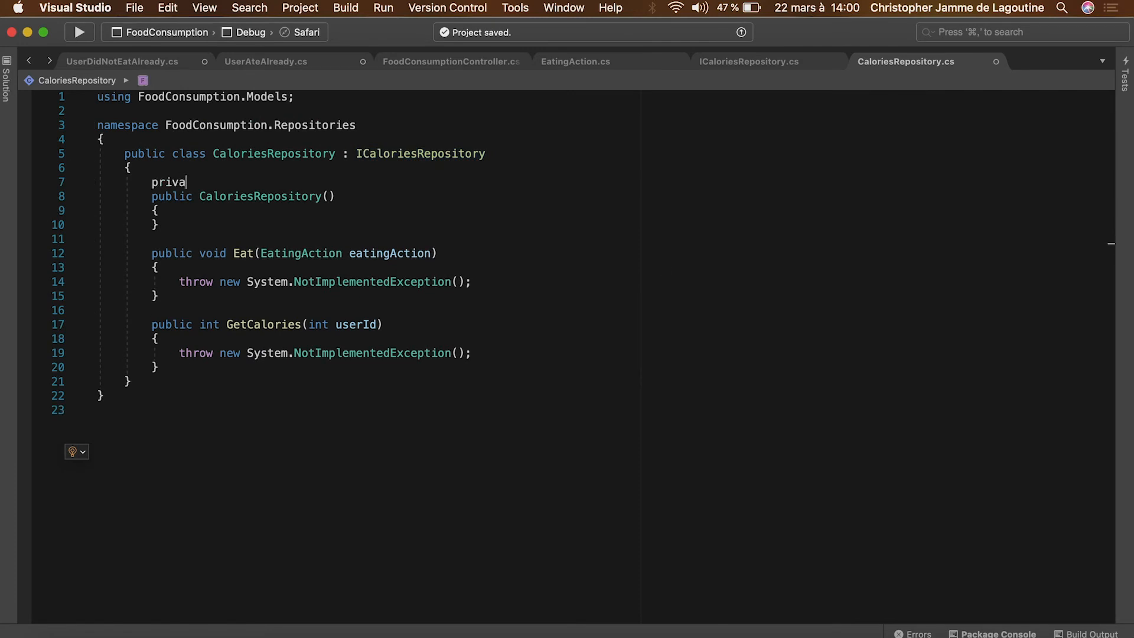
type("te ConcurrentBag<EatingAction> food")
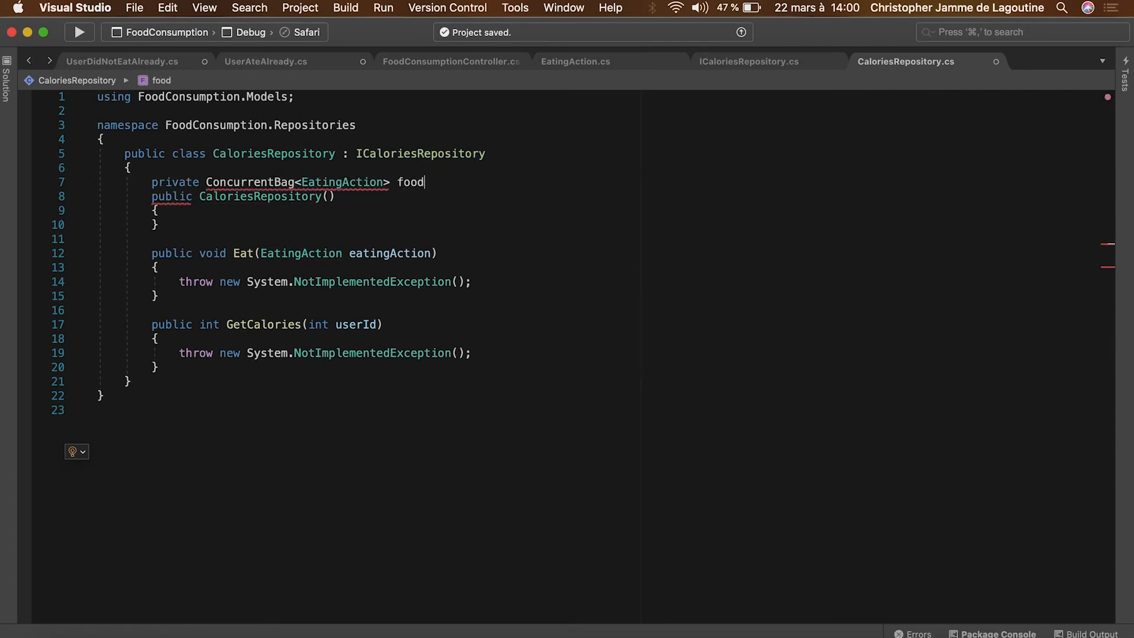
type("Bag = new ConcurrentBag<EatingAction>();")
left_click(325, 281)
type("food")
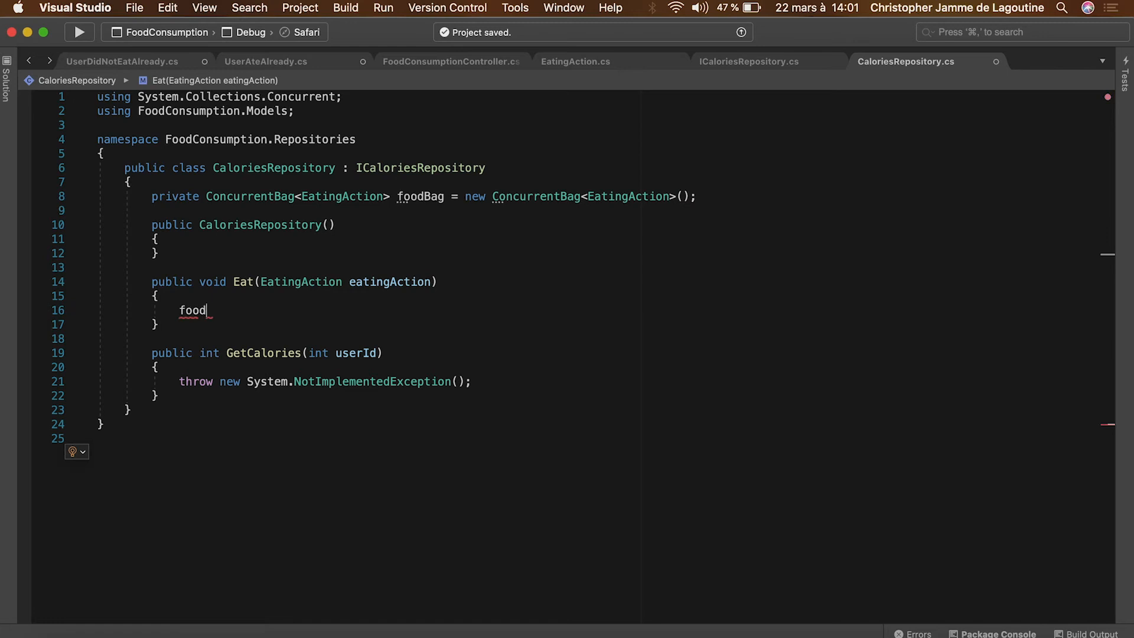
type("Bag.Add()")
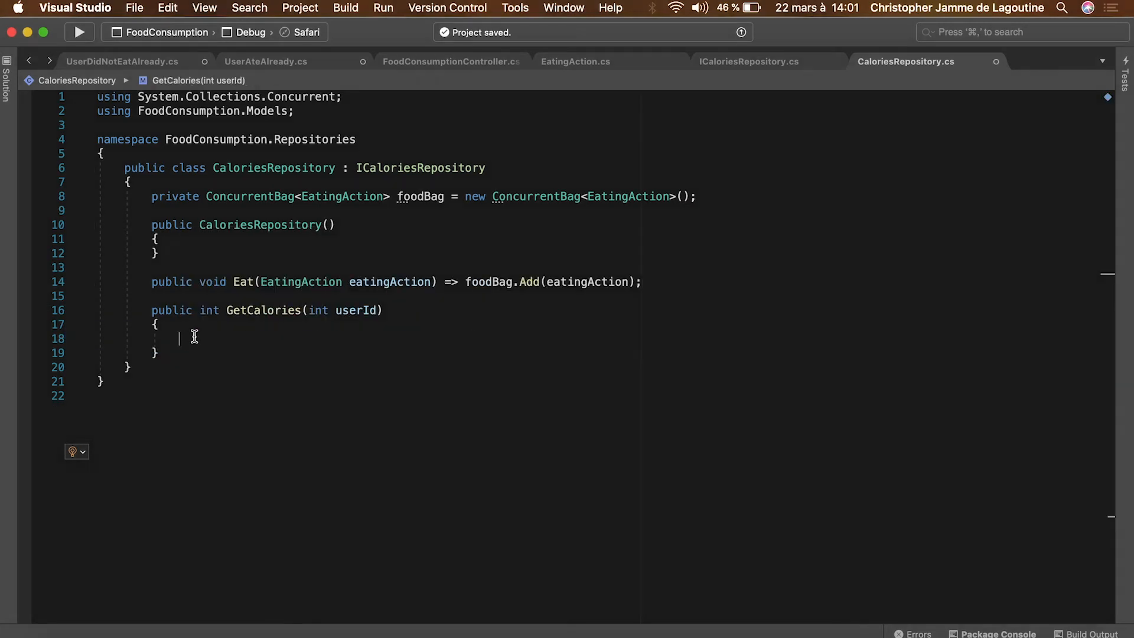
In GetCalories query foodBag for the user's eaten foods and start a private GetCaloriesTotal helper
type("var eatenFood = this.foodBag.Where(f => f.")
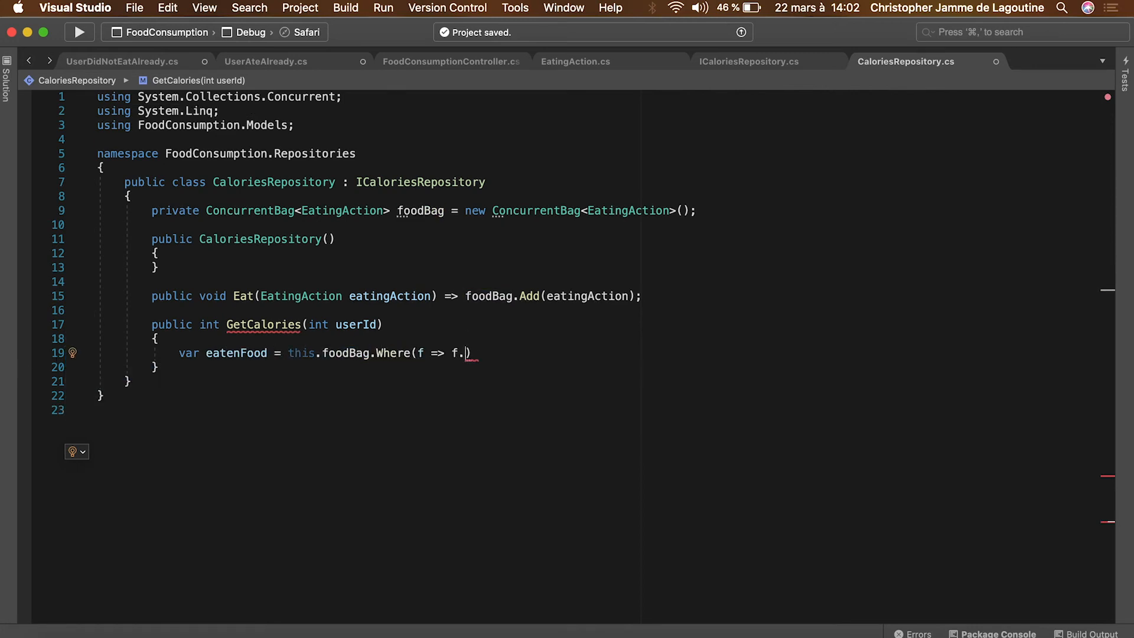
type("UserId ==")
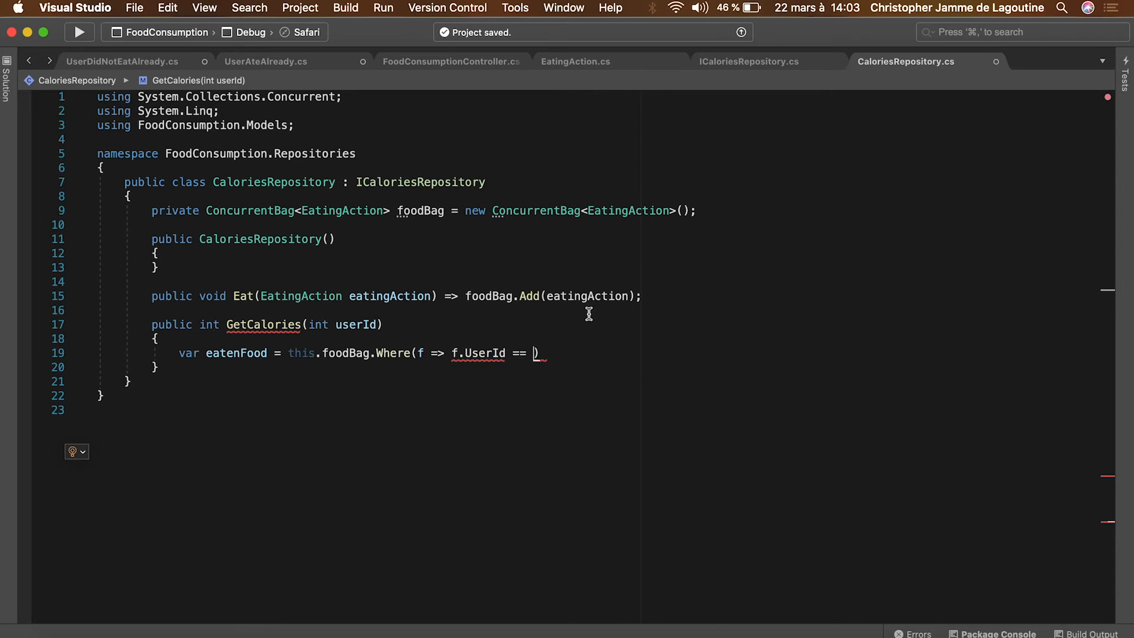
type("userId).Select(f f")
type("foreach (var food in eatenFood")
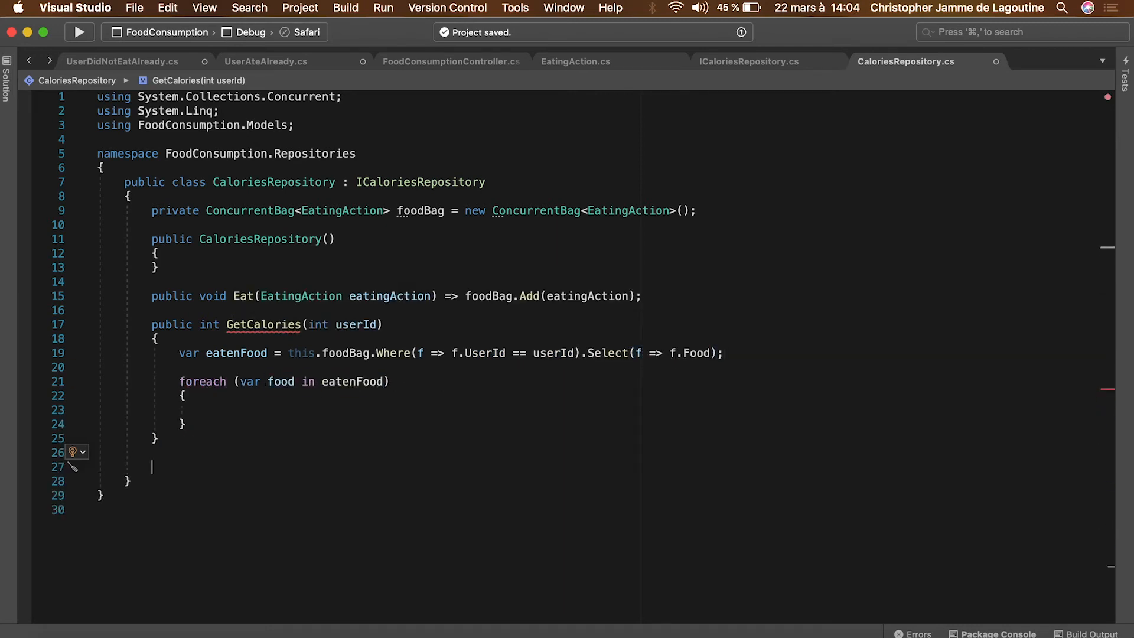
type("private int GetCaloriesTotal(Foo")
type("AvailableFood.Panca")
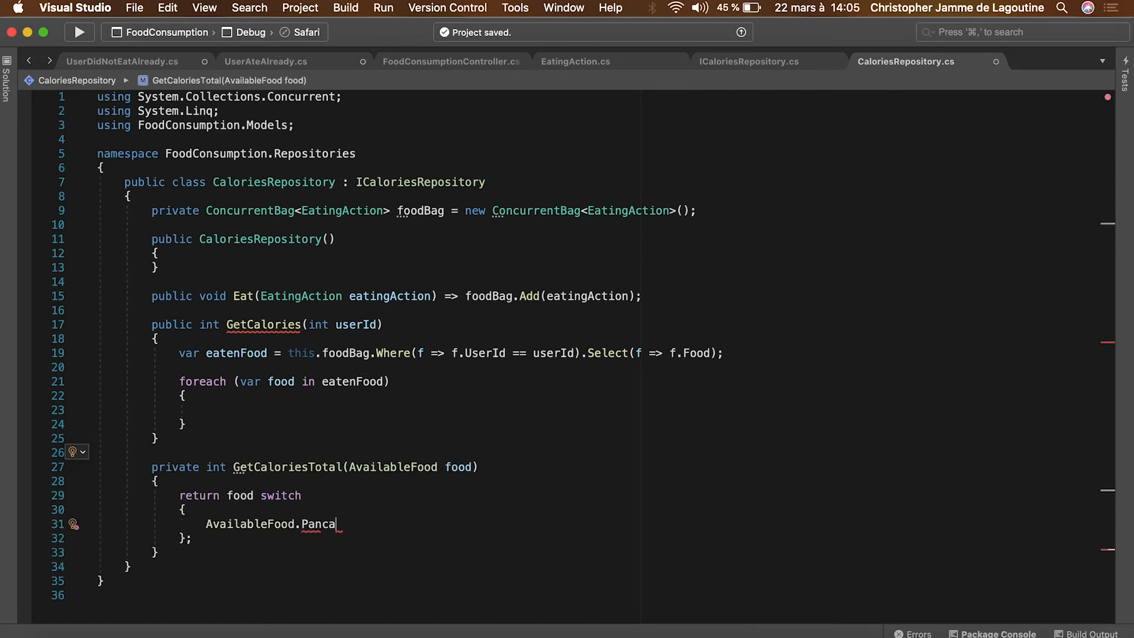
Map Pancakes 520, Burger 550, CaesarSalad 180 in the food switch with a throwing default case
type("kes => 520,")
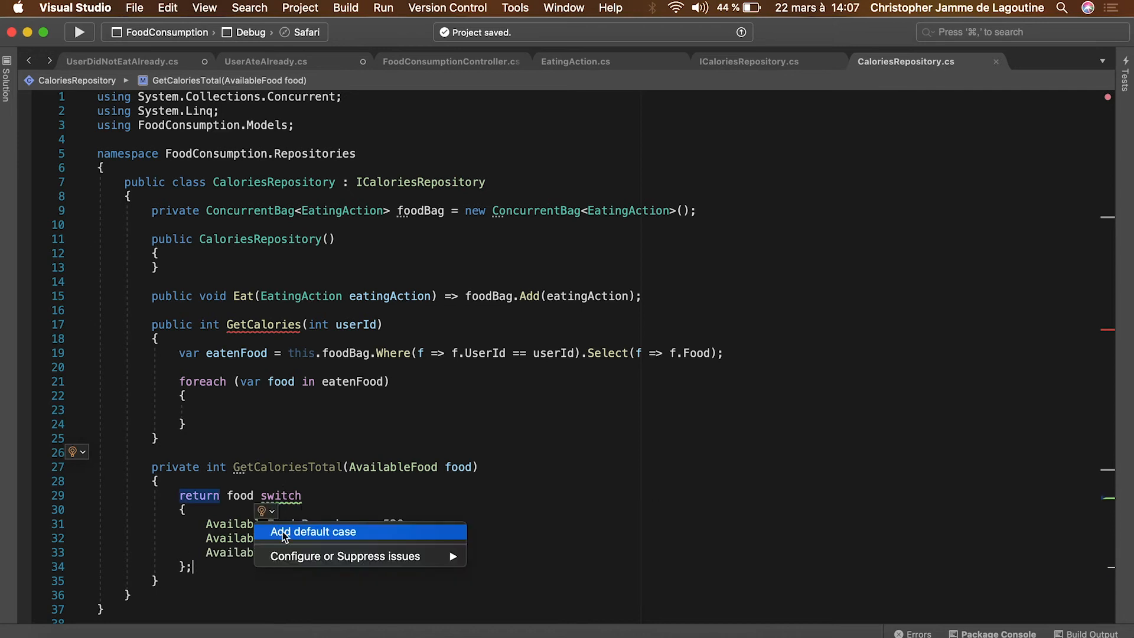
left_click(313, 532)
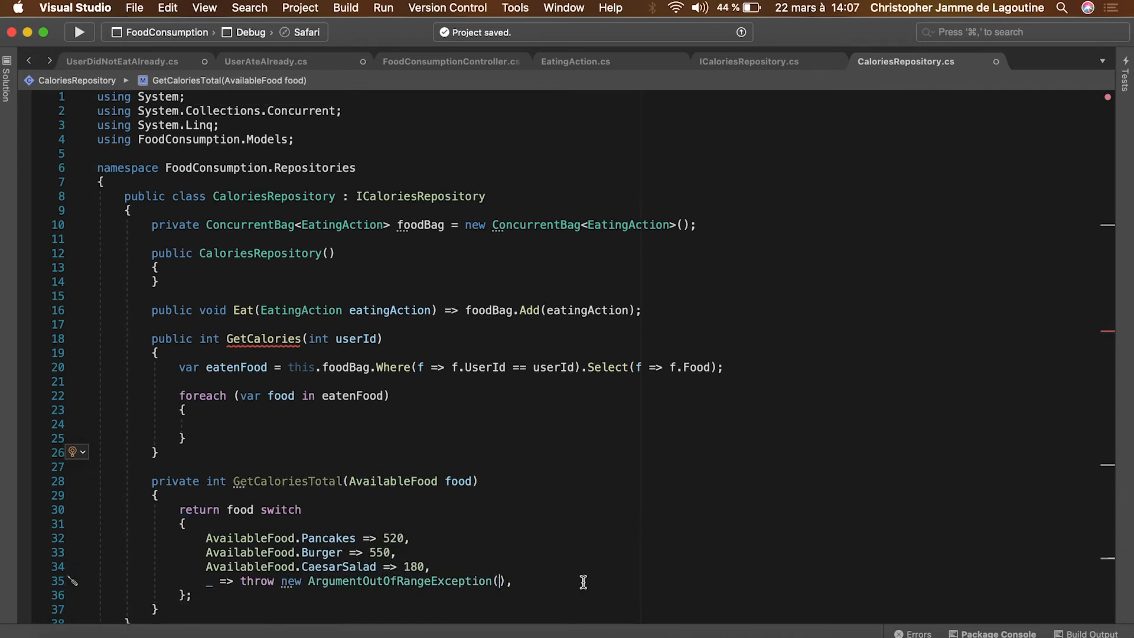
Accumulate totalCalories over the eaten foods in GetCalories and return to the controller
type("var totalCalore")
left_click(637, 423)
type("var currentCalories = GetCaloriesForFood(food);")
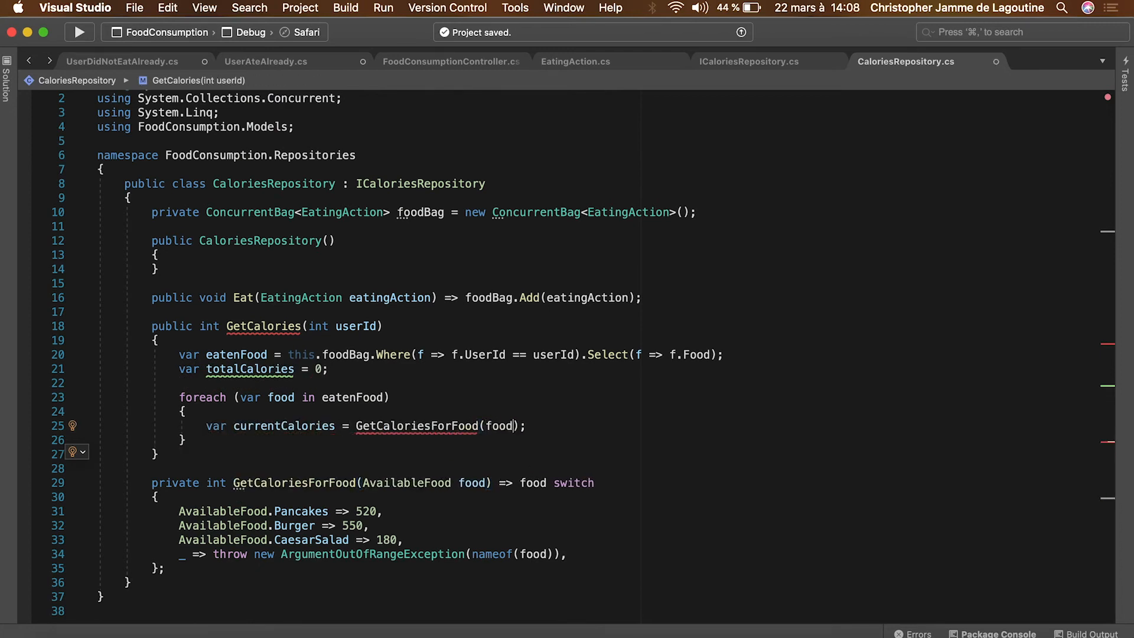
type("total += current")
type("return tor")
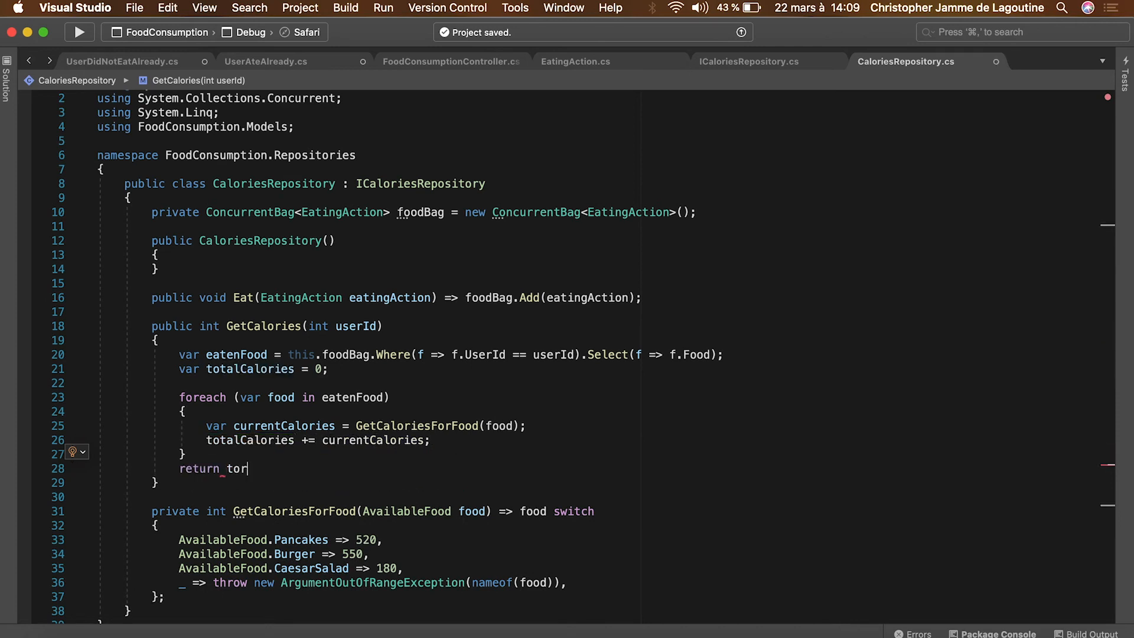
left_click(449, 62)
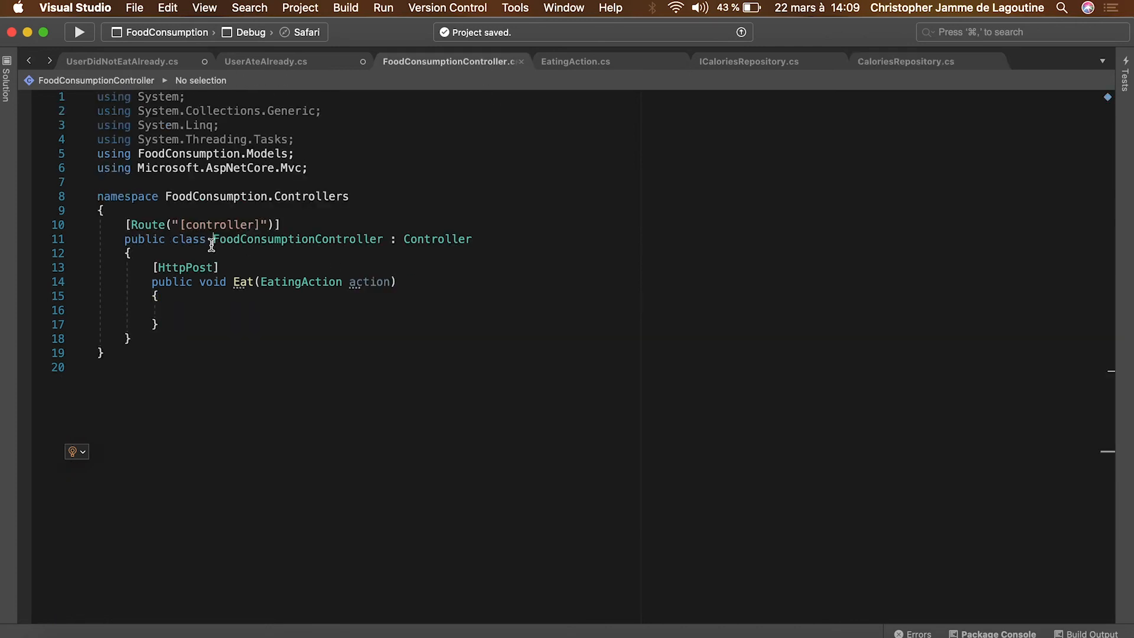
Inject ICaloriesRepository via the FoodConsumptionController constructor and make Eat forward the action to it
type("FoodConsumptionController(ICaloriesRepository re")
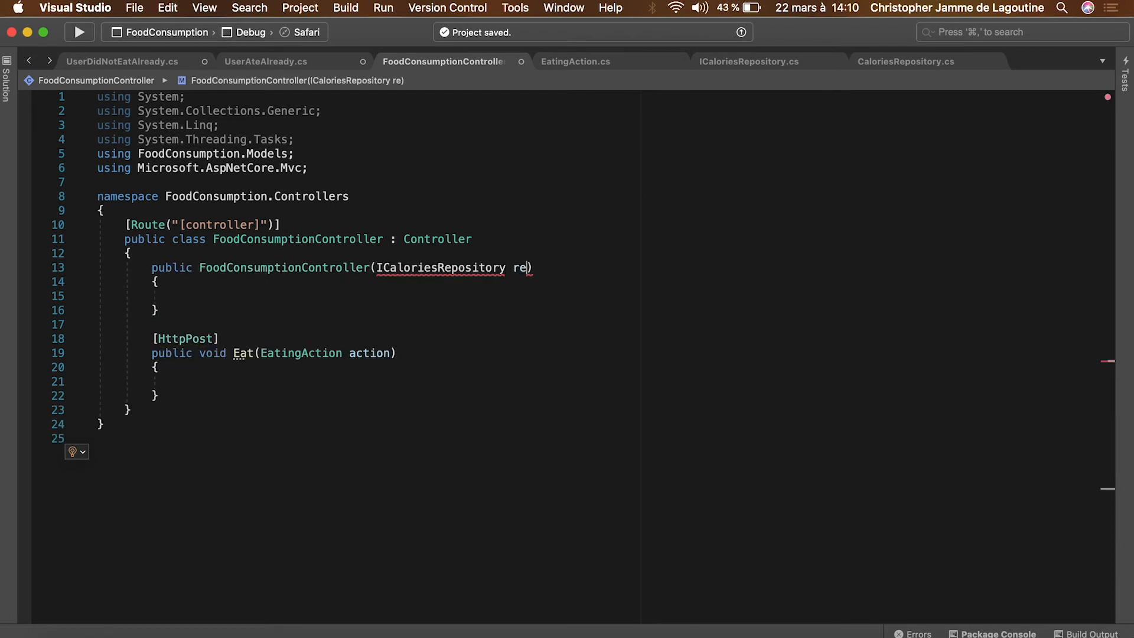
type("pository")
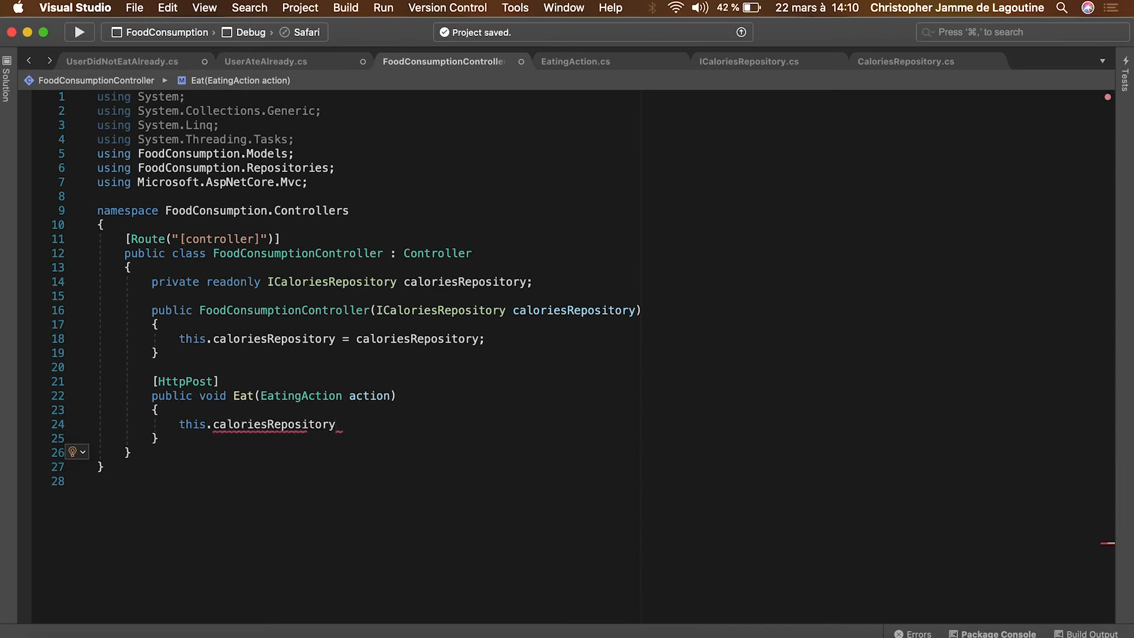
type(".Eat(e")
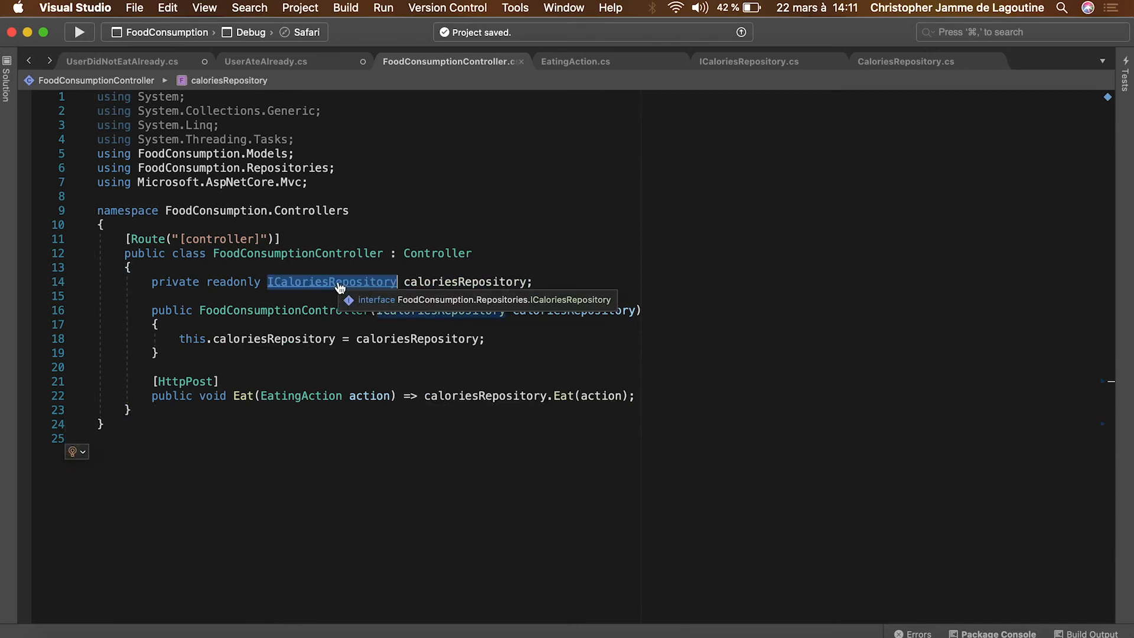
left_click(977, 60)
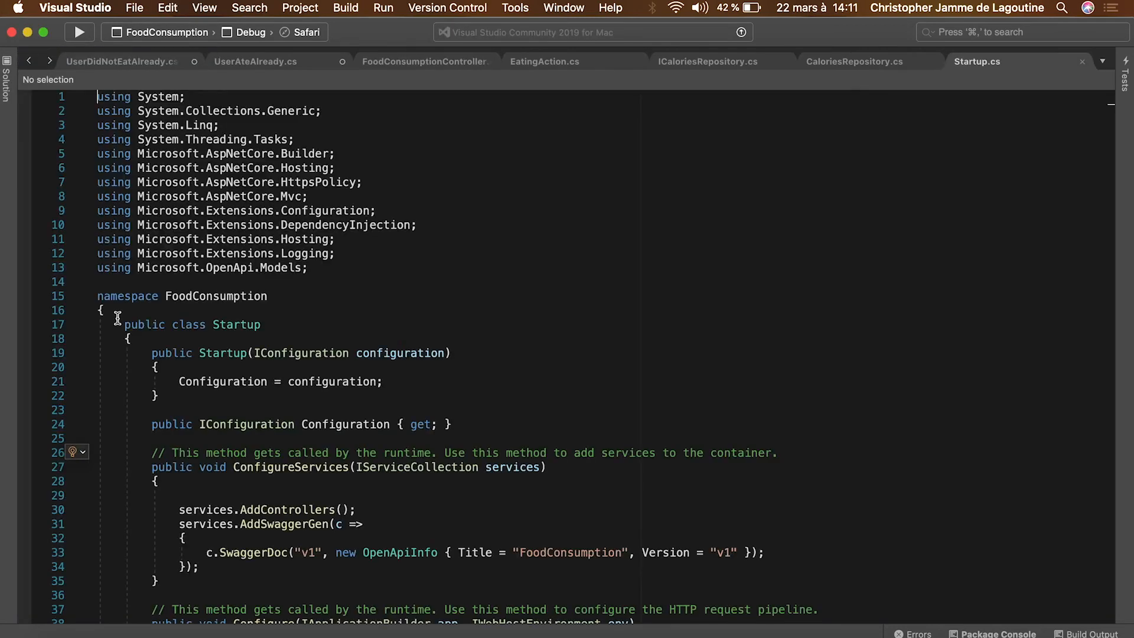
Add services.AddSingleton<ICaloriesRepository, CaloriesRepository>() in ConfigureServices and run the API
type("services.Add")
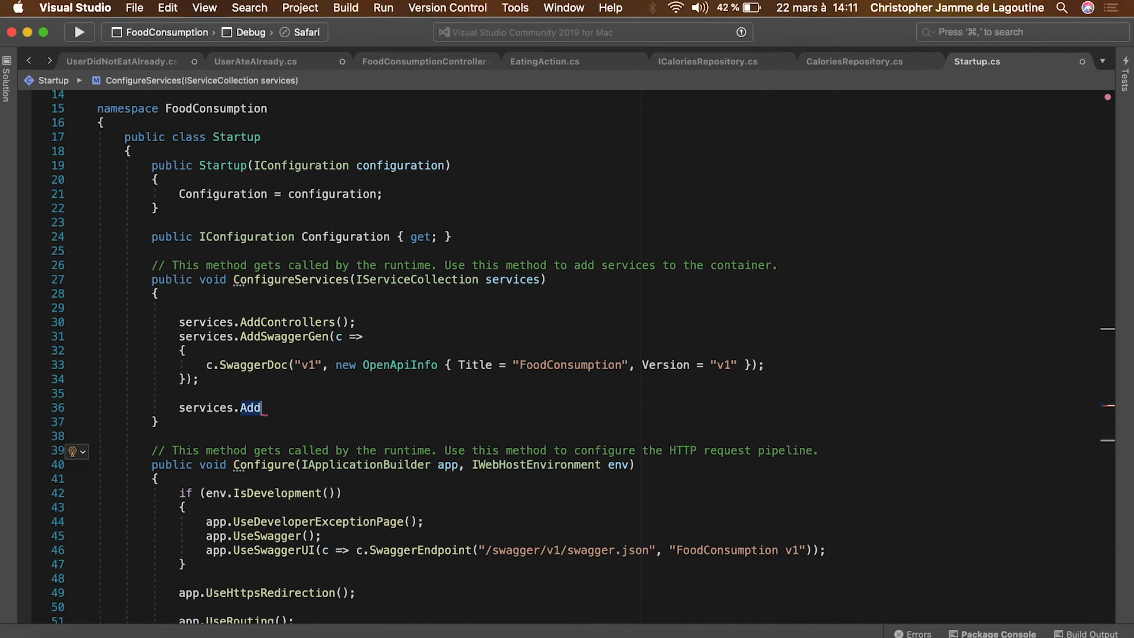
type("Singleton<ICaloriesRepository, CaloriesRepository>(")
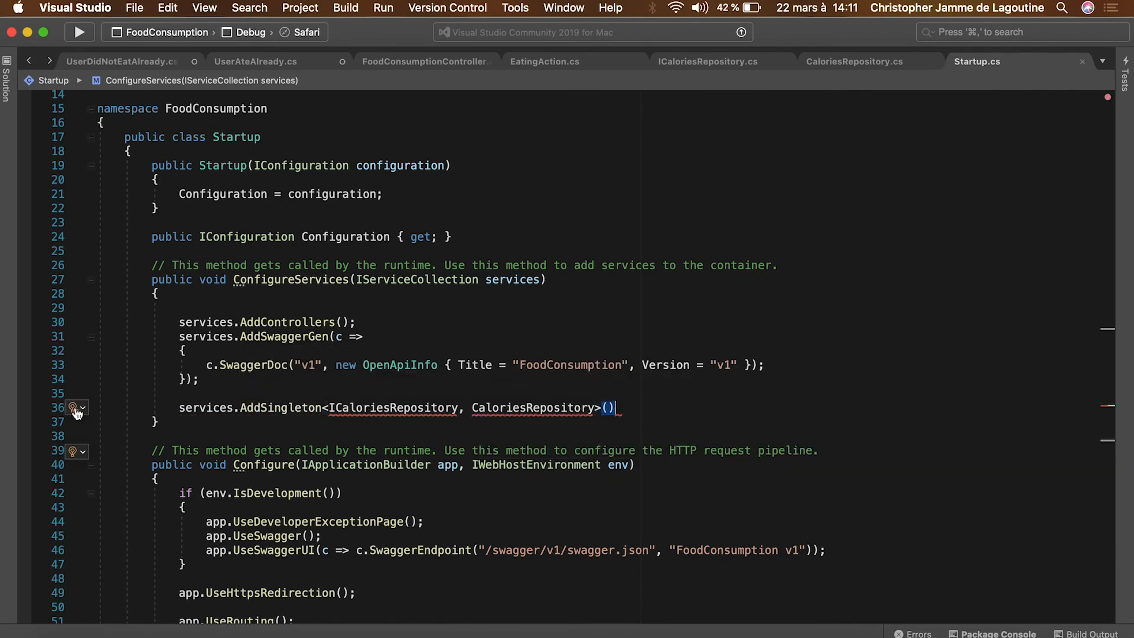
type(";")
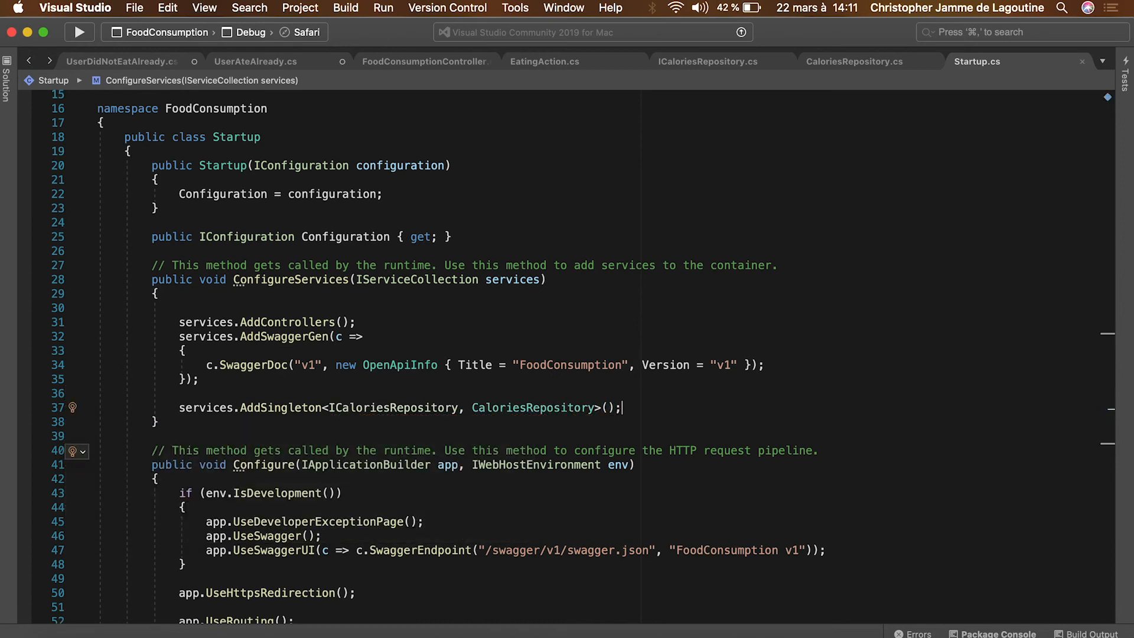
left_click(79, 32)
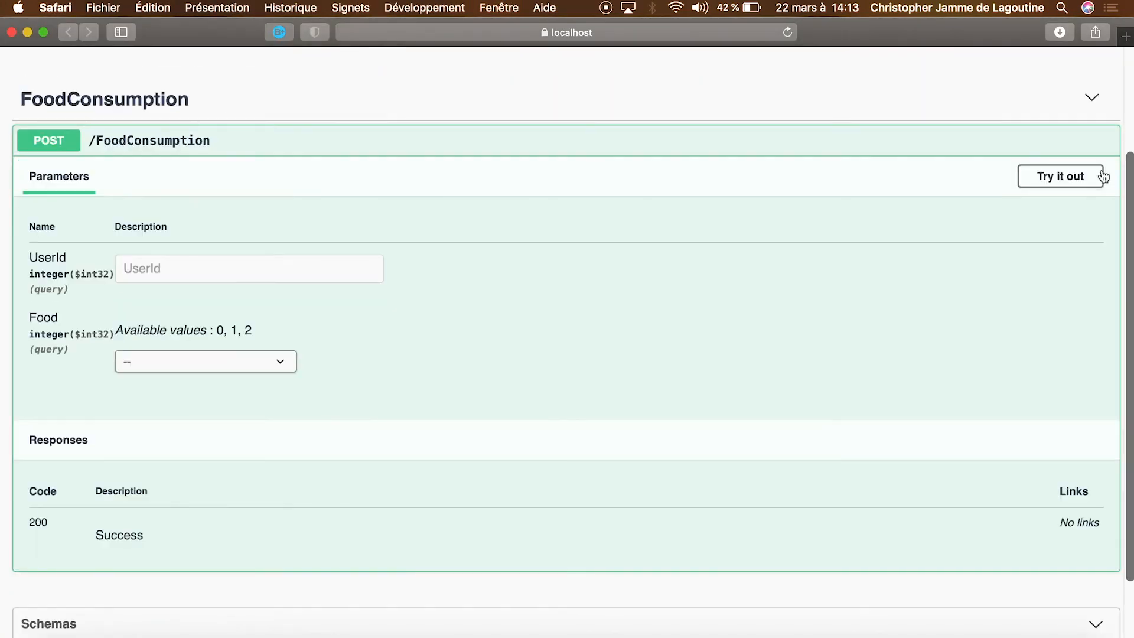
Execute the POST /FoodConsumption request with UserId 42 and Food 0 via Try it out
left_click(1060, 176)
type("42")
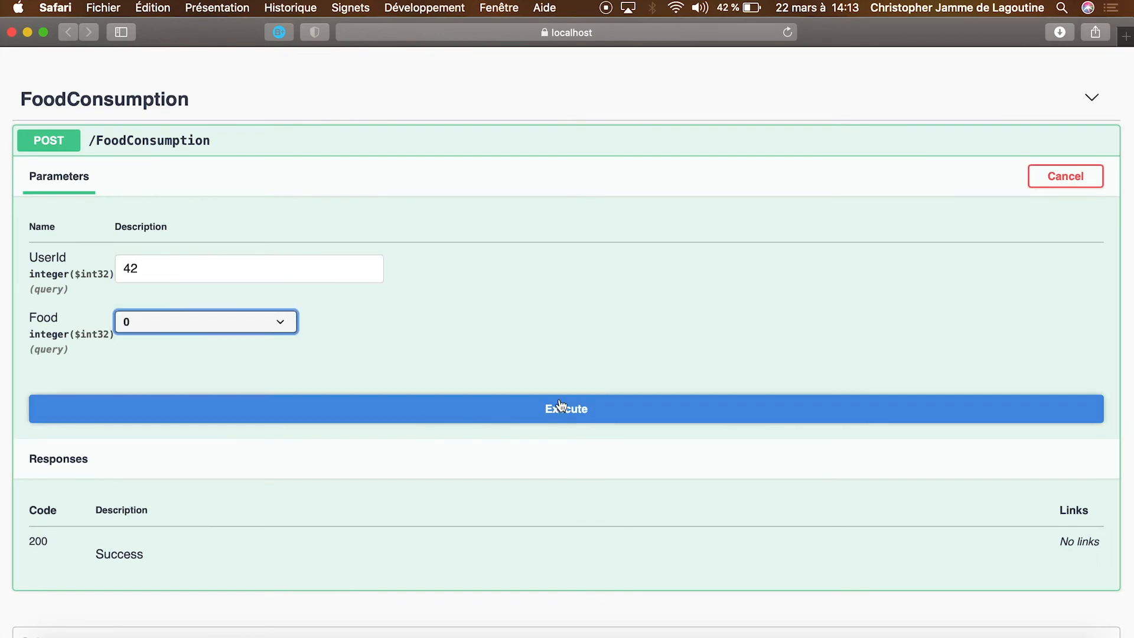
left_click(565, 408)
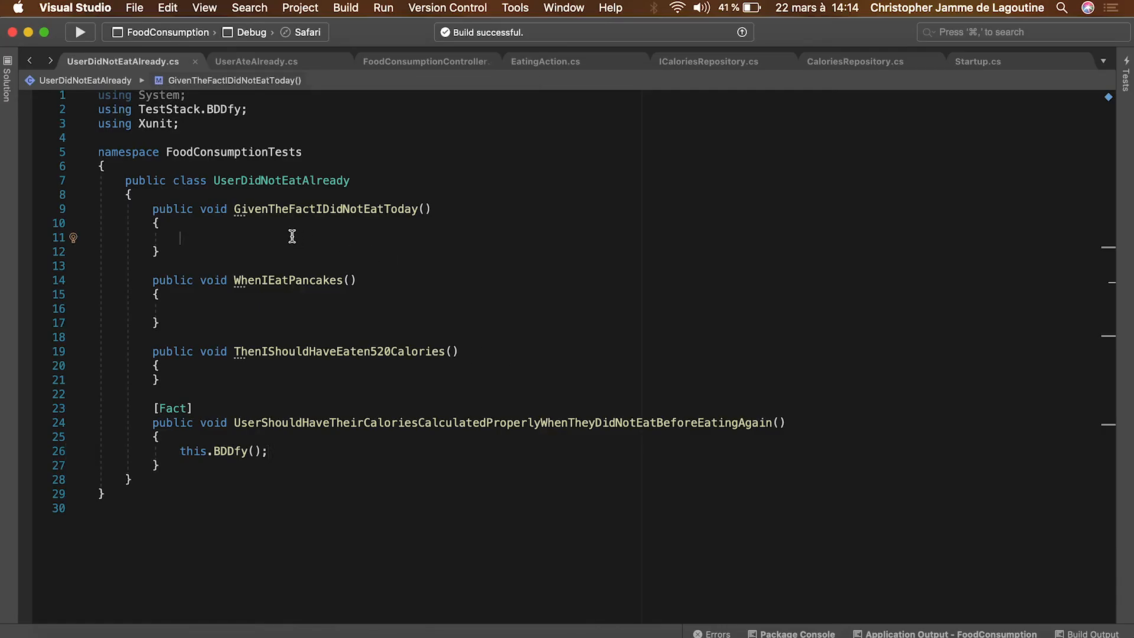
Add a project reference from FoodConsumptionTests to FoodConsumption via the Dependencies Add Reference dialog
left_click(7, 72)
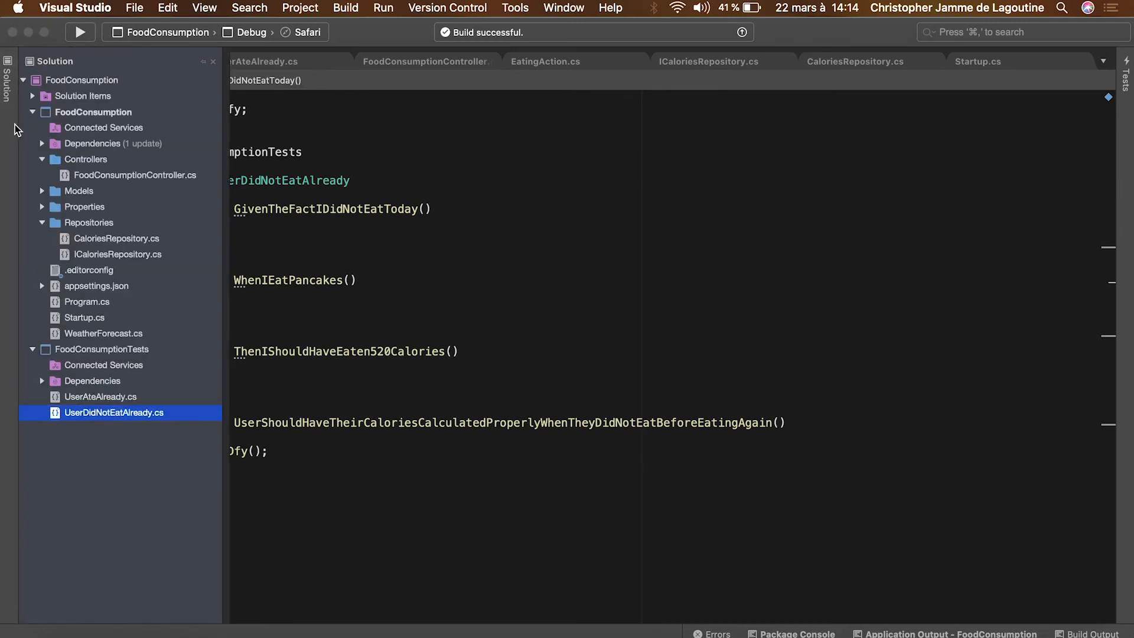
right_click(92, 381)
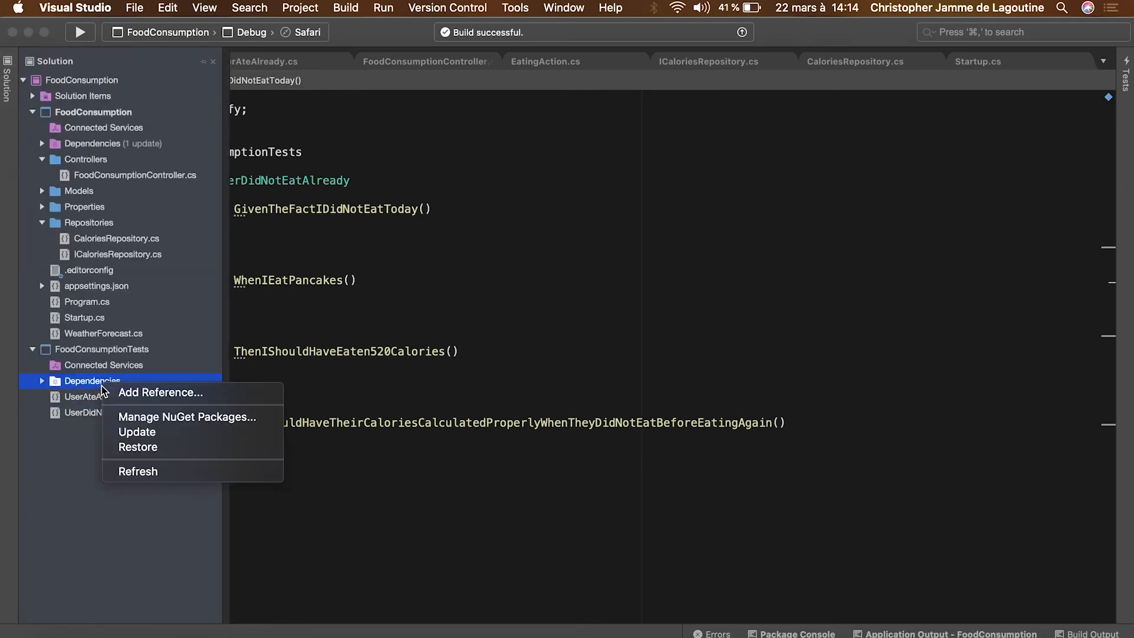
left_click(161, 392)
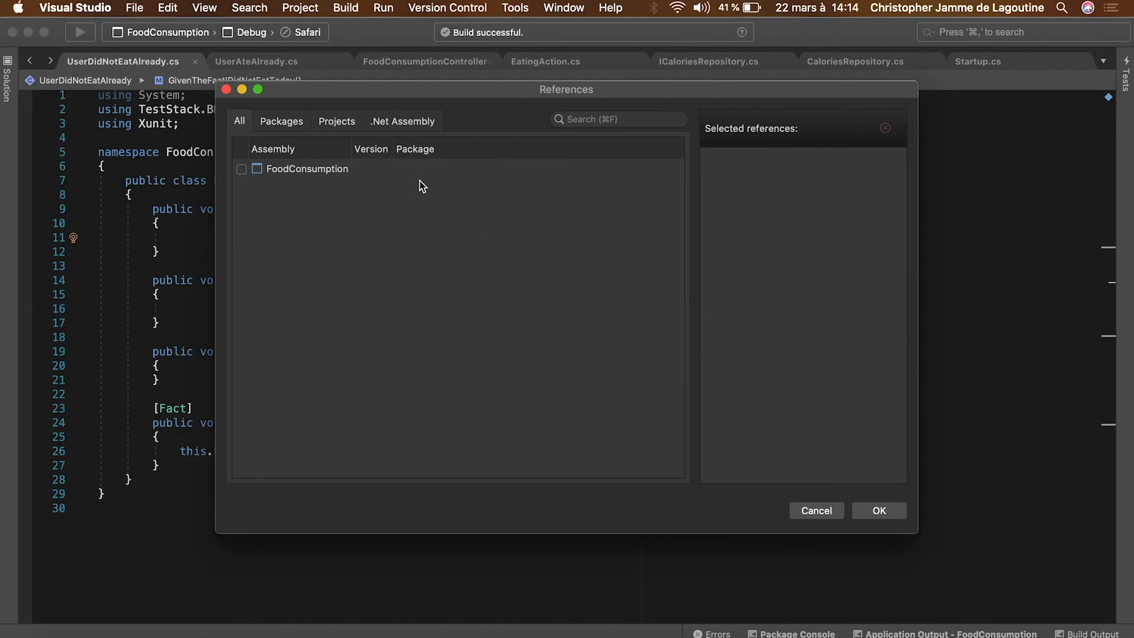
left_click(241, 169)
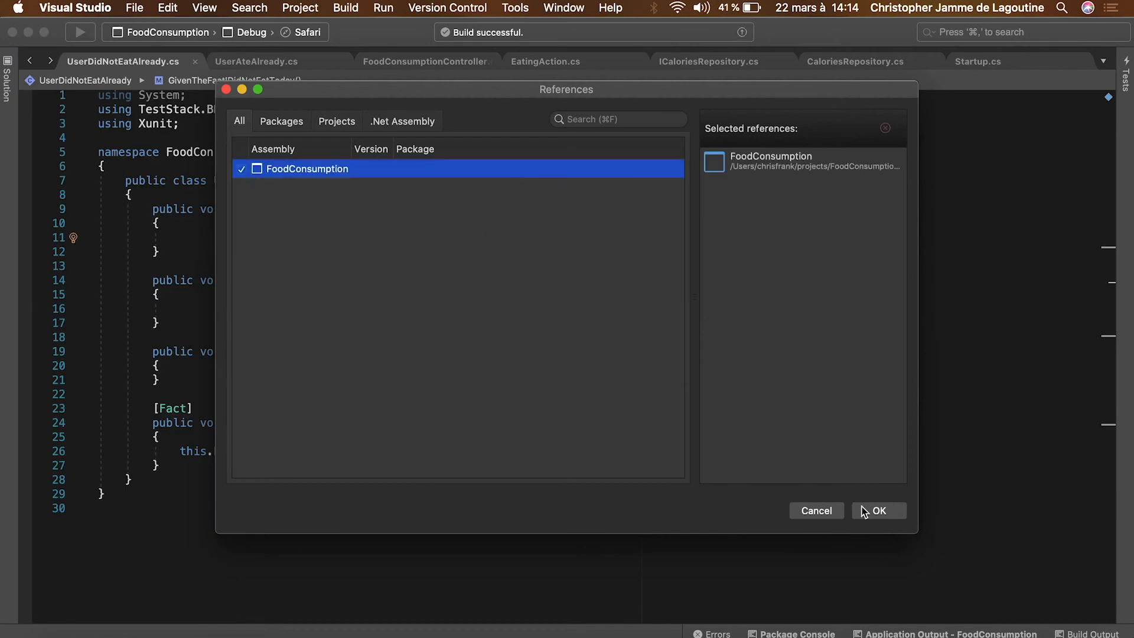
left_click(878, 510)
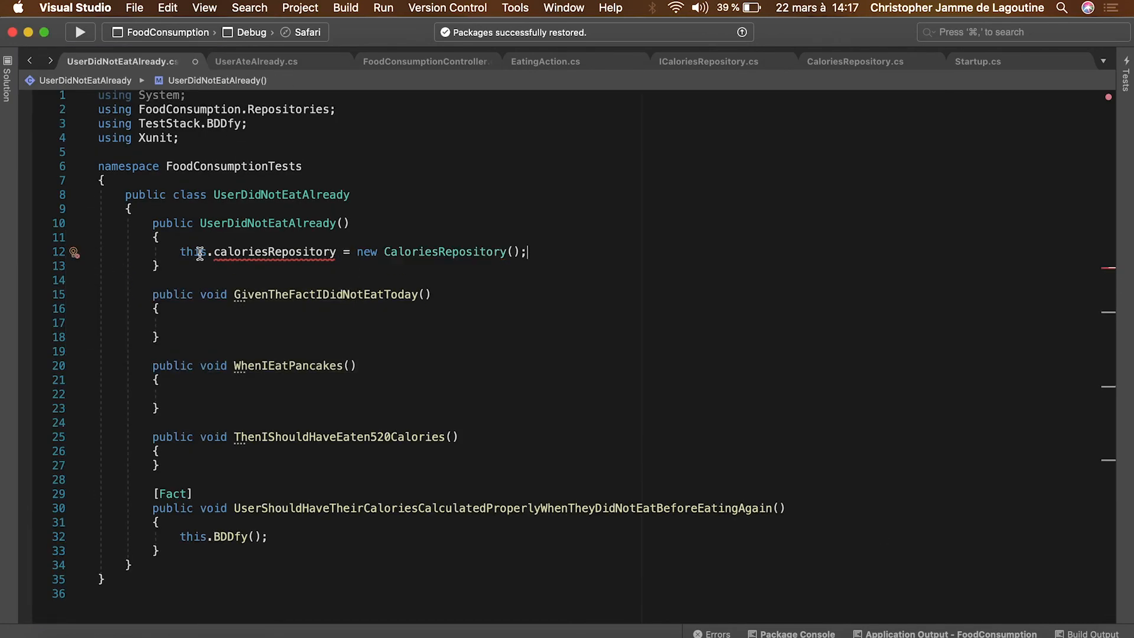
Add a private ICaloriesRepository caloriesRepository field and const int userId = 42 to the test class
type("private ICaloriesRepository caloriesRepository;")
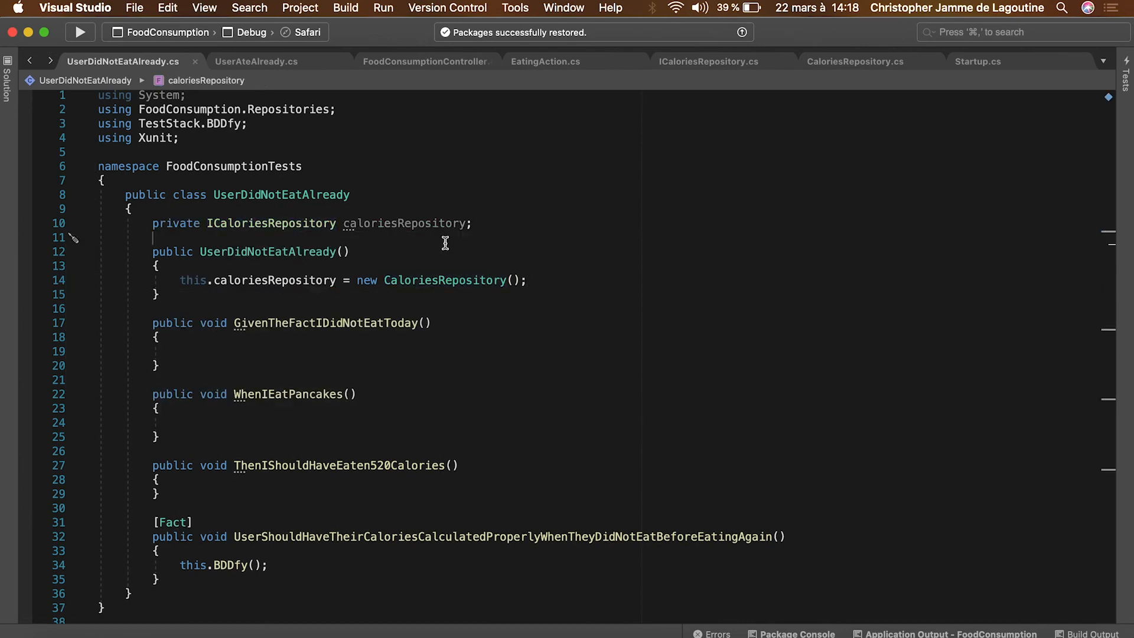
type("public in")
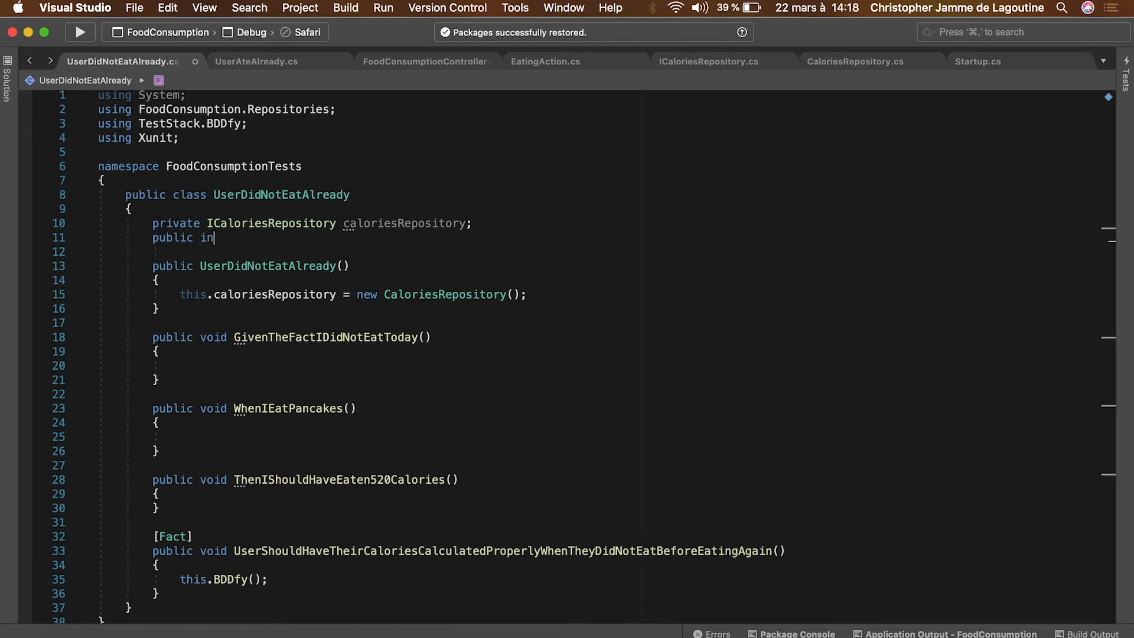
type("const int userId")
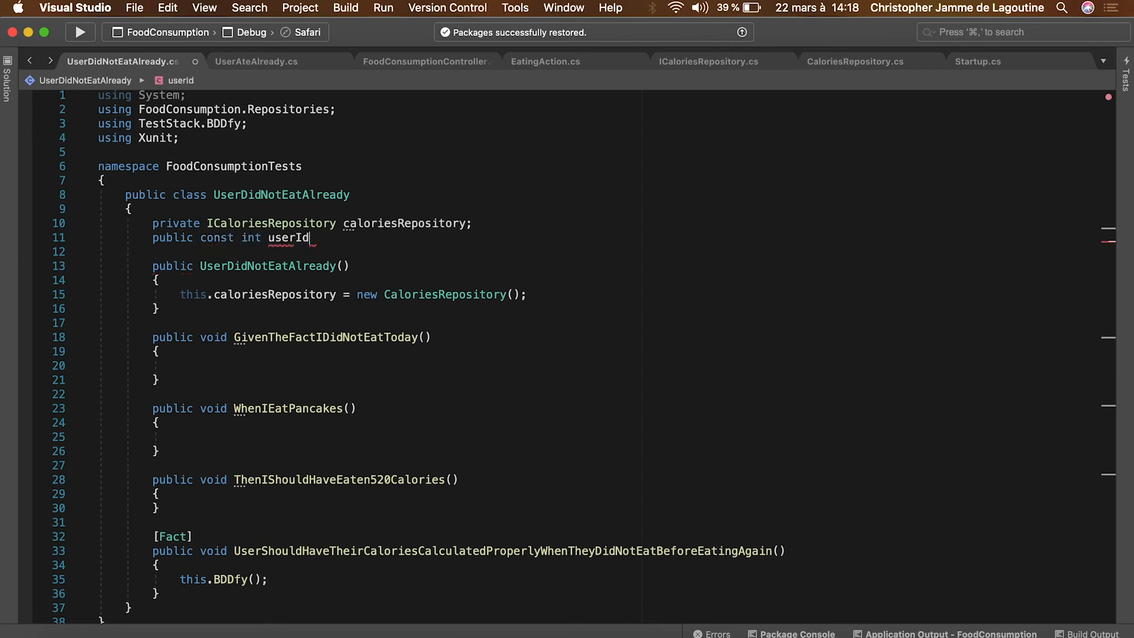
type("= 42;")
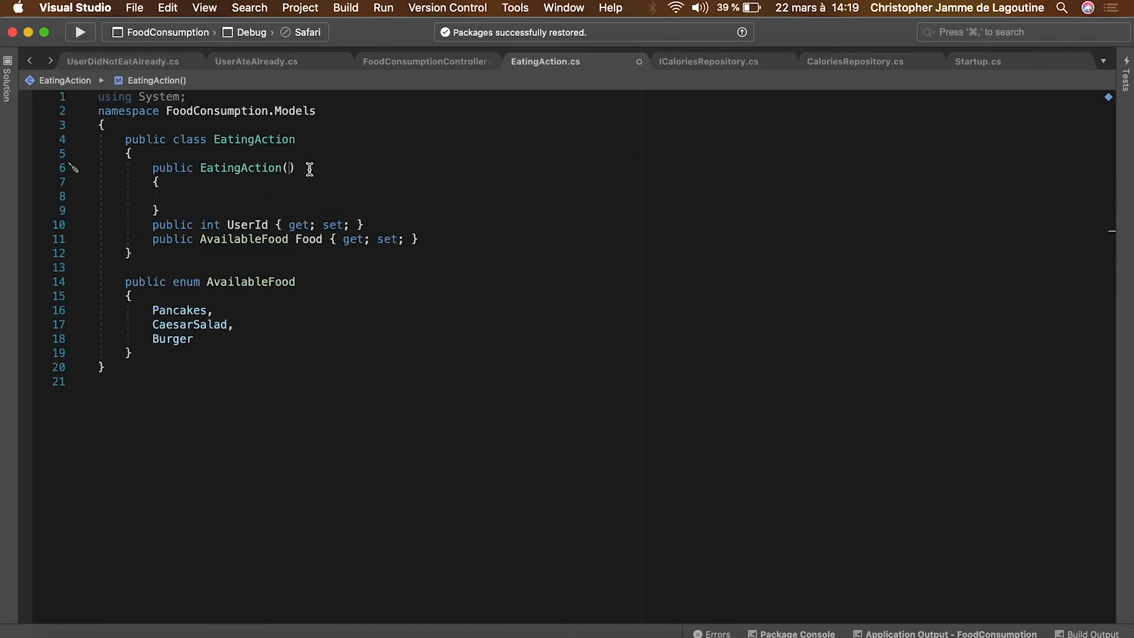
Give EatingAction a constructor taking int userId and AvailableFood food that initializes UserId
type("int userId")
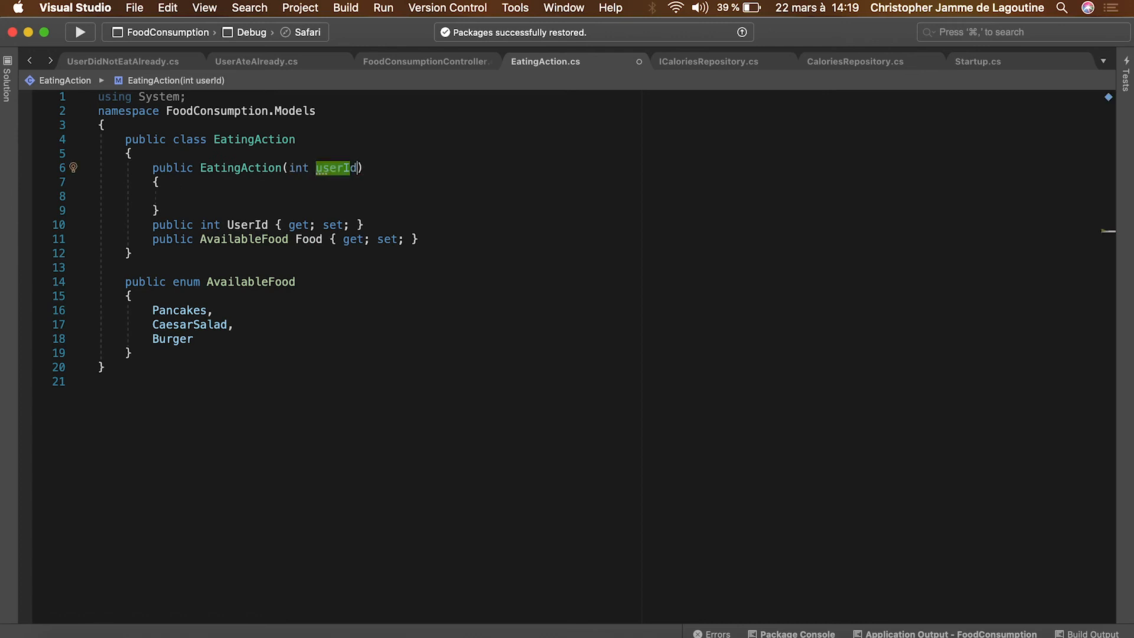
type(", AvailableFood")
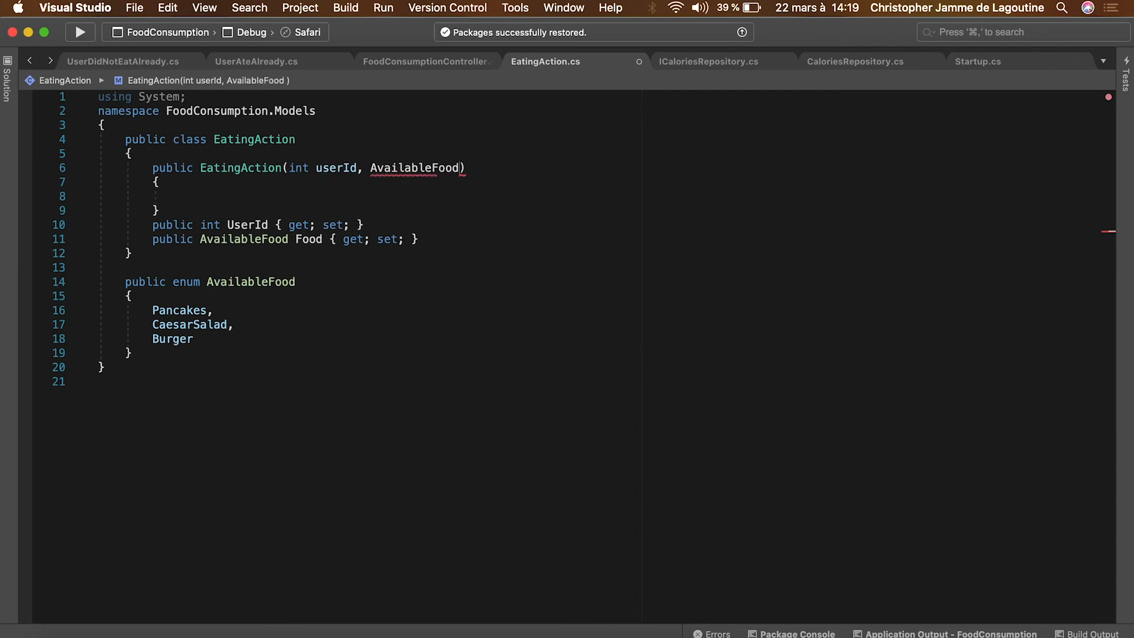
left_click(72, 168)
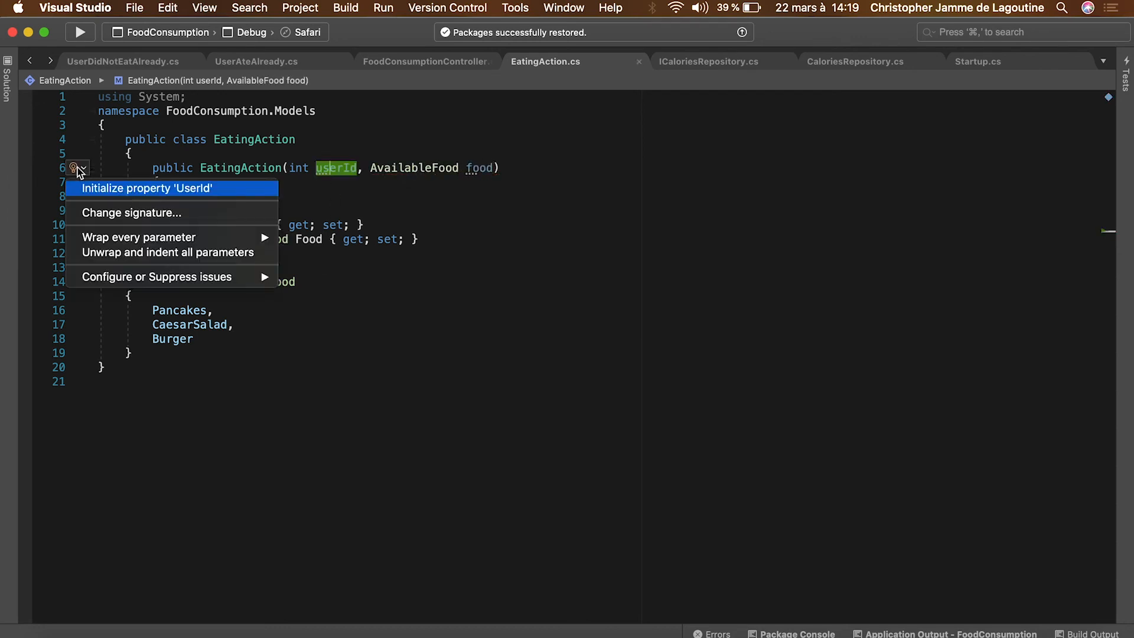
left_click(148, 188)
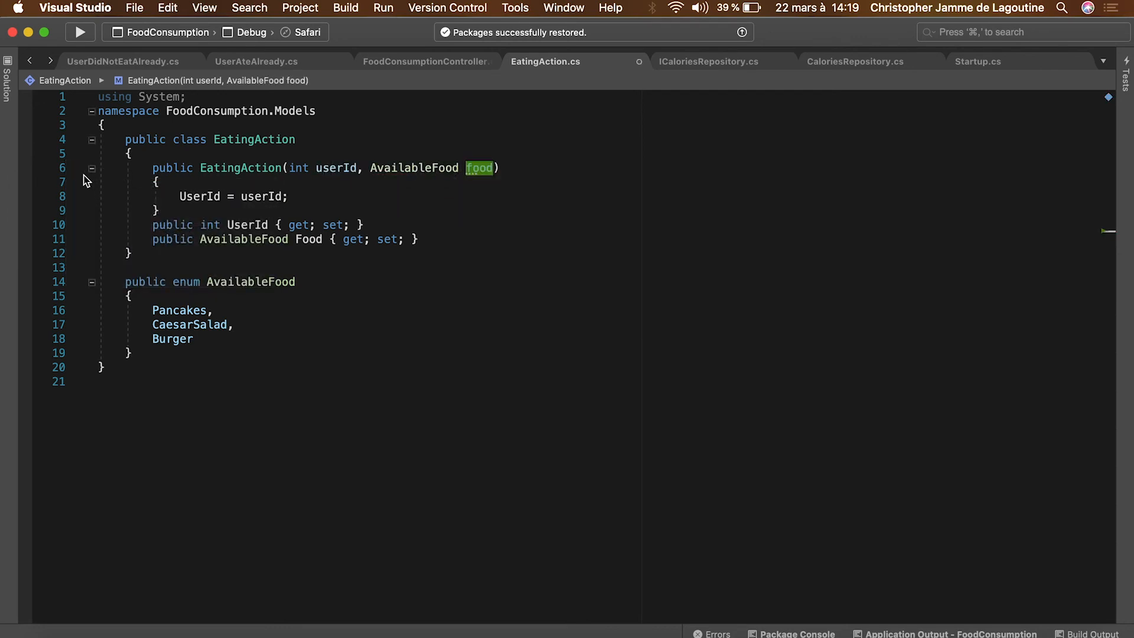
left_click(123, 60)
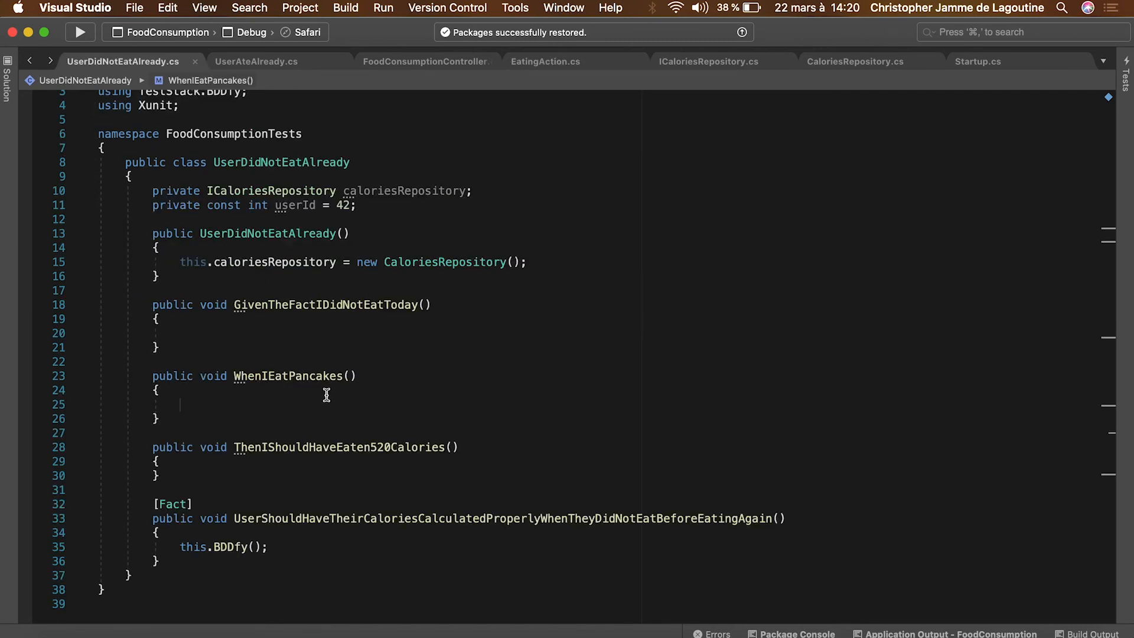
Make WhenIEatPancakes call caloriesRepository.Eat with an EatingAction for AvailableFood.Pancakes
type("this.caloriesRepori")
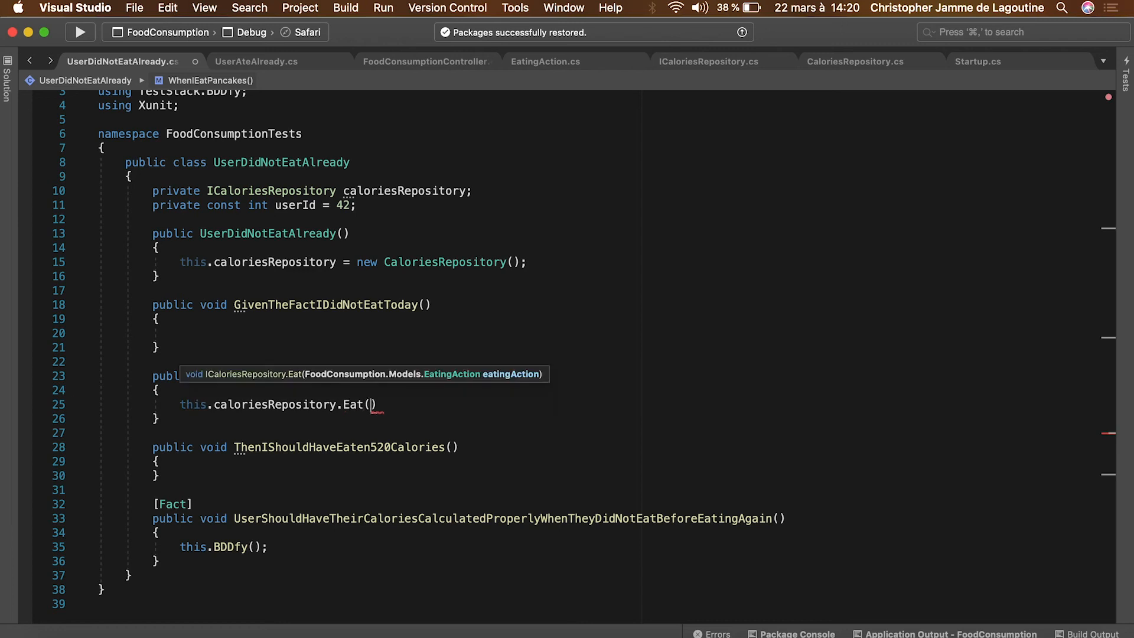
type("AvailableFood.Pancakes")
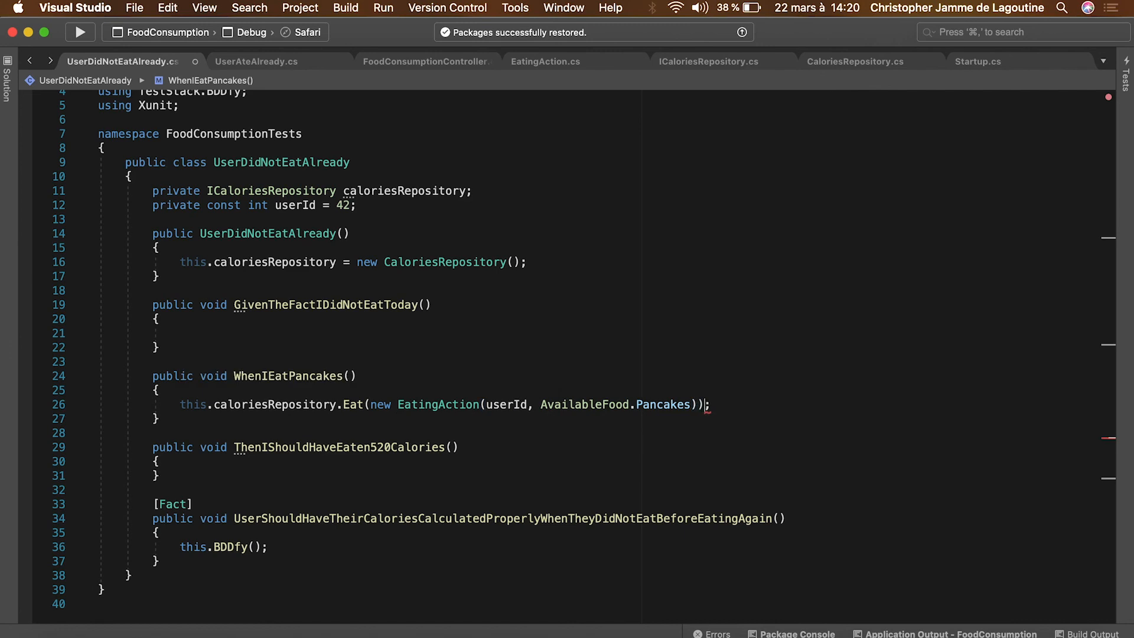
Store this.caloriesRepository.GetCalories(userId) in var caloriesForUser in the 520-calorie step
type("th")
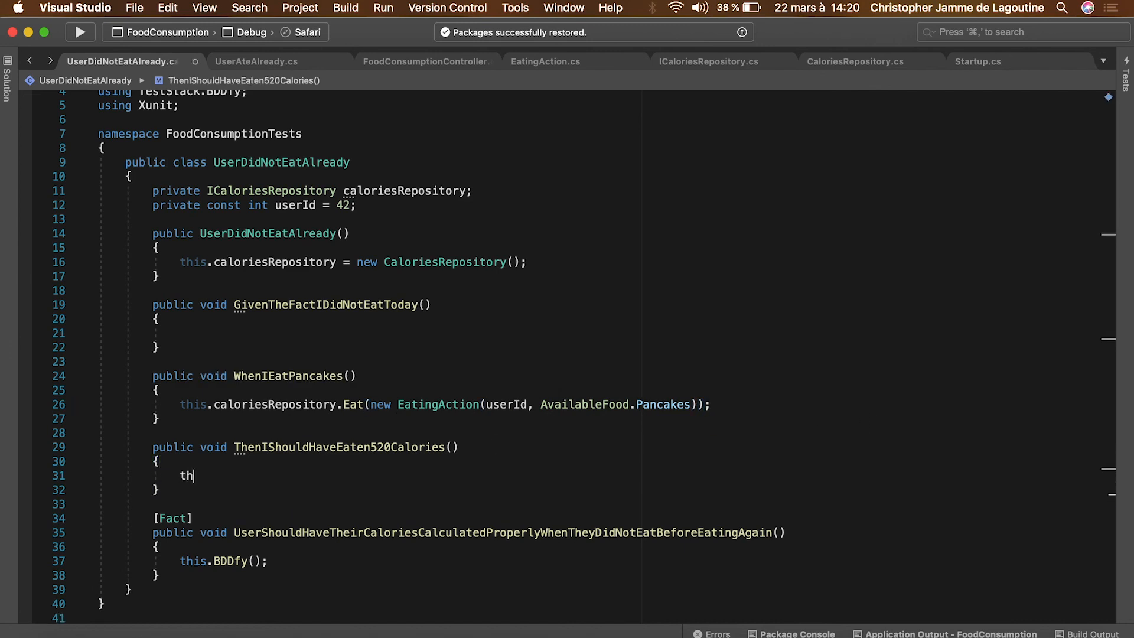
type("is.caloriesRepo")
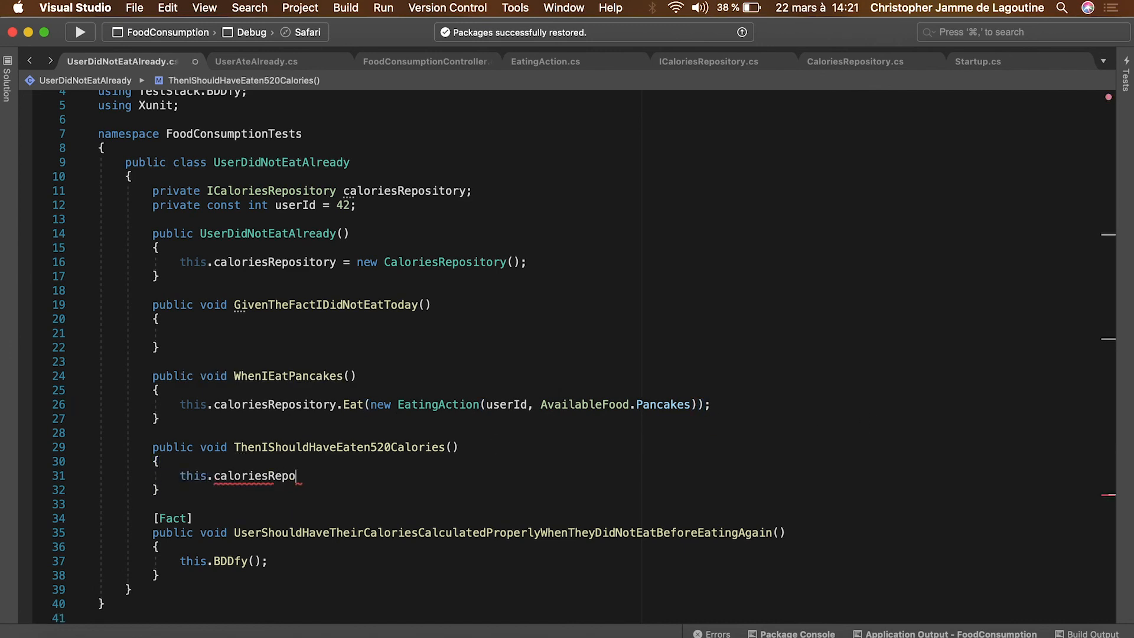
type("sitory.")
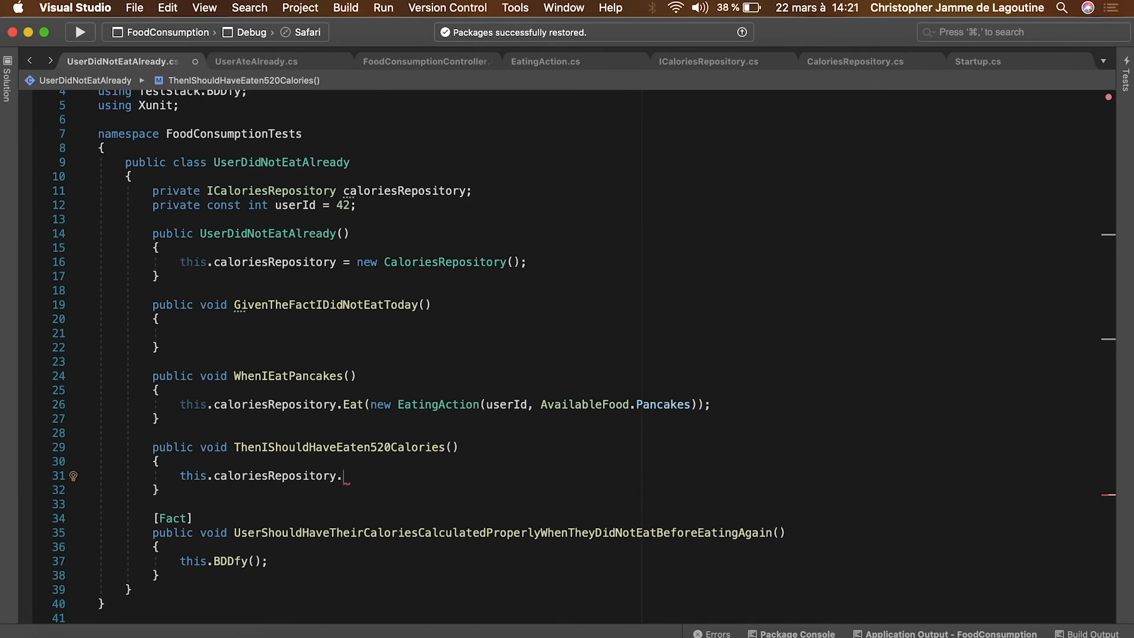
type("GetCal")
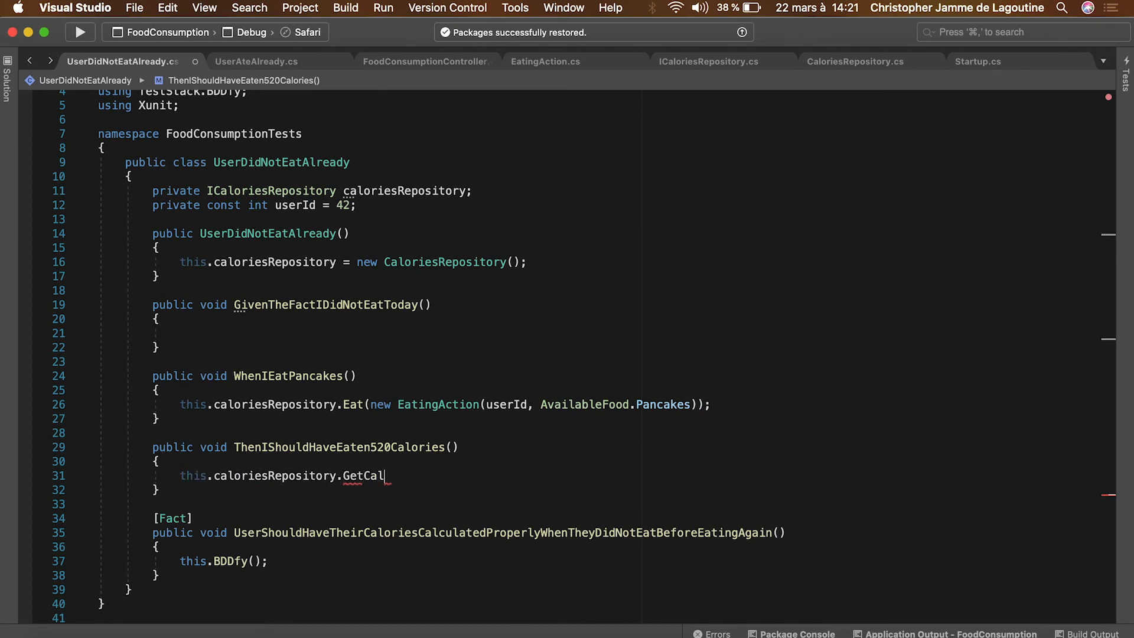
type("ories(")
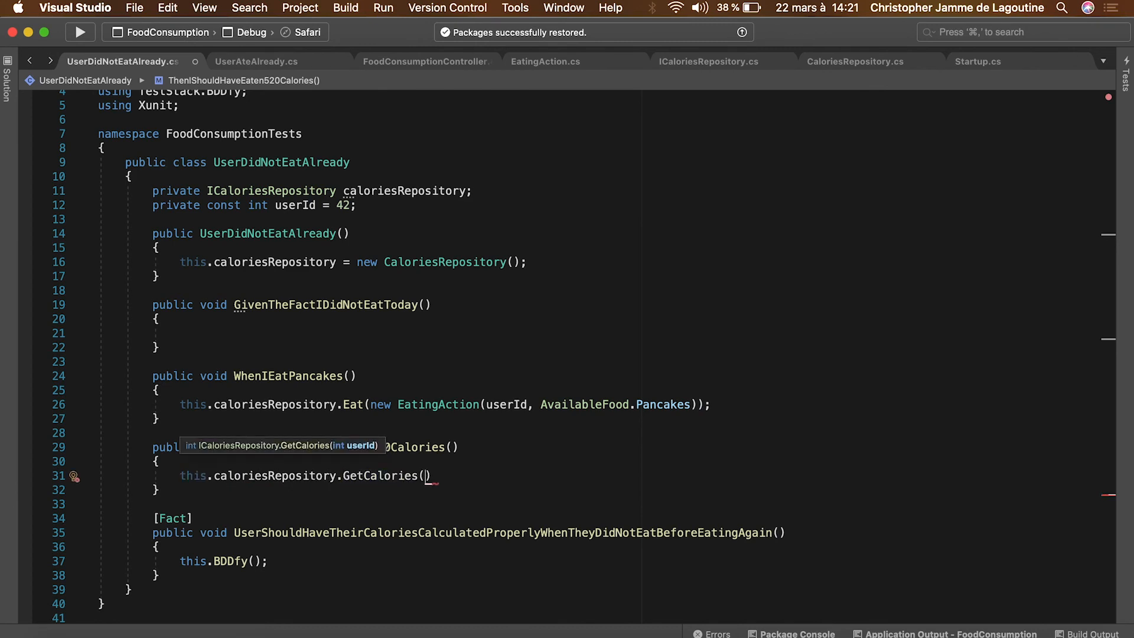
type("userId")
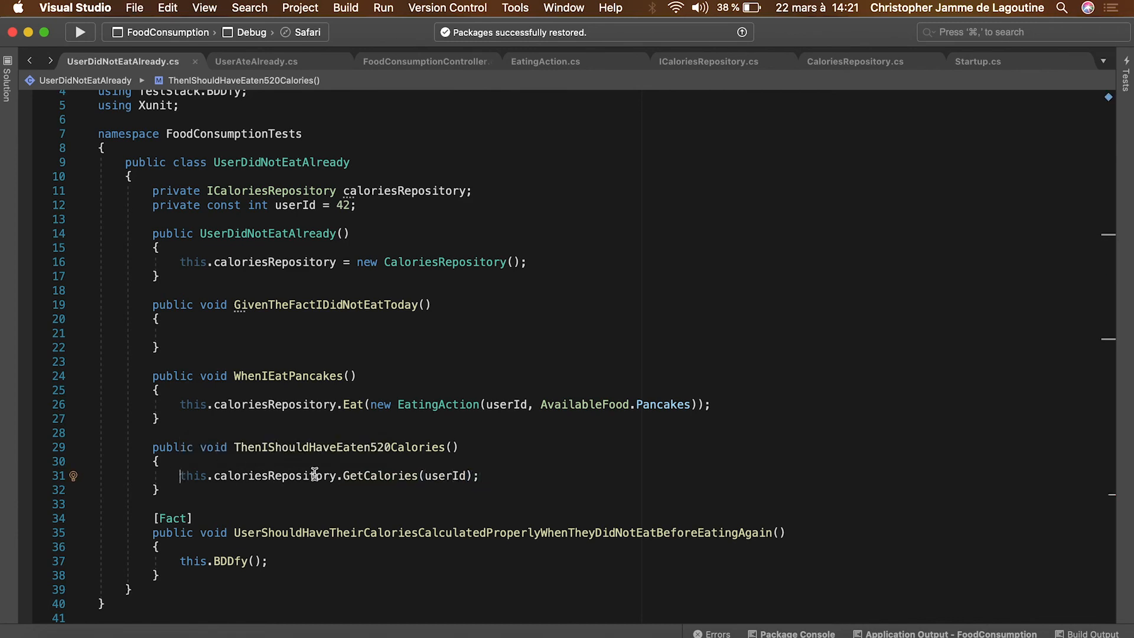
type("var")
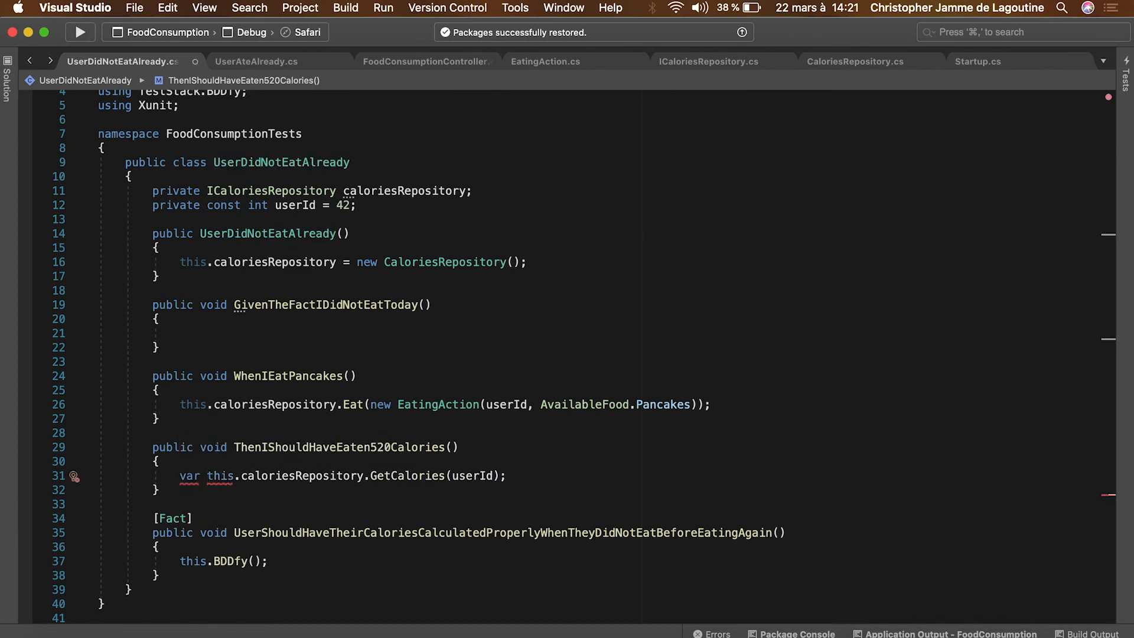
type("caloriesForUser =")
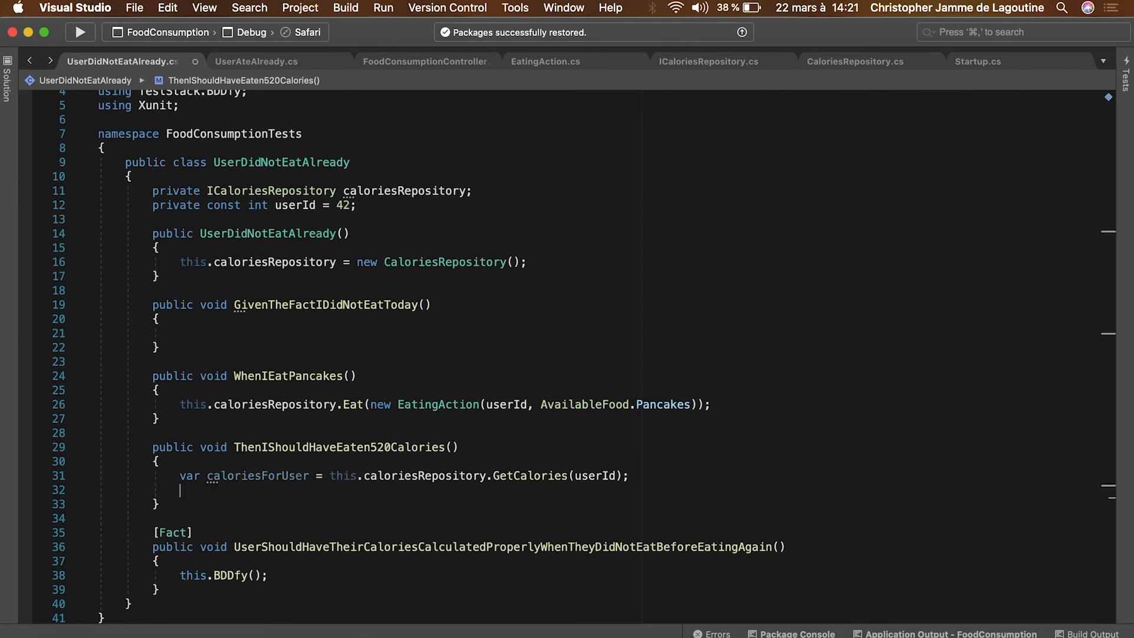
Assert.Equal(520, caloriesForUser) to verify the user's total calories
type("Assert.Equal")
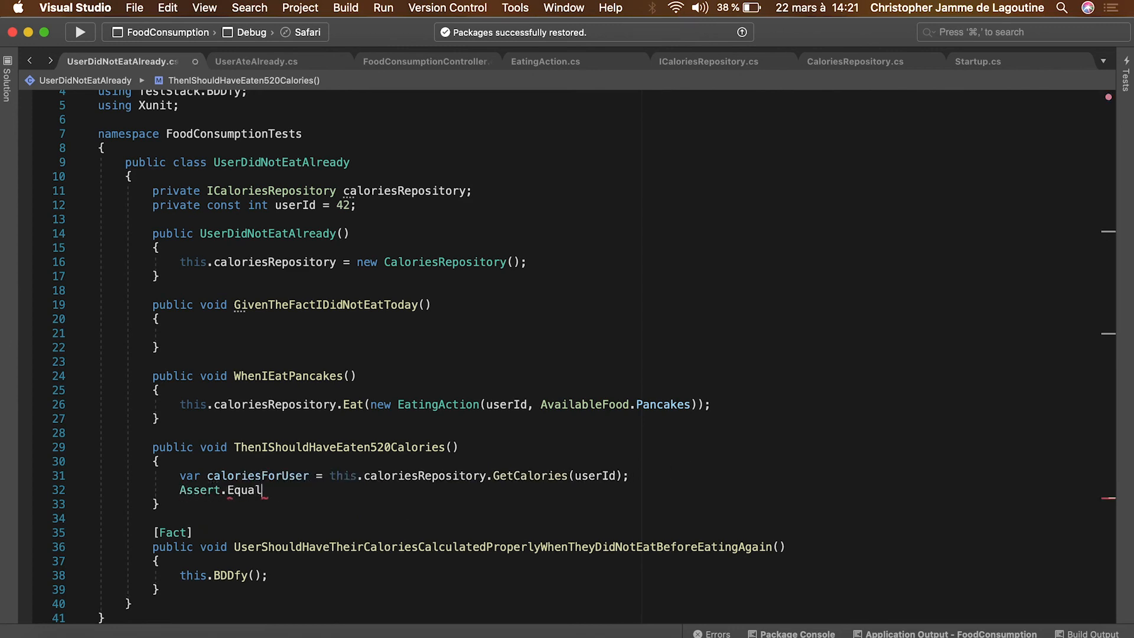
type("(calo")
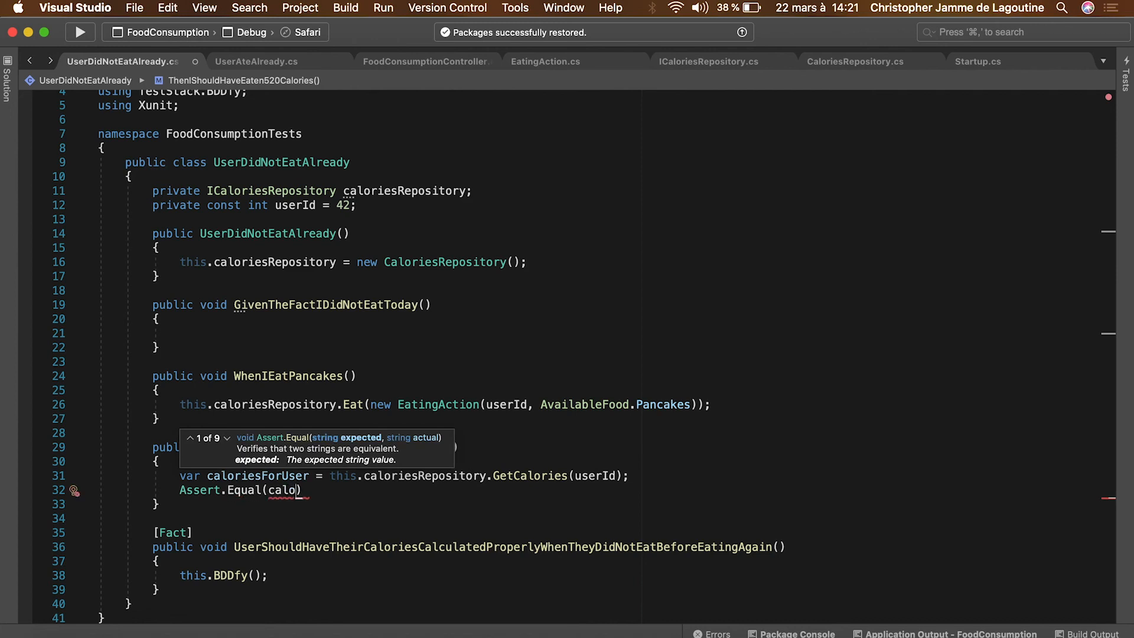
type("520, ca")
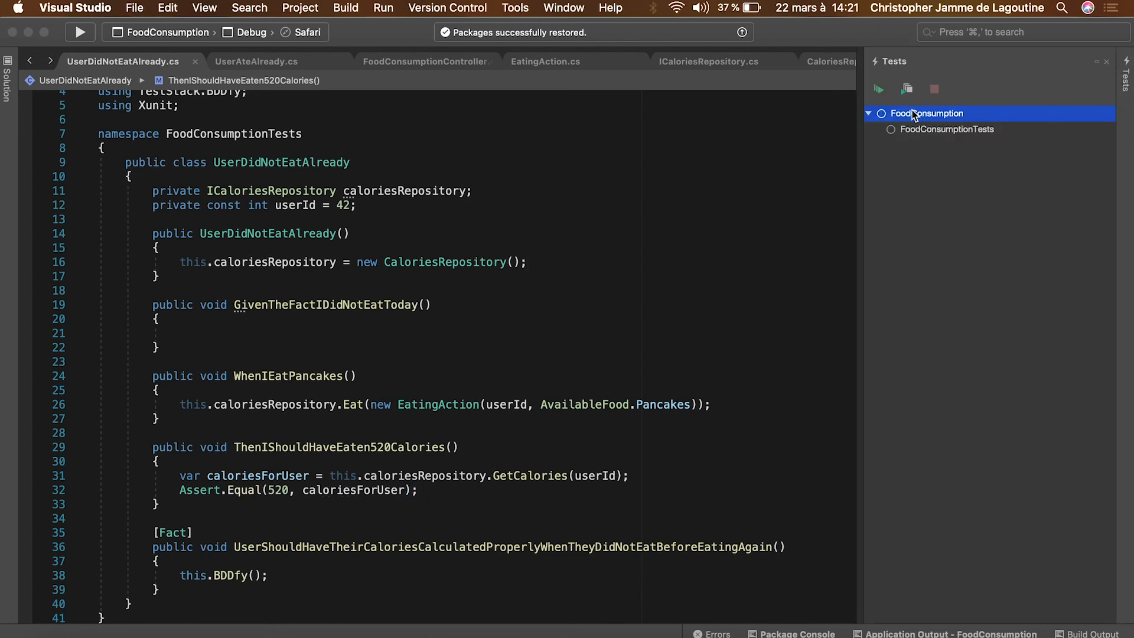
Build the solution and run every test from the Tests pad
left_click(879, 88)
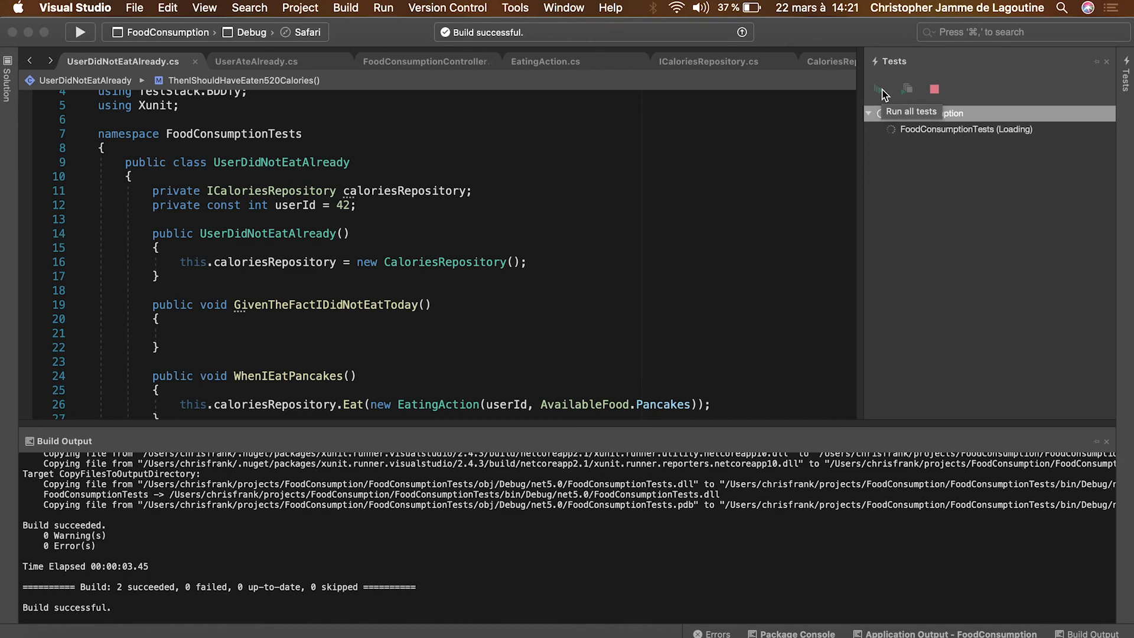
left_click(876, 88)
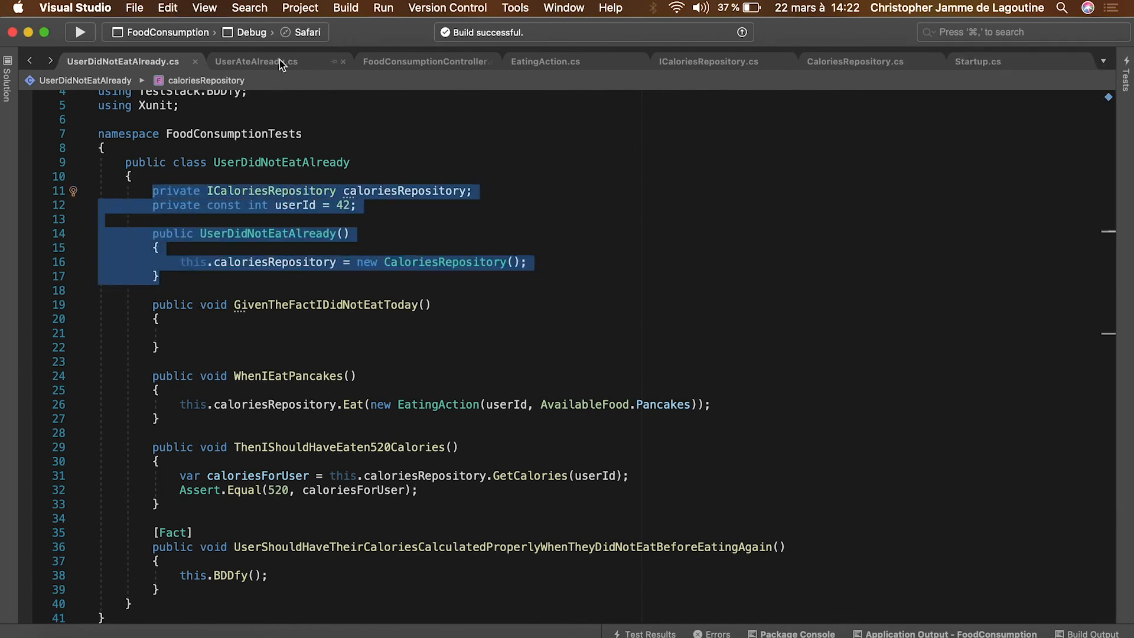
Add Eat calls for Burger and then CaesarSalad in UserAteAlready.cs
left_click(255, 61)
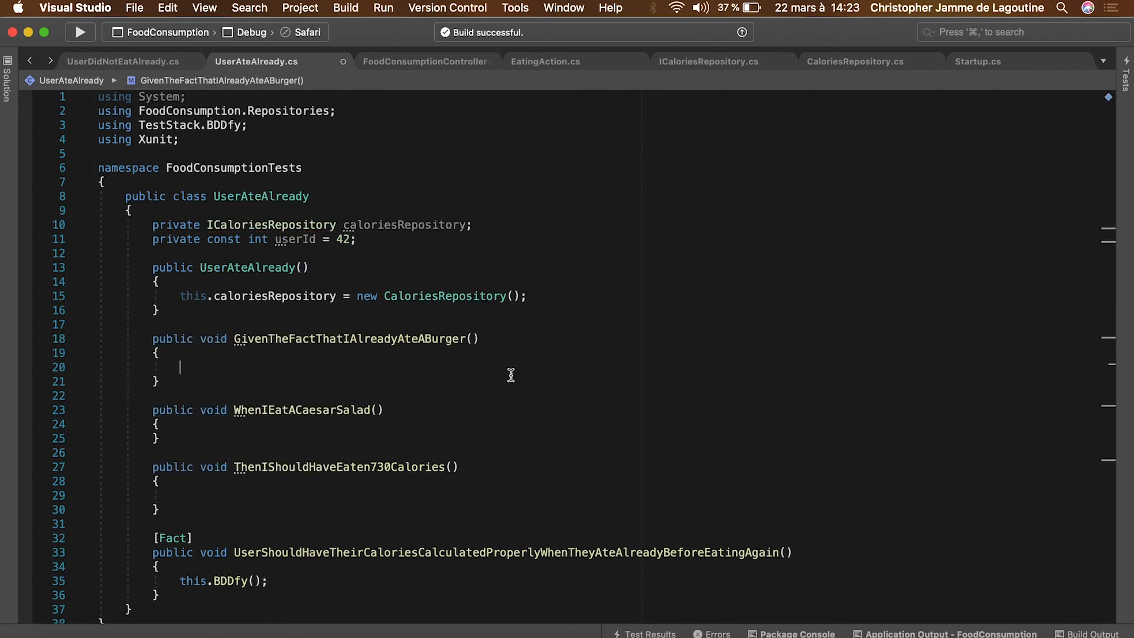
type("this.caloriesRap")
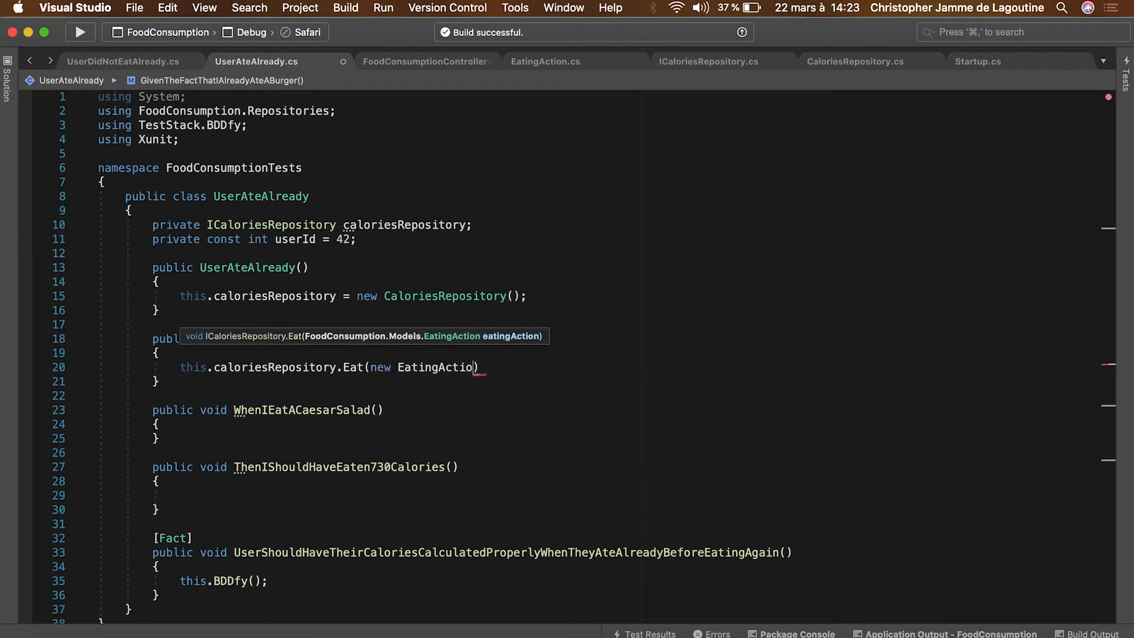
type("(userId, AaailableFood.Burger")
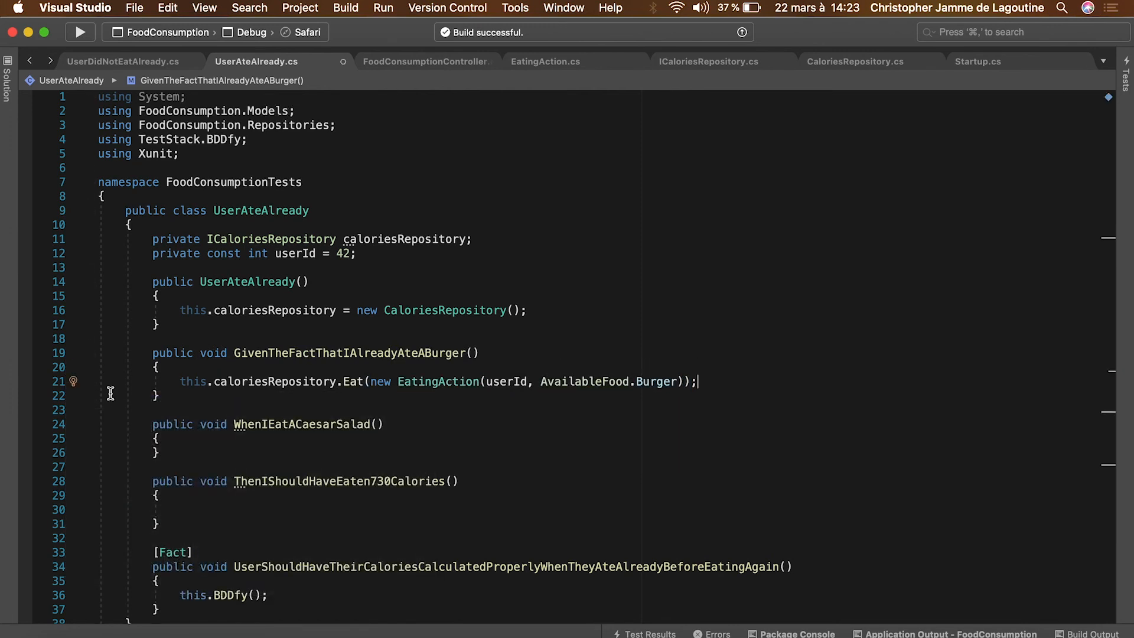
type("this.caloriesRepository.Eat(new EatingAction(userId, AvailableFood.Burger));")
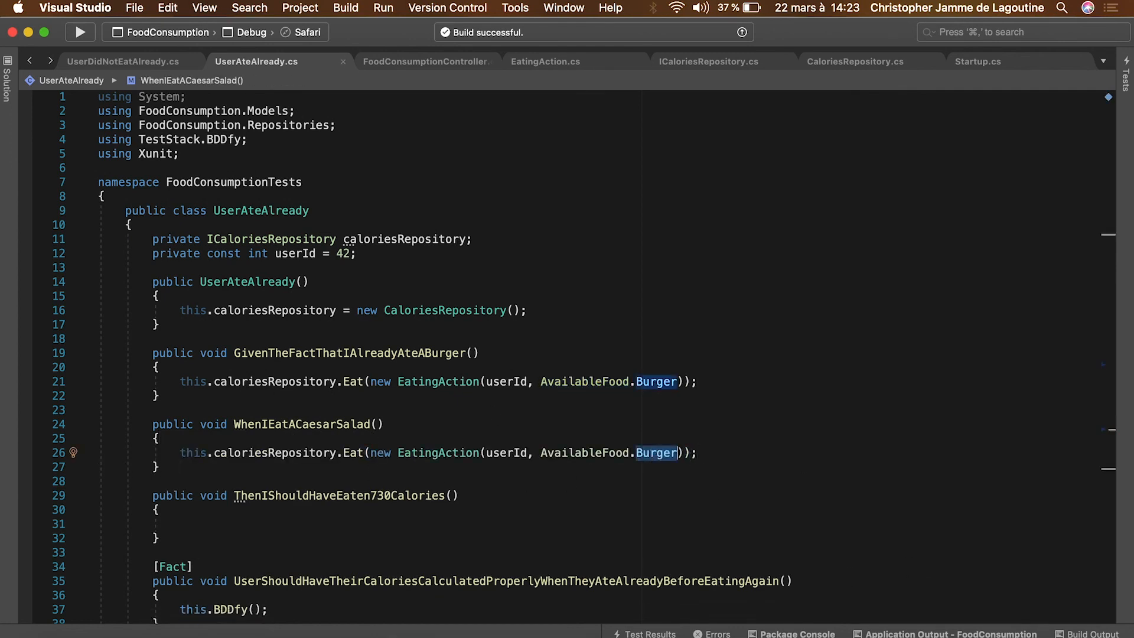
type("CaesarSalad")
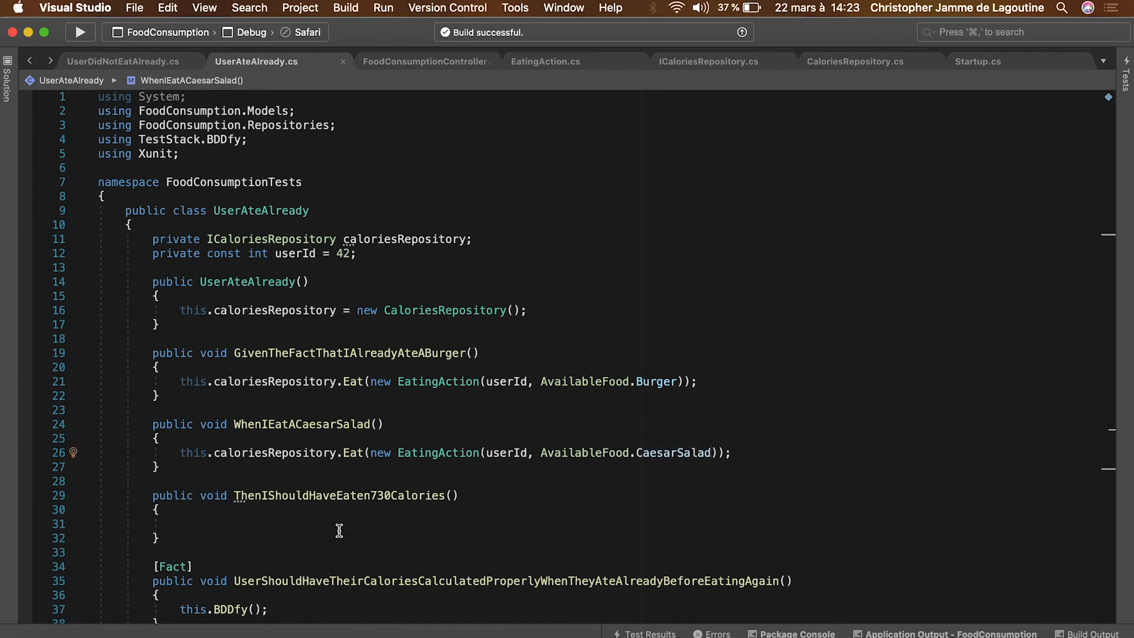
Copy the assertion from UserDidNotEatAlready and change the expected calories to 730
left_click(123, 60)
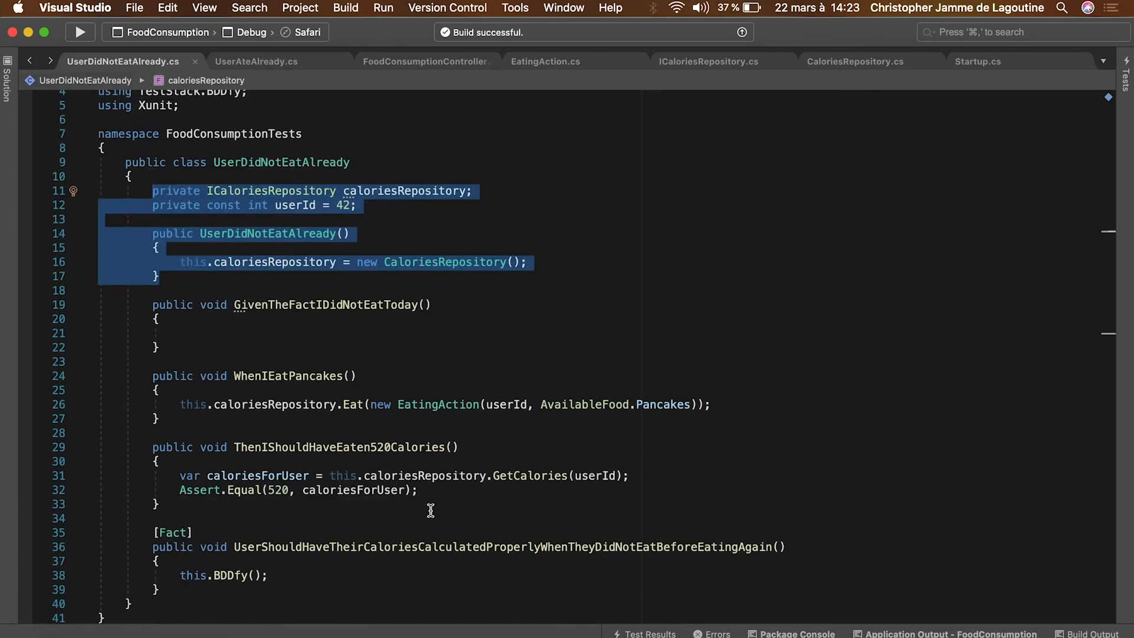
left_click(256, 60)
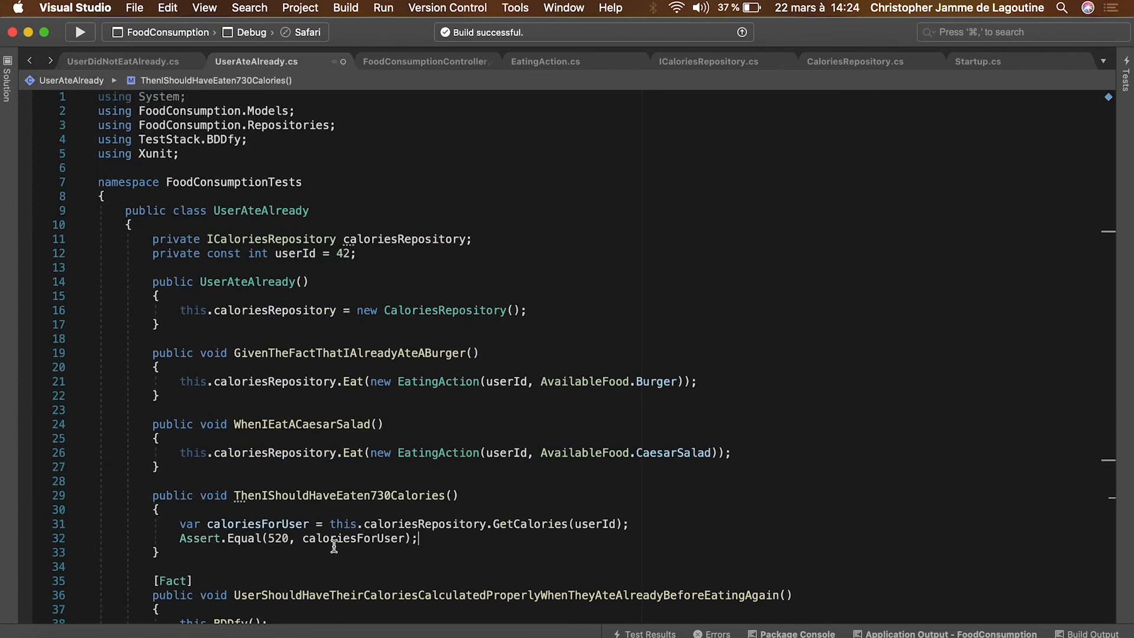
type("7")
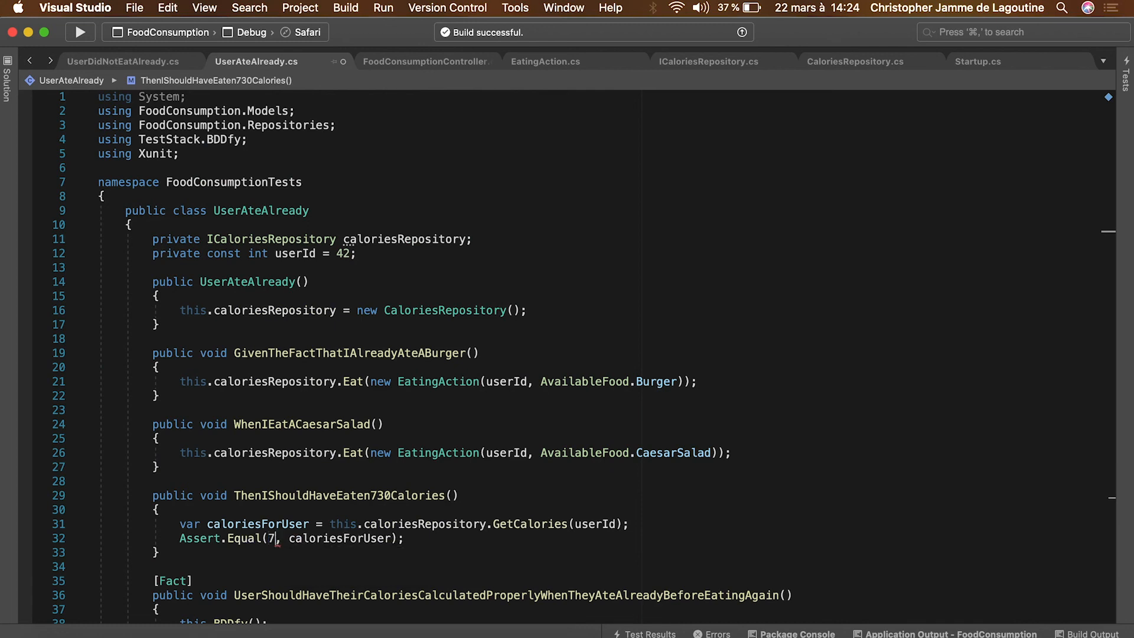
type("30")
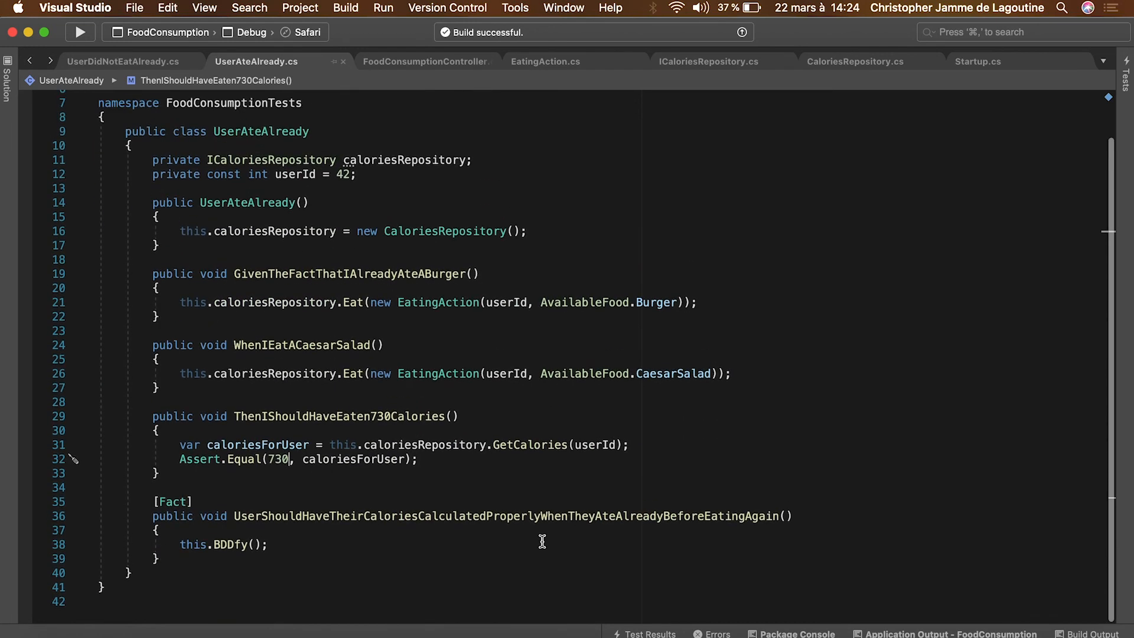
right_click(926, 114)
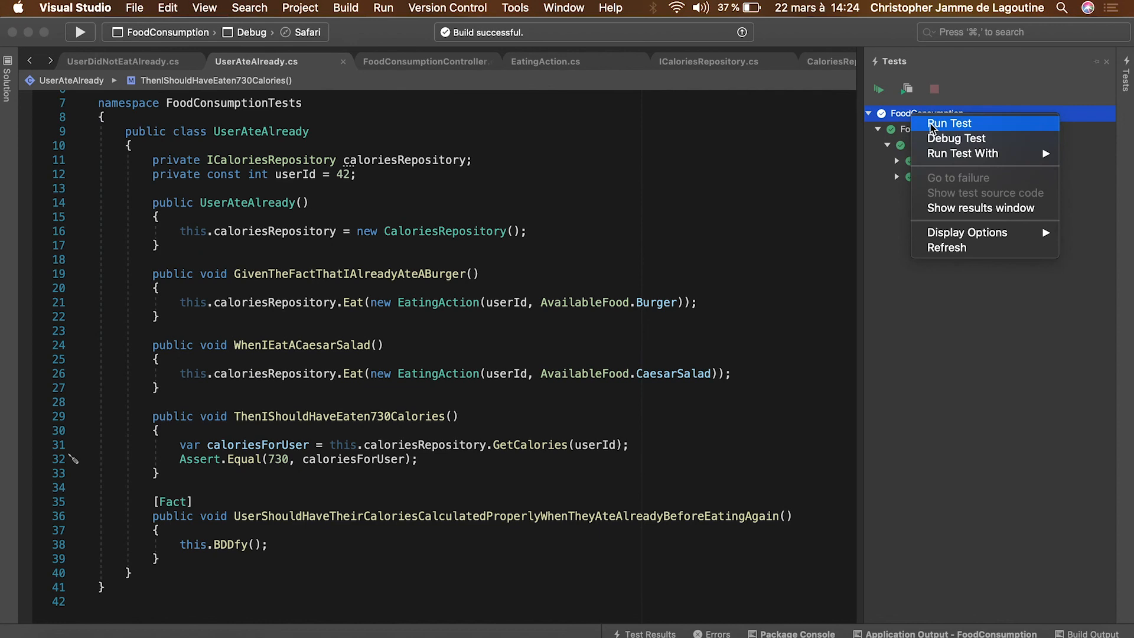
Run all FoodConsumption tests and show the results: 2 passed, 0 failed
left_click(948, 123)
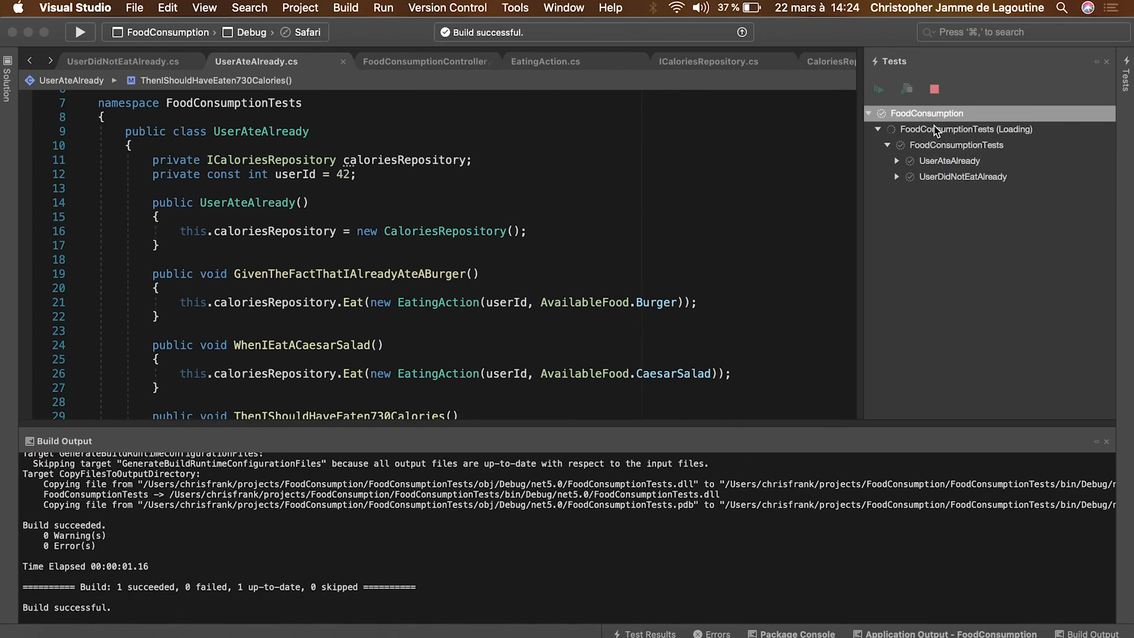
left_click(877, 89)
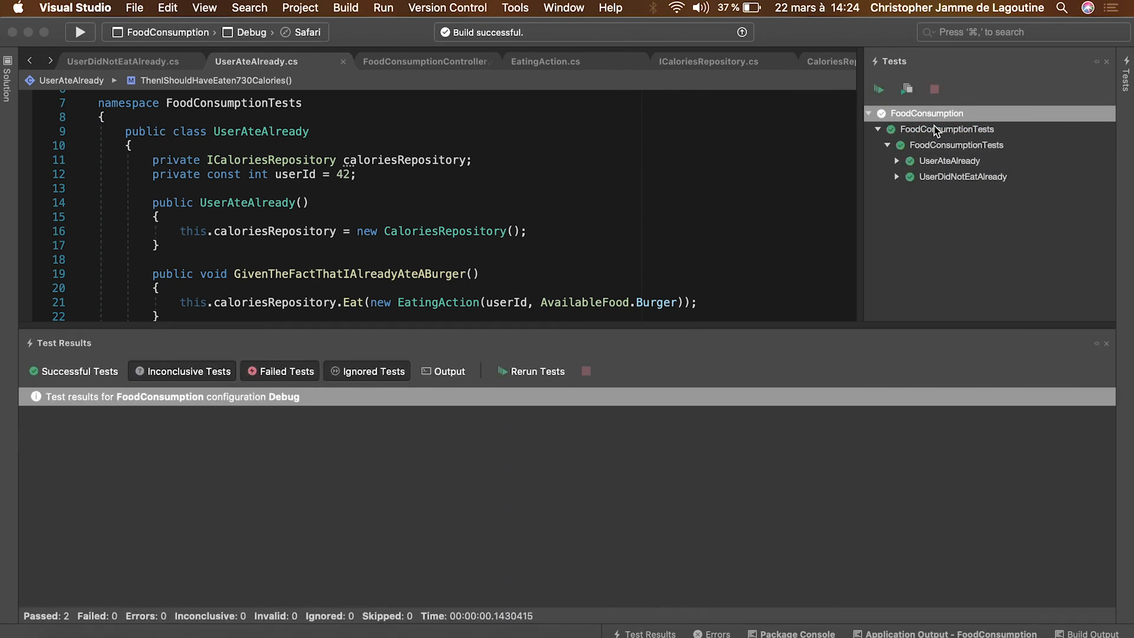